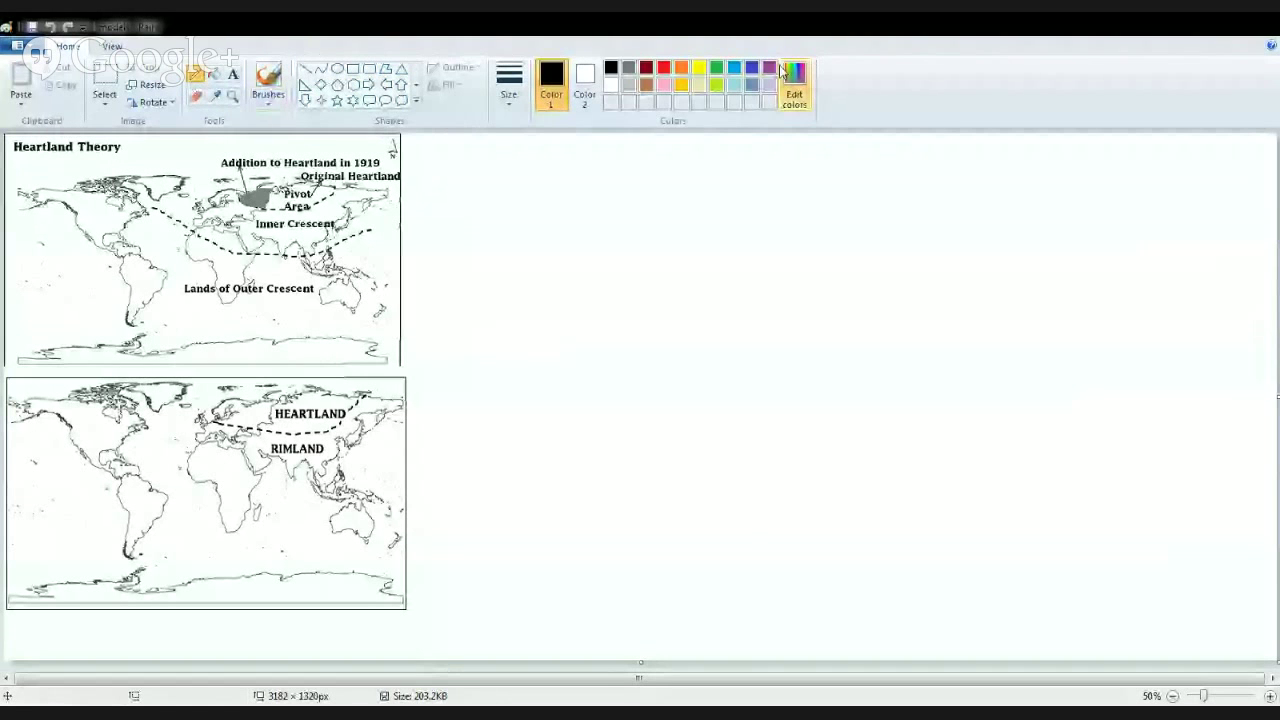
# Set Color 1 to the purple swatch for new pencil strokes.
pyautogui.click(781, 71)
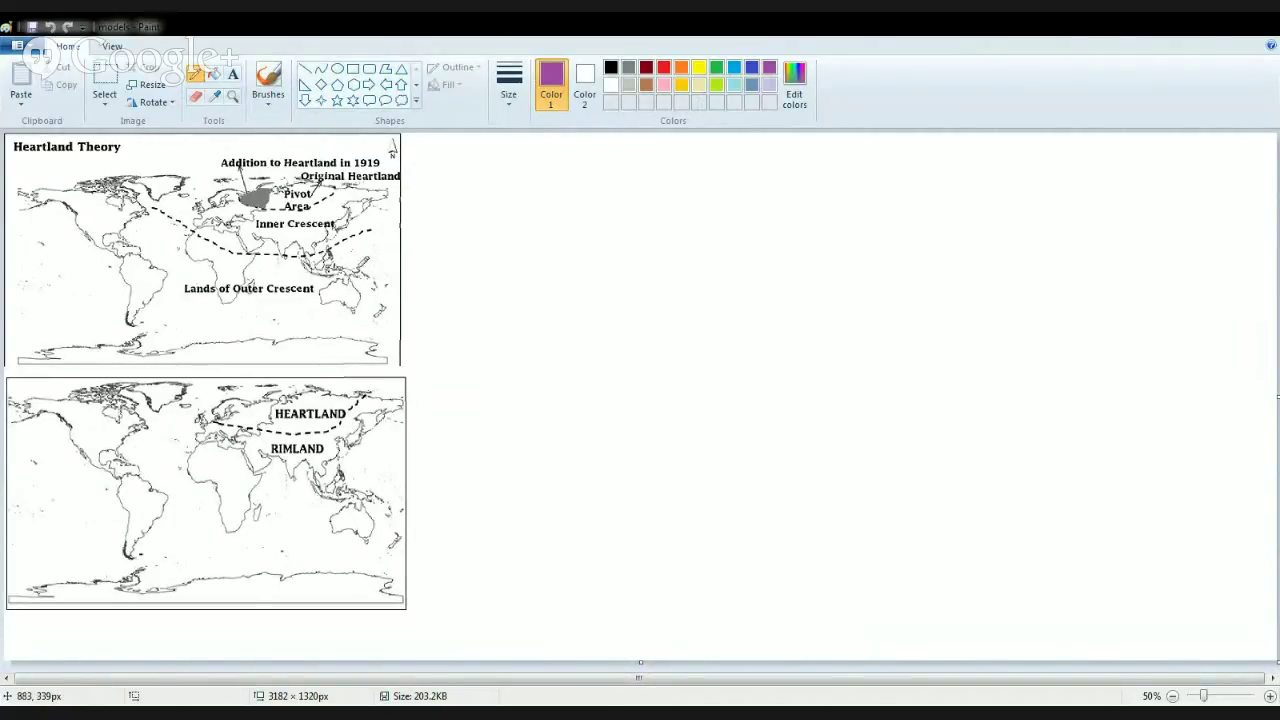
pyautogui.moveTo(460, 160)
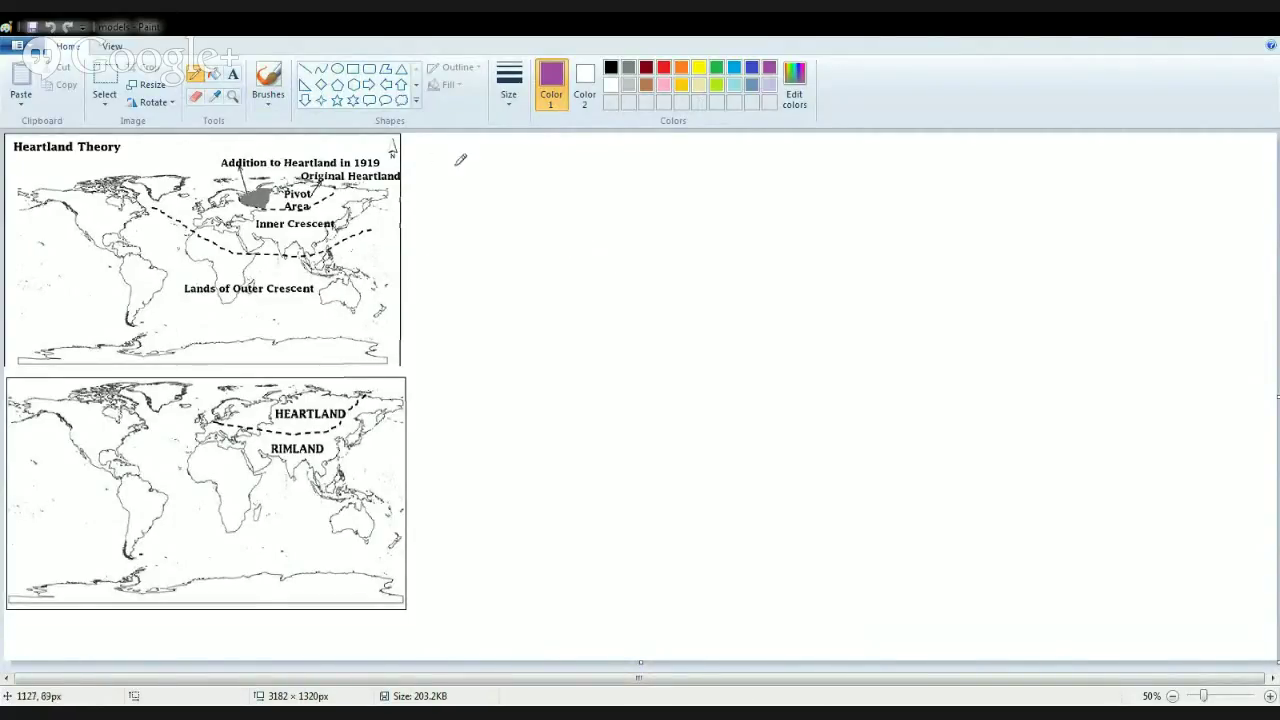
pyautogui.moveTo(460, 190)
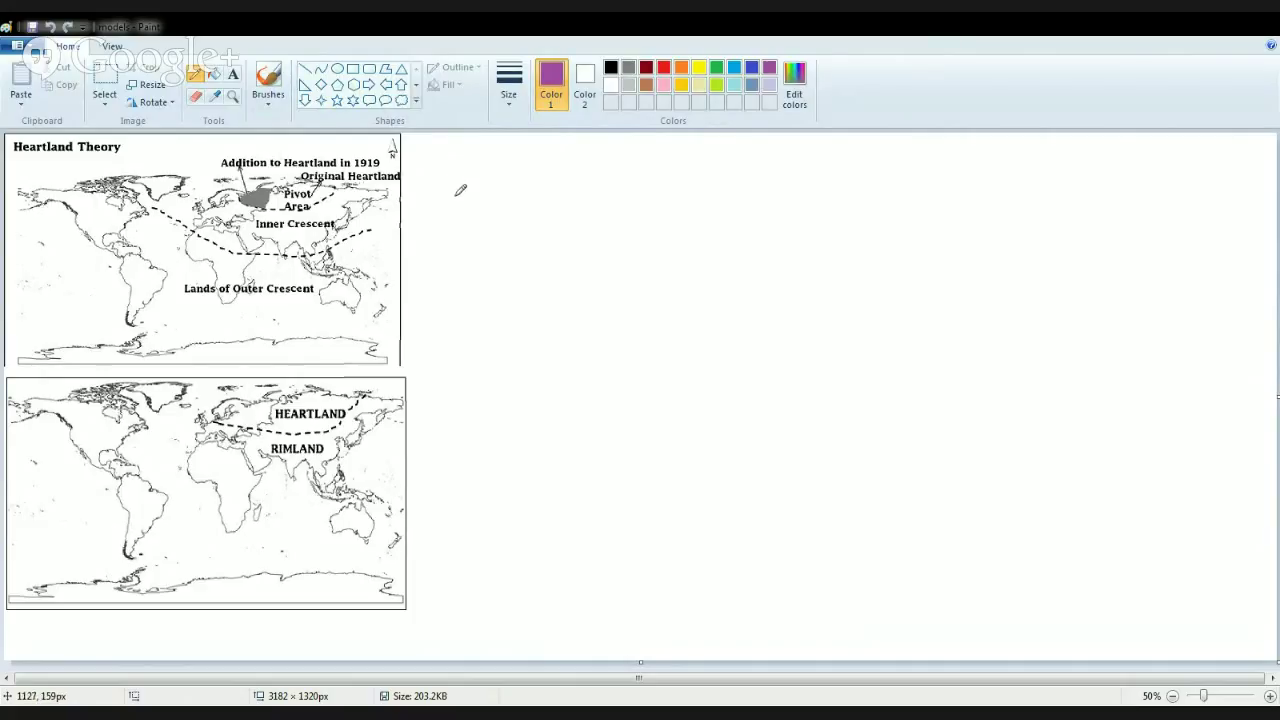
pyautogui.moveTo(374, 221)
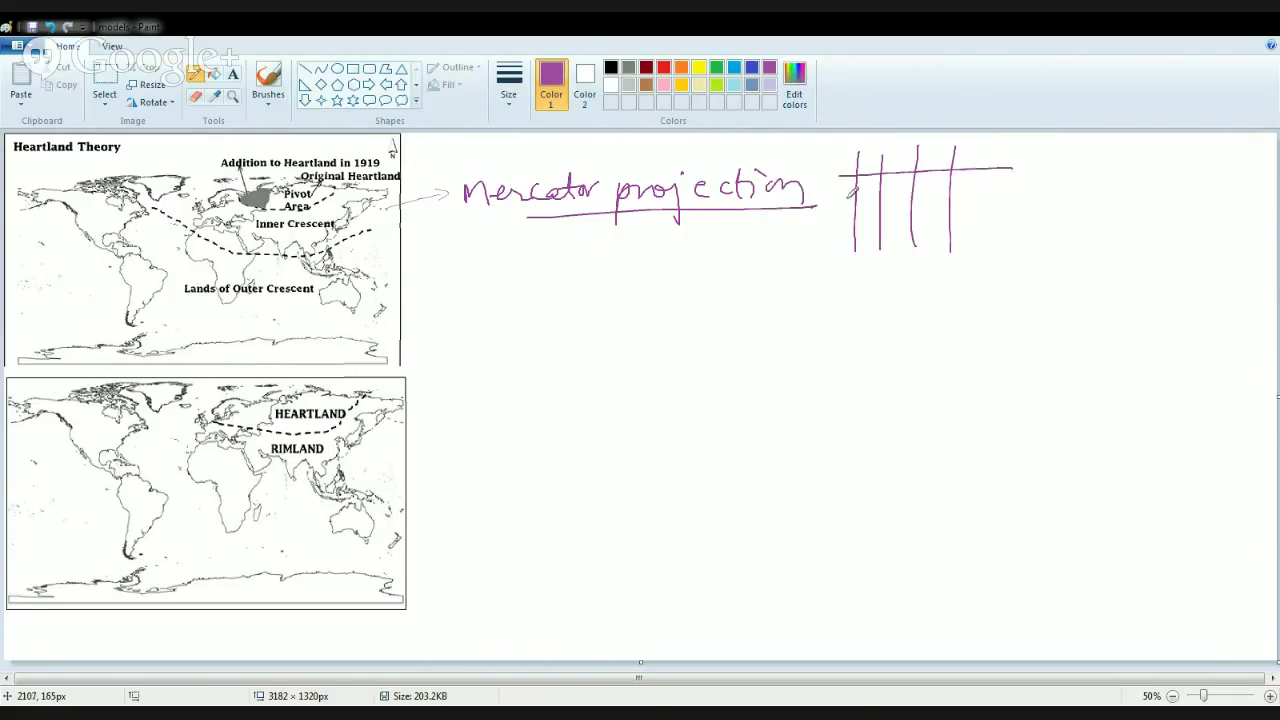
# Add another horizontal line to the grid sketch and underline 'Landpower'.
pyautogui.moveTo(845, 210); pyautogui.dragTo(1005, 208)
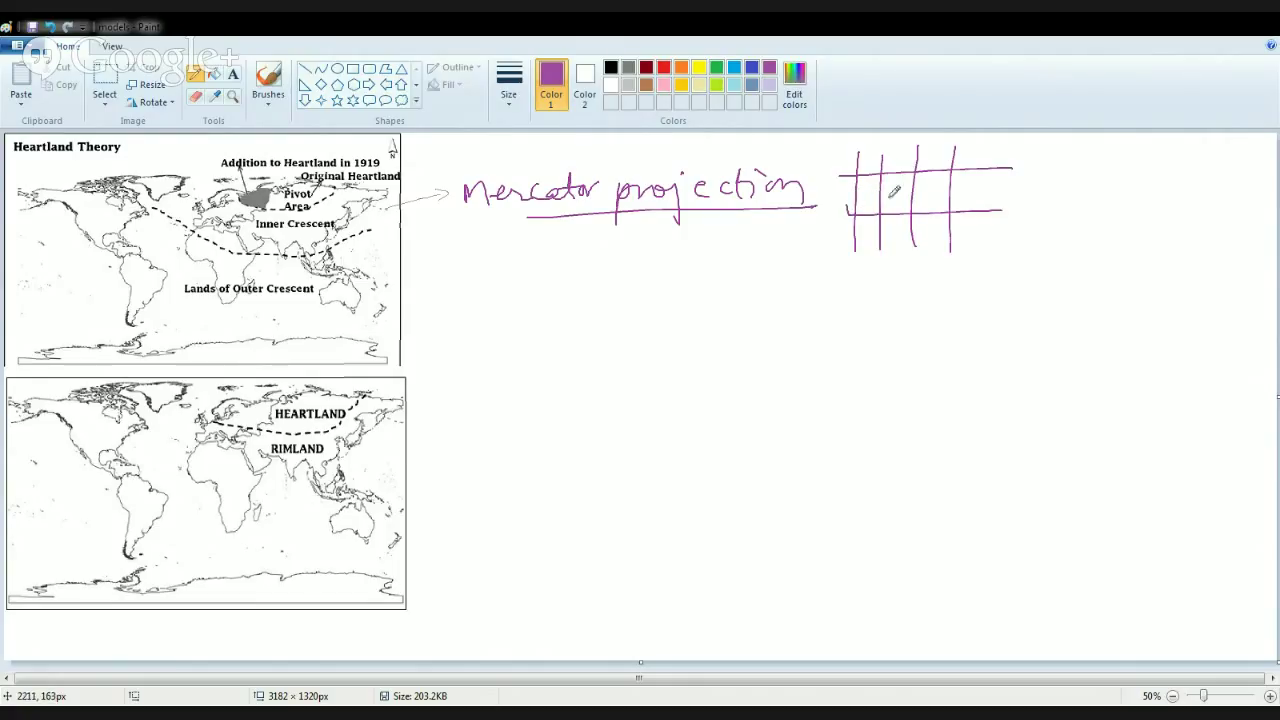
pyautogui.moveTo(938, 198)
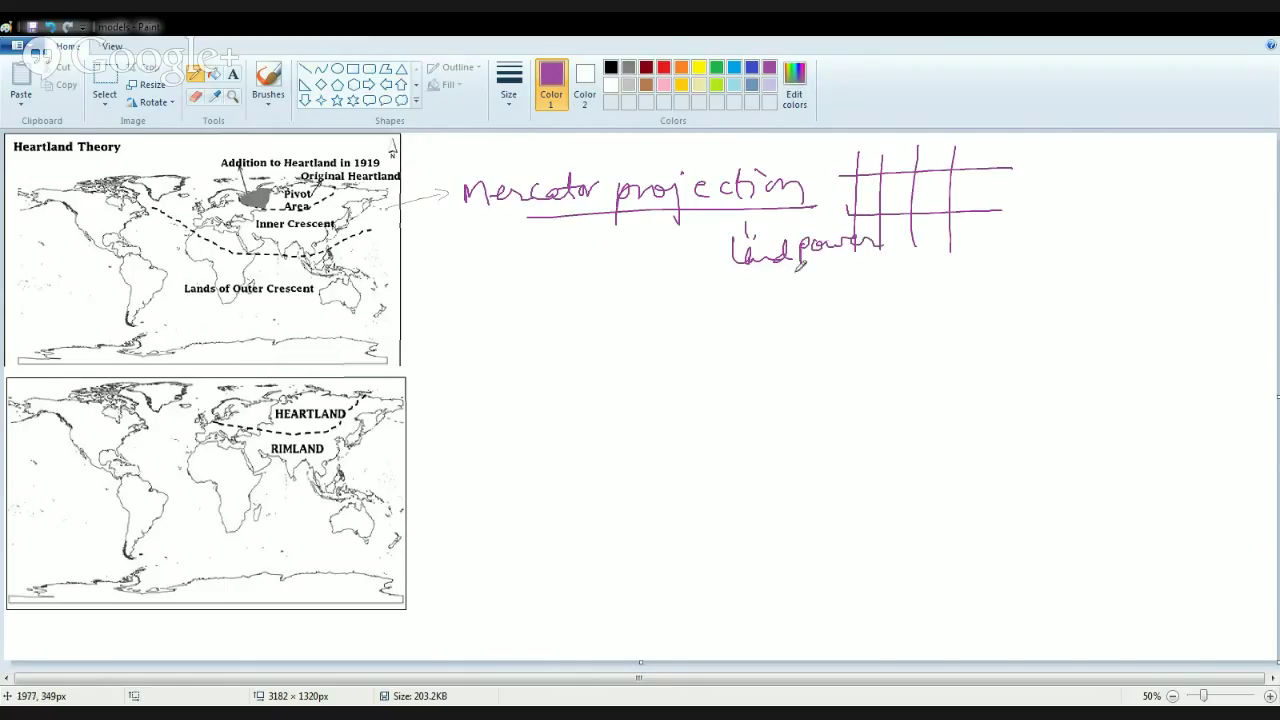
pyautogui.moveTo(770, 275); pyautogui.dragTo(885, 270)
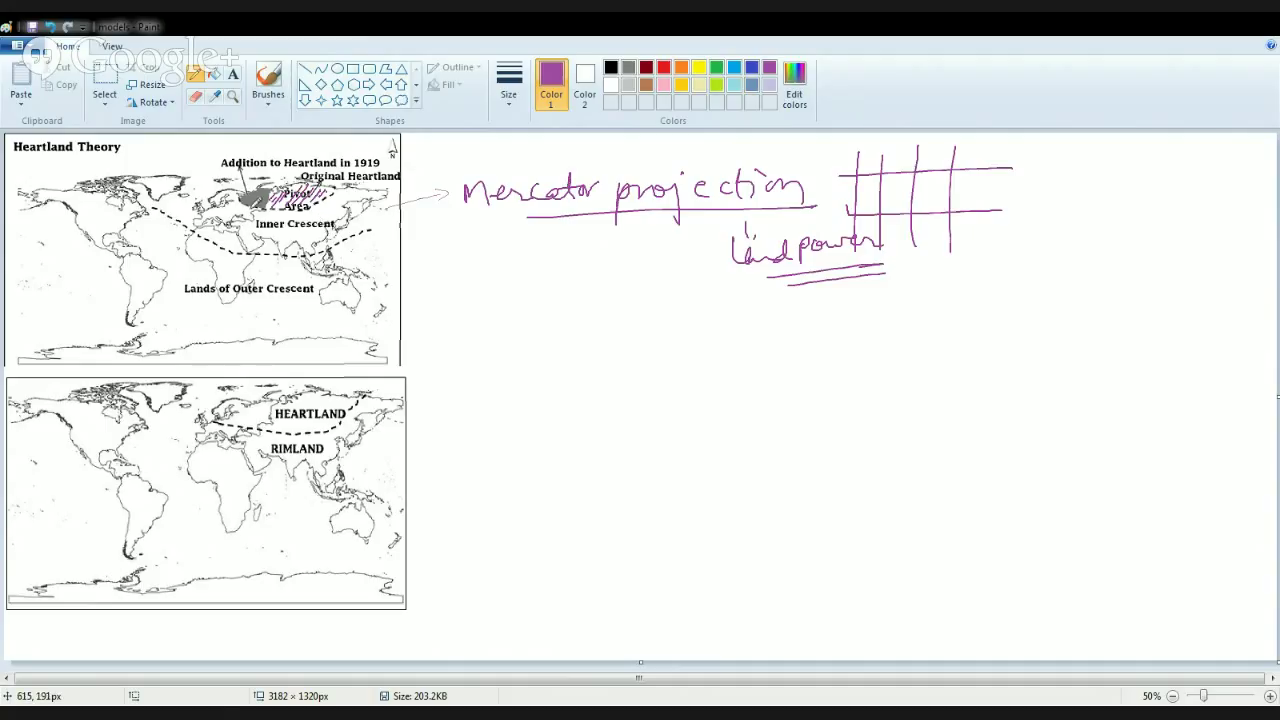
pyautogui.moveTo(258, 195)
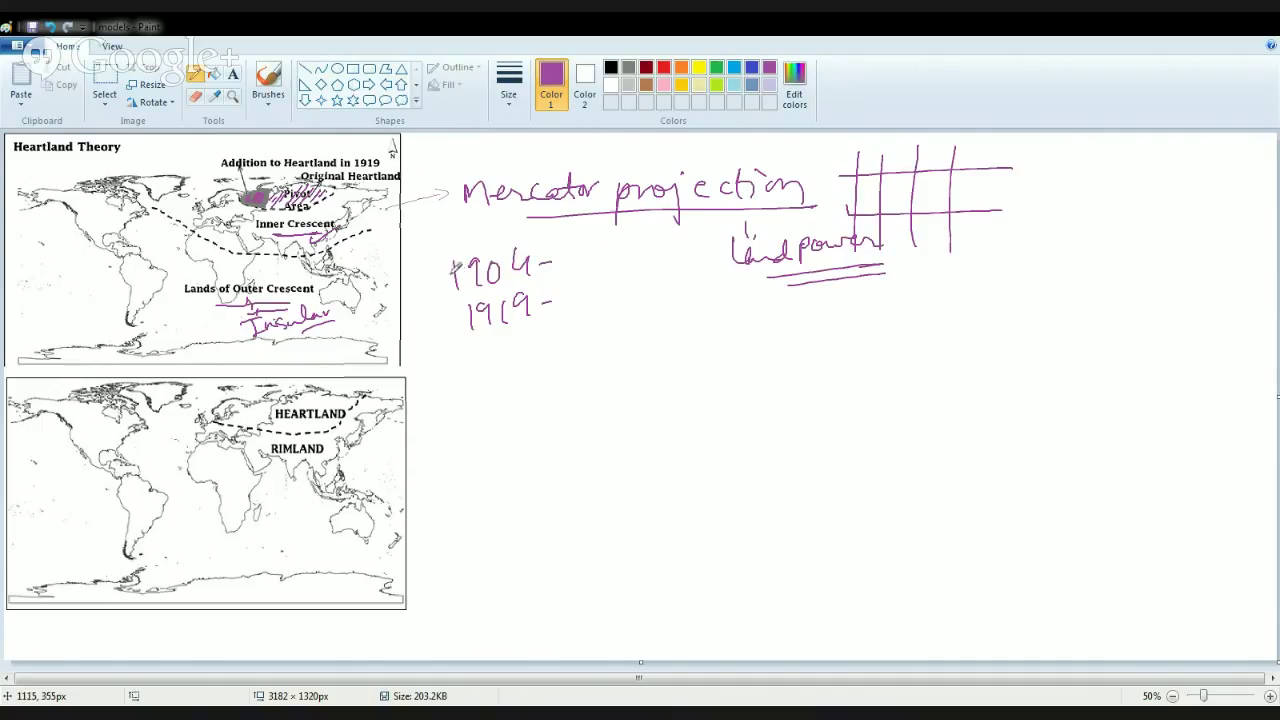
# Begin writing the year 1943 and underline 'Midland Basin'.
pyautogui.moveTo(595, 320); pyautogui.dragTo(620, 355)
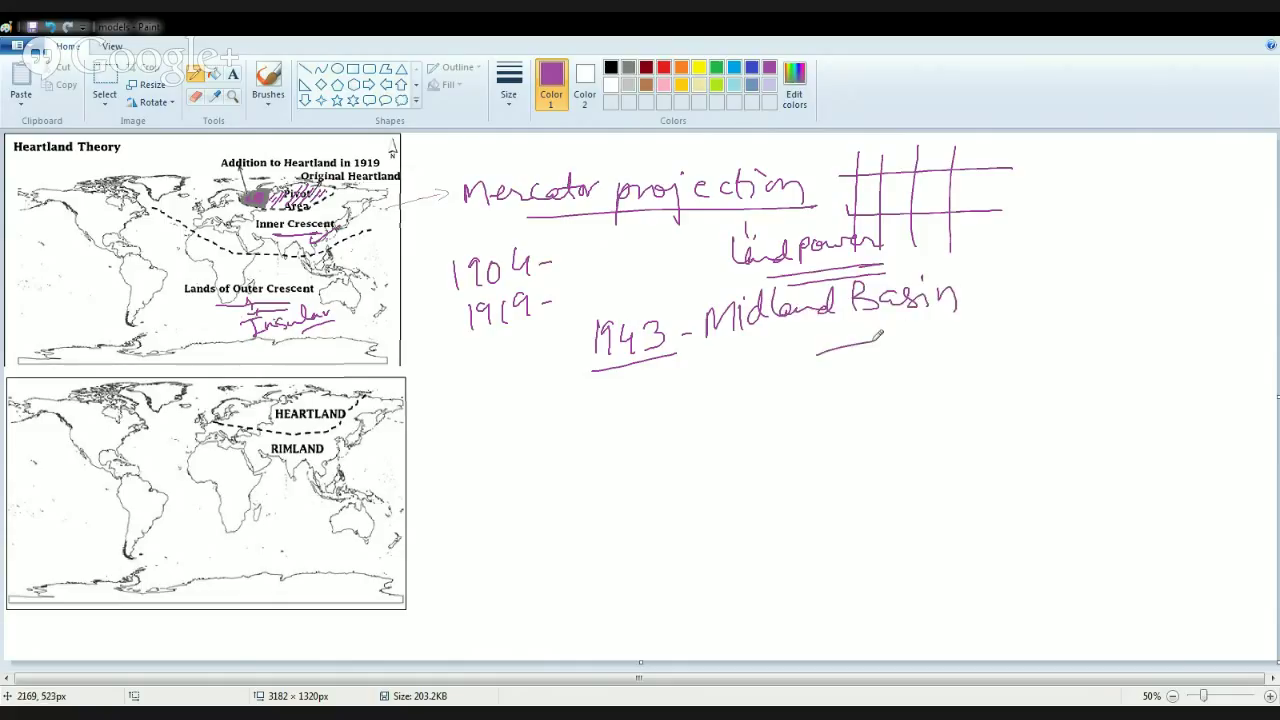
pyautogui.moveTo(820, 348); pyautogui.dragTo(945, 340)
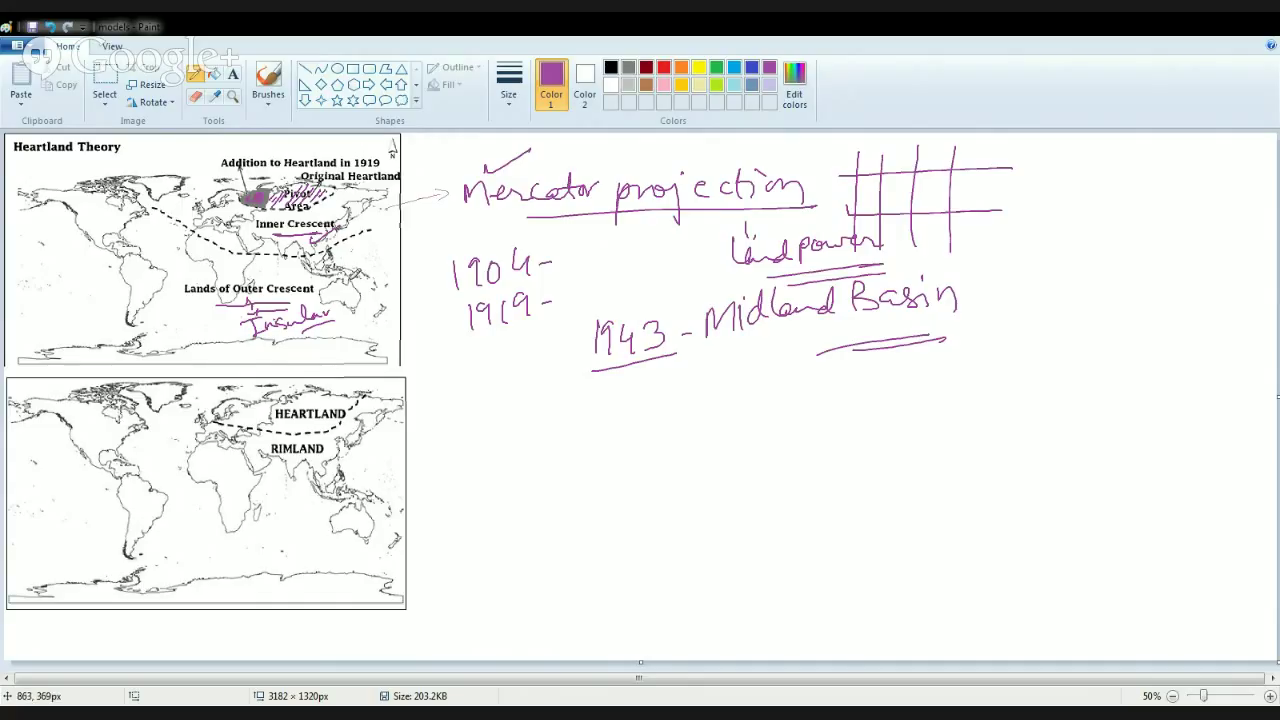
pyautogui.moveTo(412, 355)
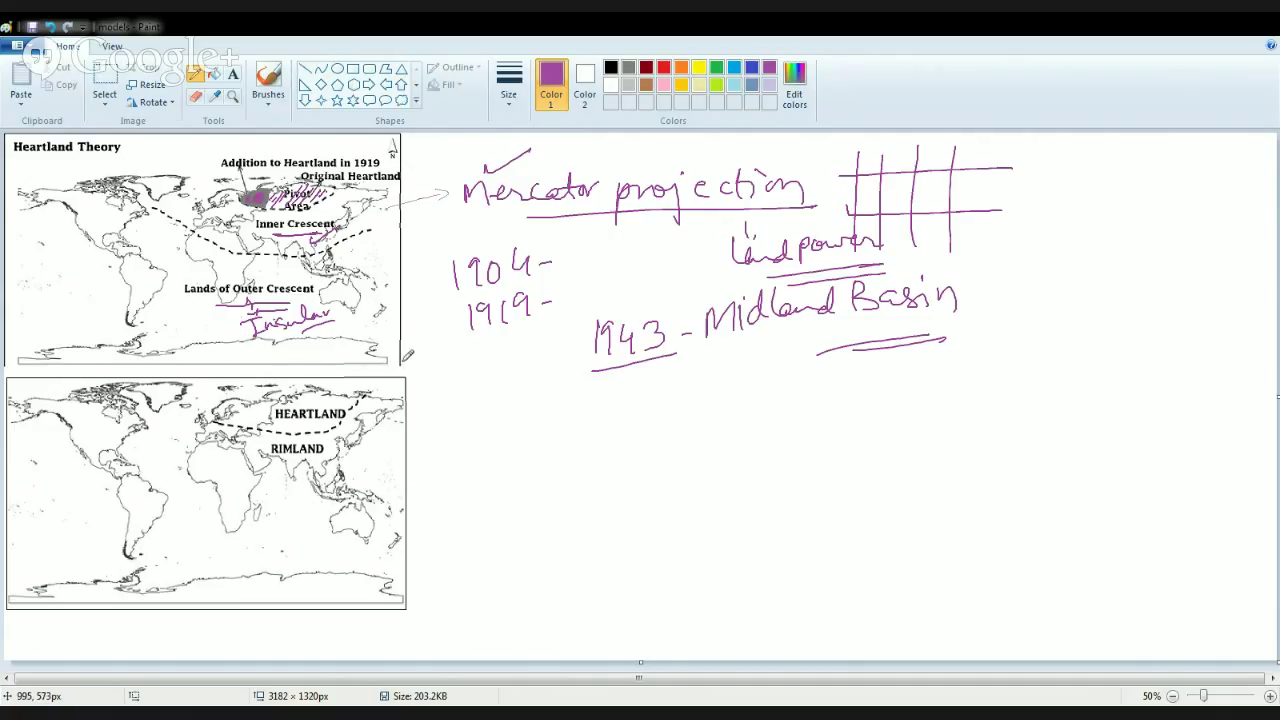
pyautogui.moveTo(420, 400)
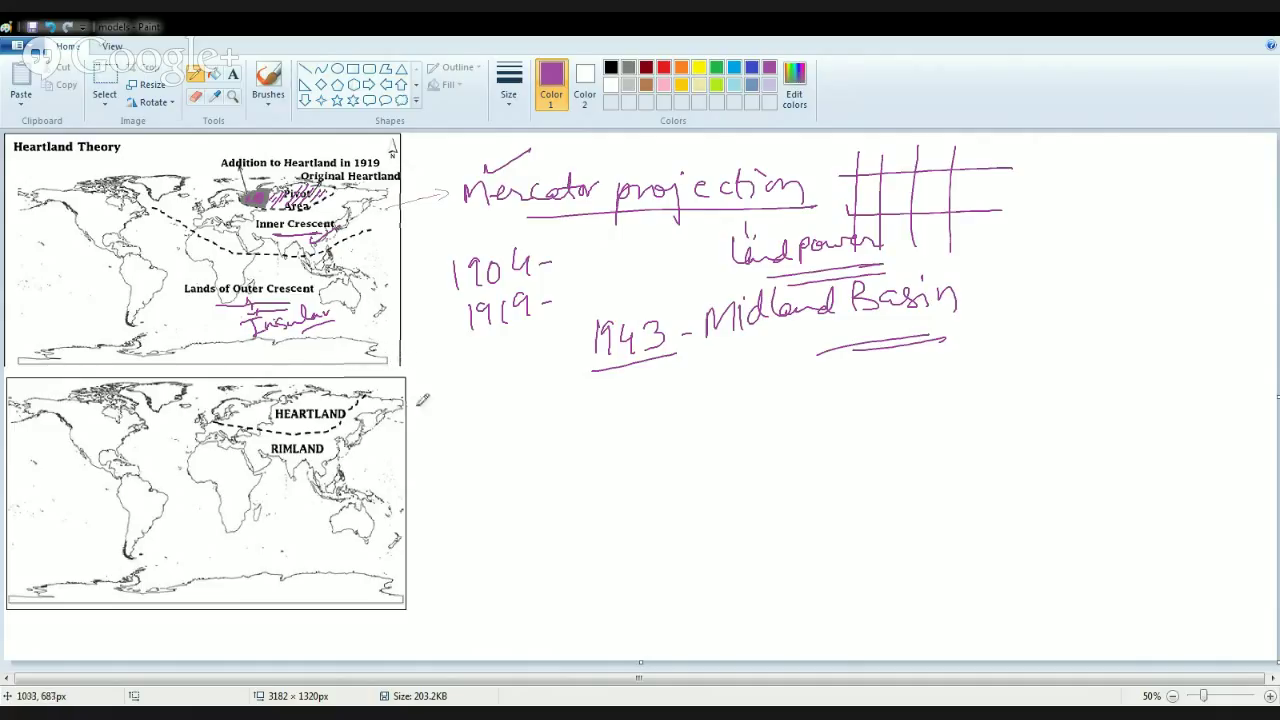
# Draw an arrow out from the lower map and begin writing 'Spykman' beside it.
pyautogui.moveTo(425, 405); pyautogui.dragTo(520, 400)
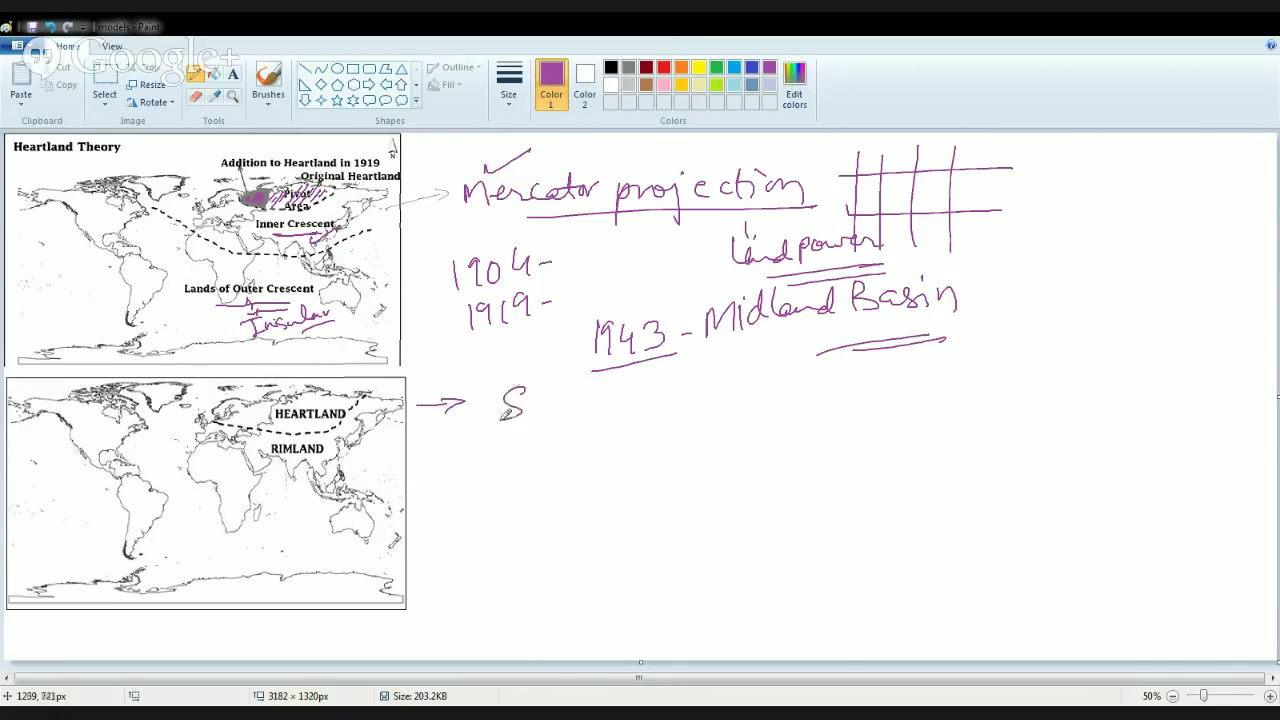
pyautogui.moveTo(520, 405); pyautogui.dragTo(600, 440)
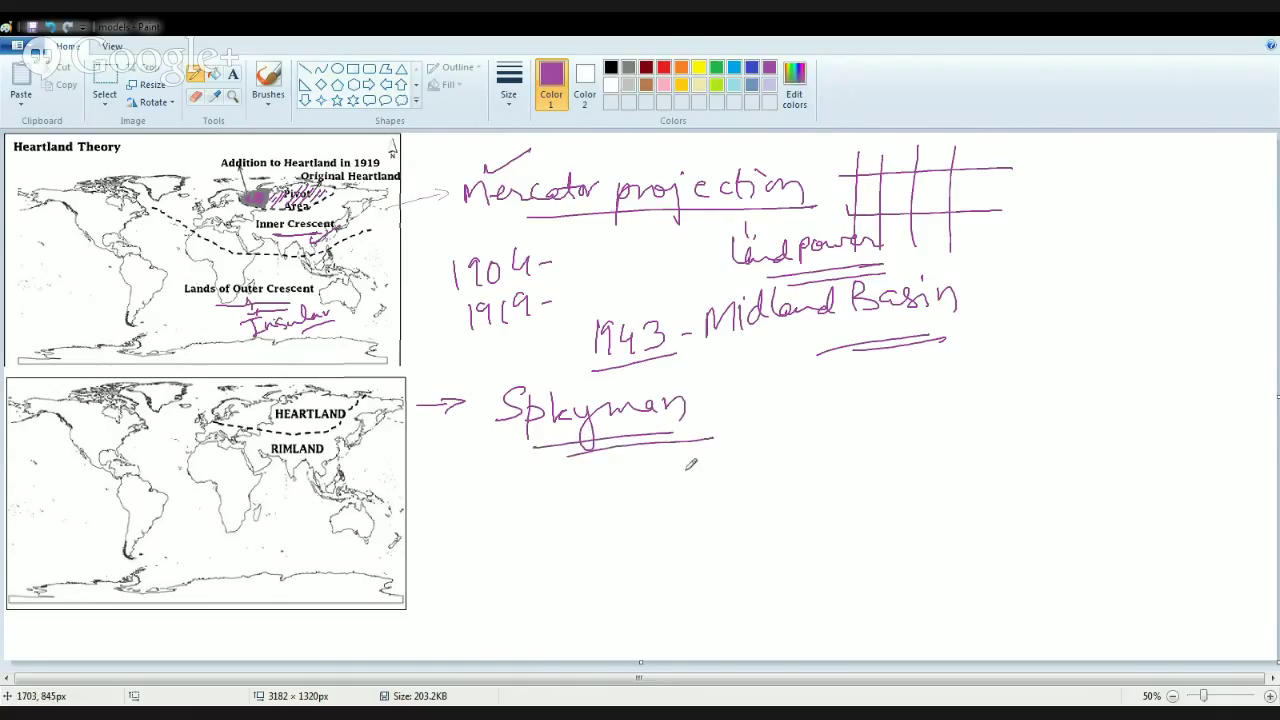
pyautogui.moveTo(422, 492)
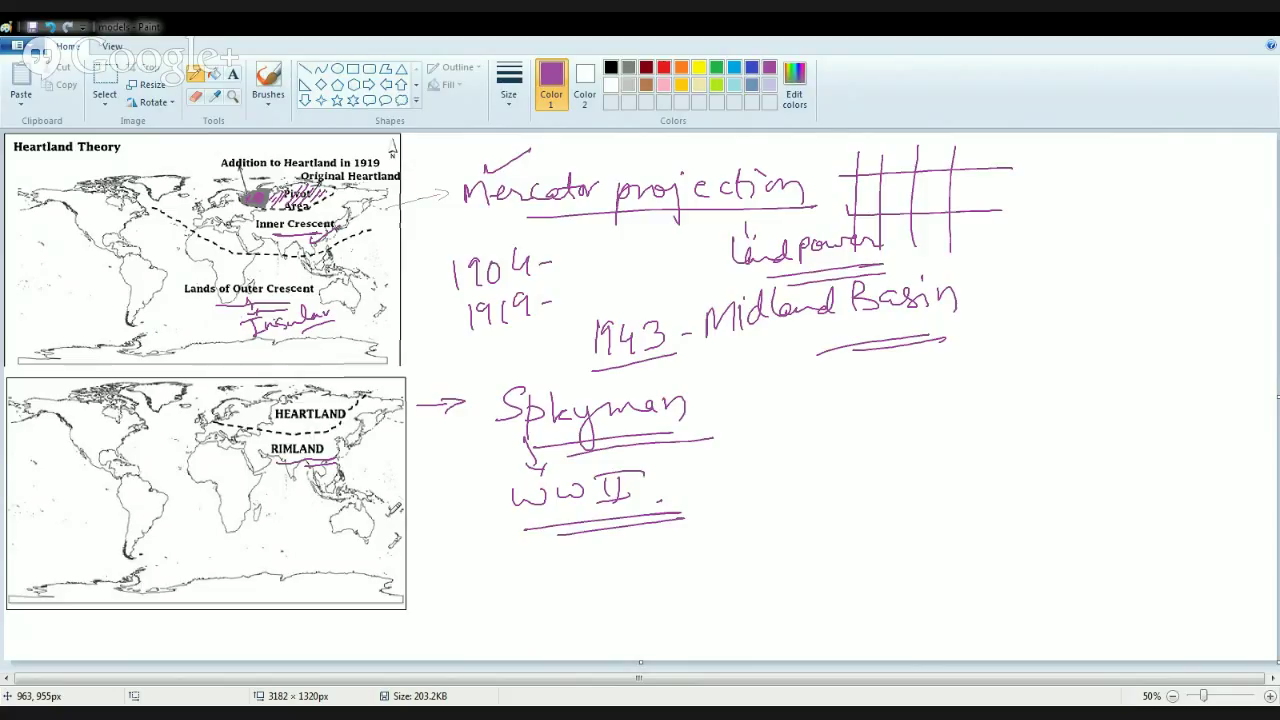
# Write 'Cohen - Shatterbelt theory' near the bottom and underline it twice.
pyautogui.moveTo(575, 600); pyautogui.dragTo(590, 630)
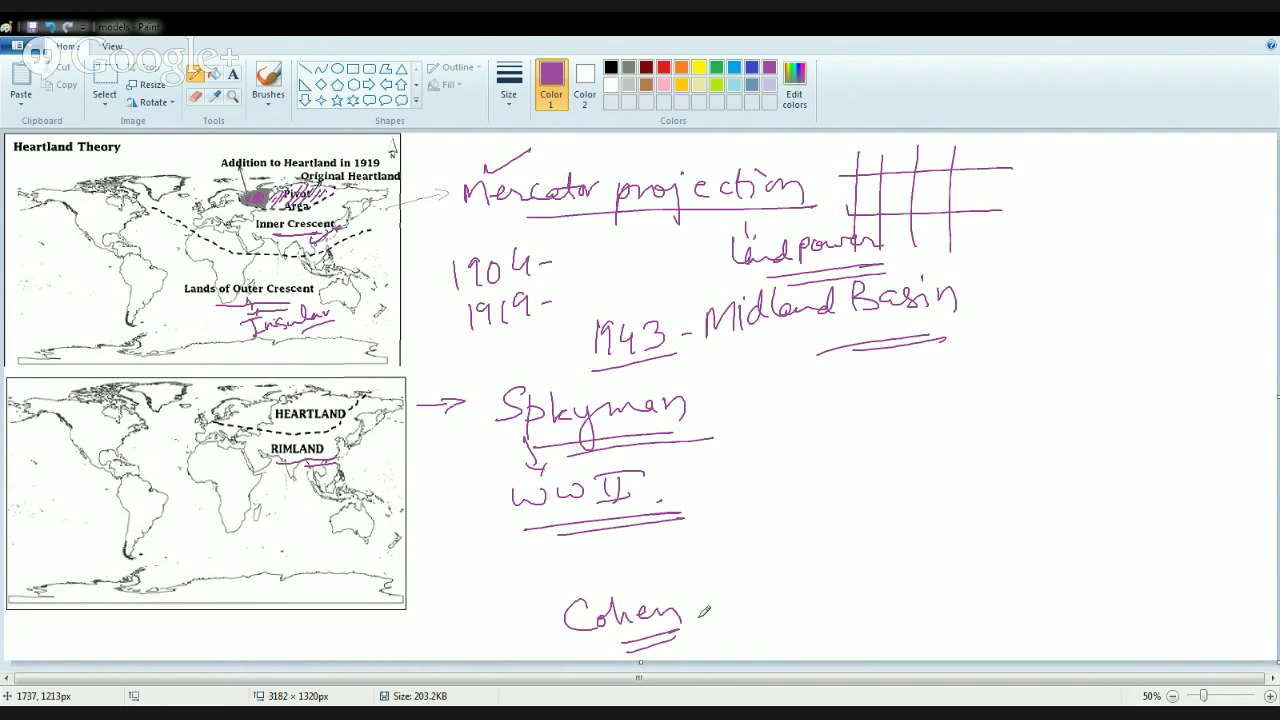
pyautogui.moveTo(710, 610); pyautogui.dragTo(815, 585)
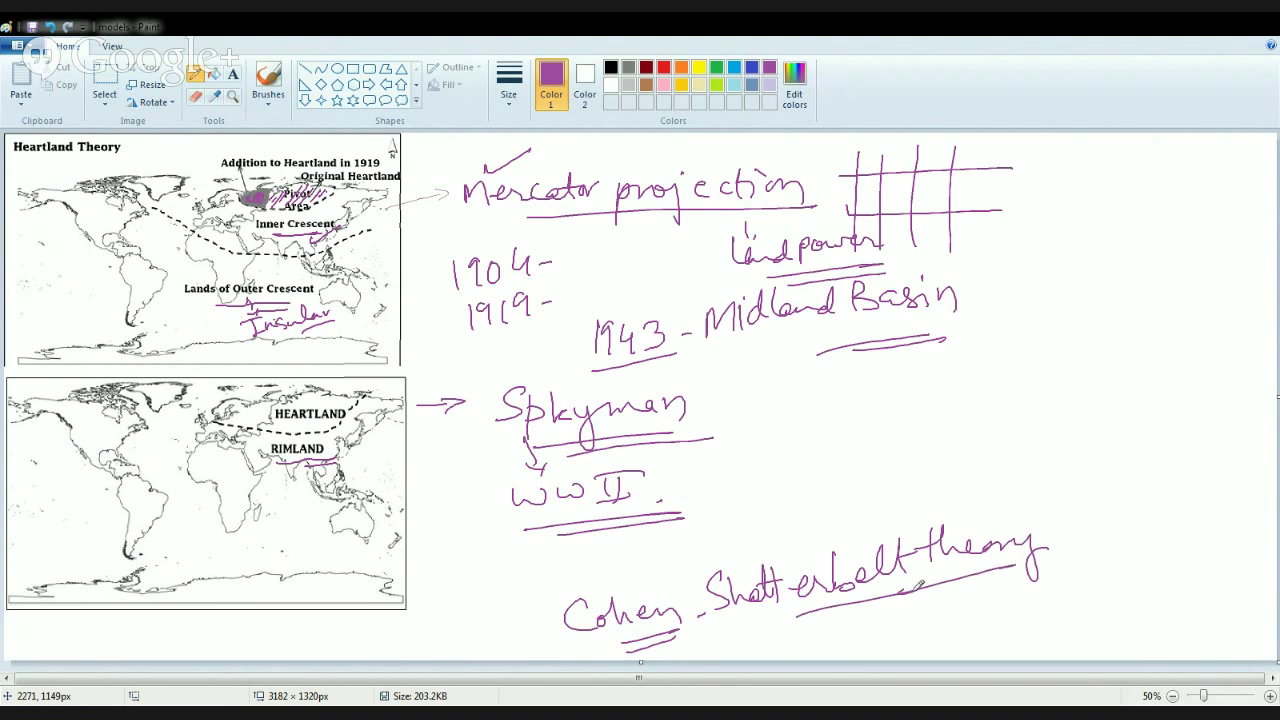
pyautogui.moveTo(800, 575); pyautogui.dragTo(1020, 575)
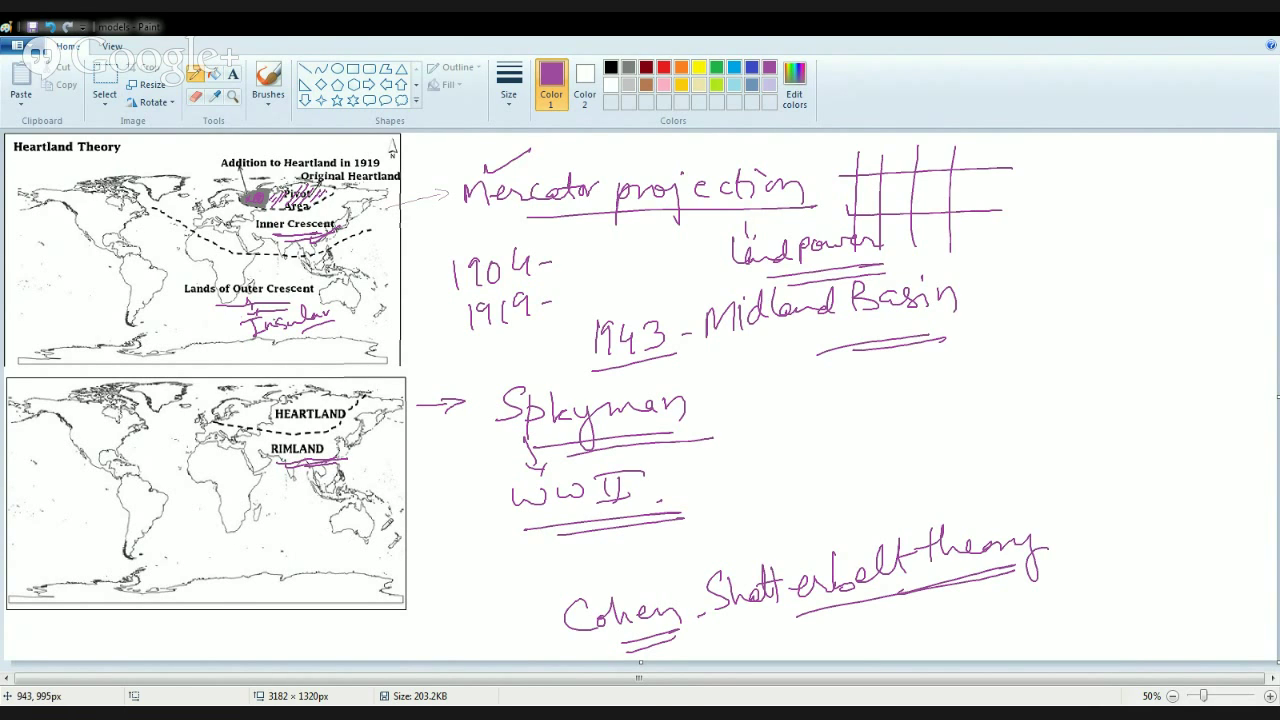
pyautogui.moveTo(390, 525)
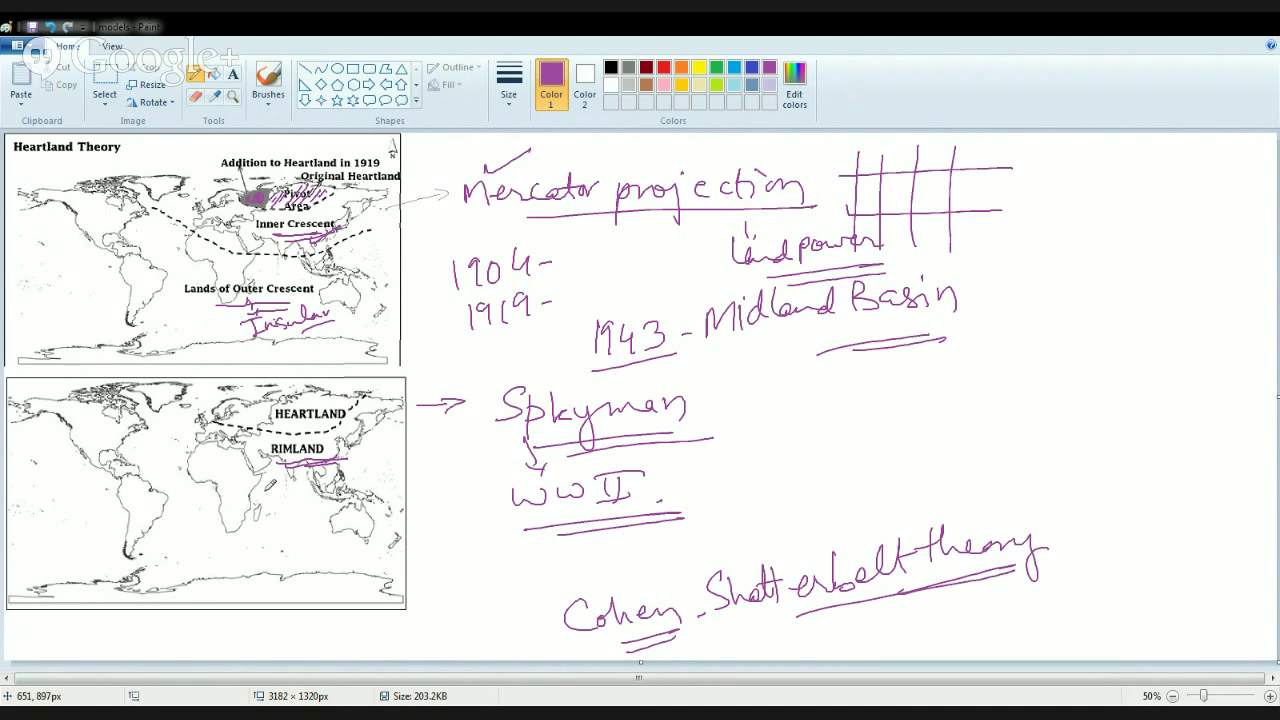
pyautogui.moveTo(815, 590)
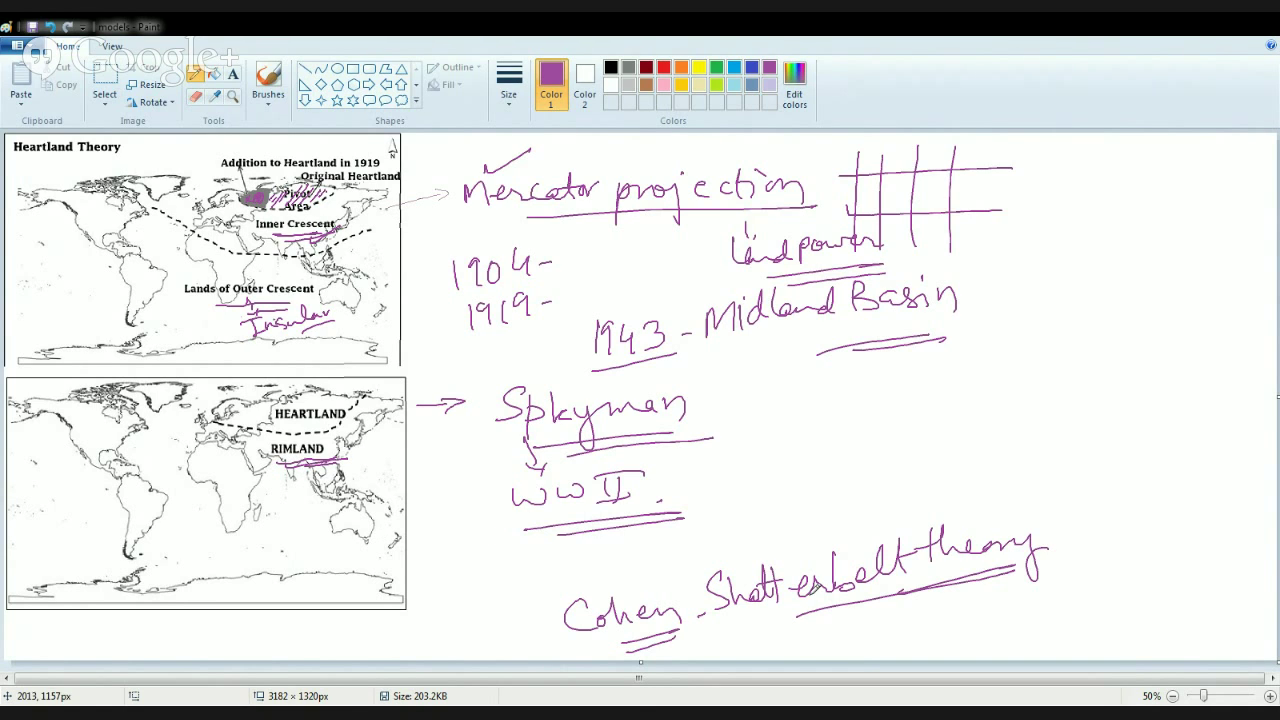
pyautogui.moveTo(765, 622); pyautogui.dragTo(915, 598)
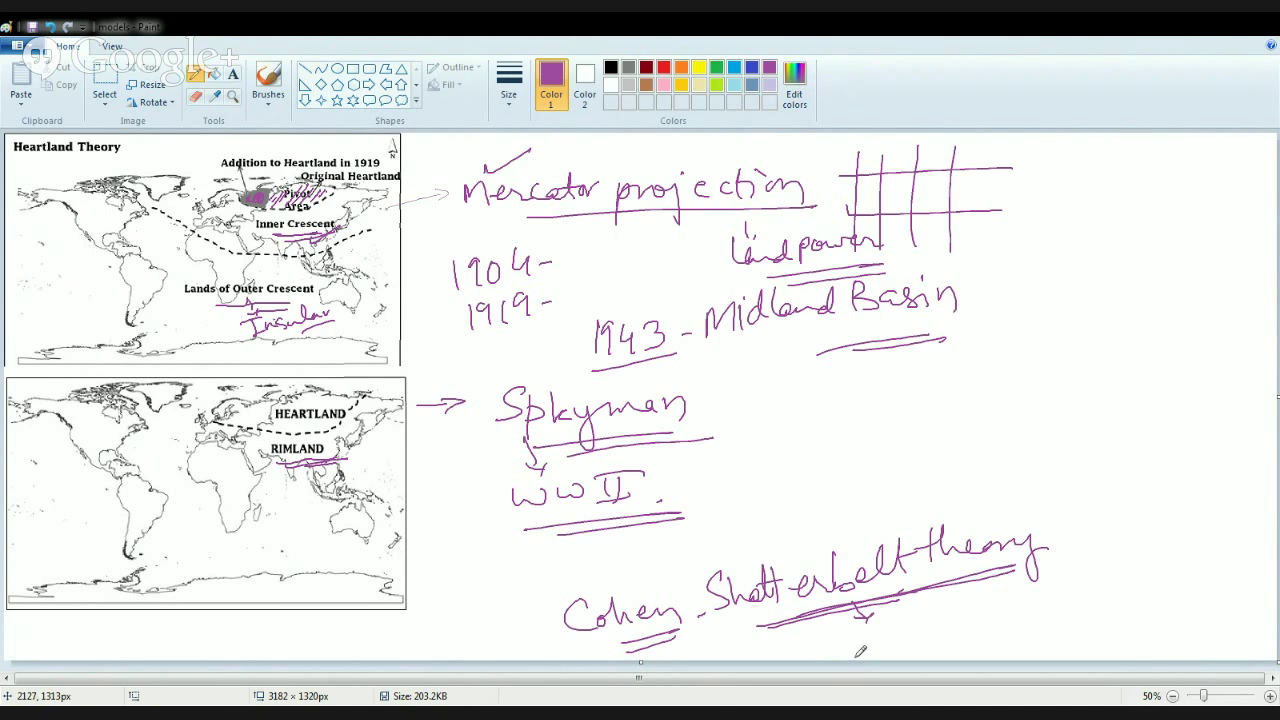
pyautogui.moveTo(345, 412)
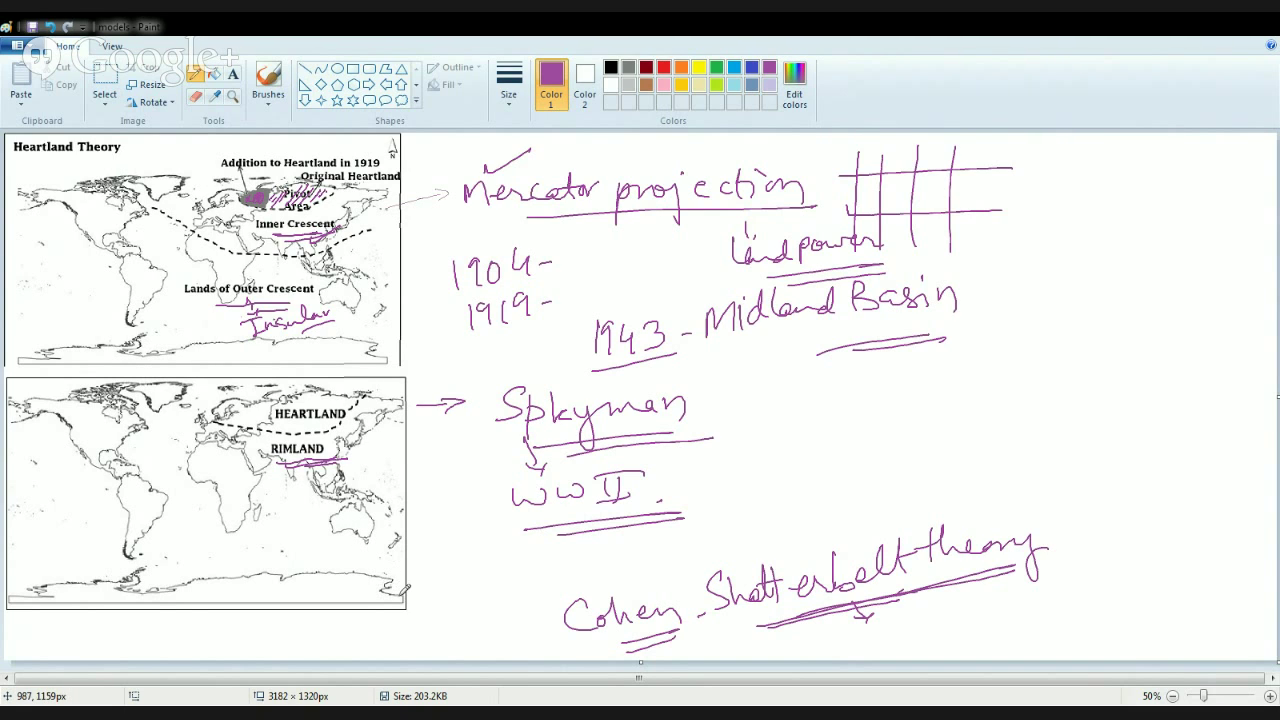
pyautogui.moveTo(430, 580)
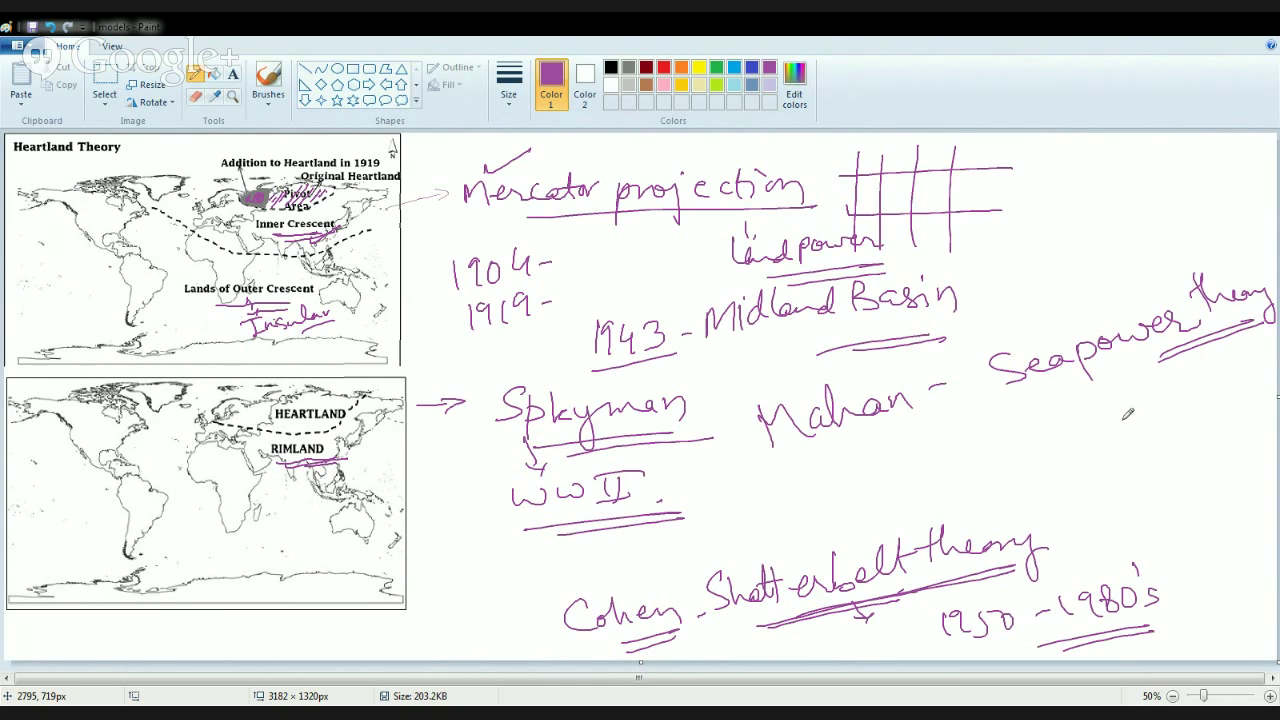
pyautogui.moveTo(695, 307)
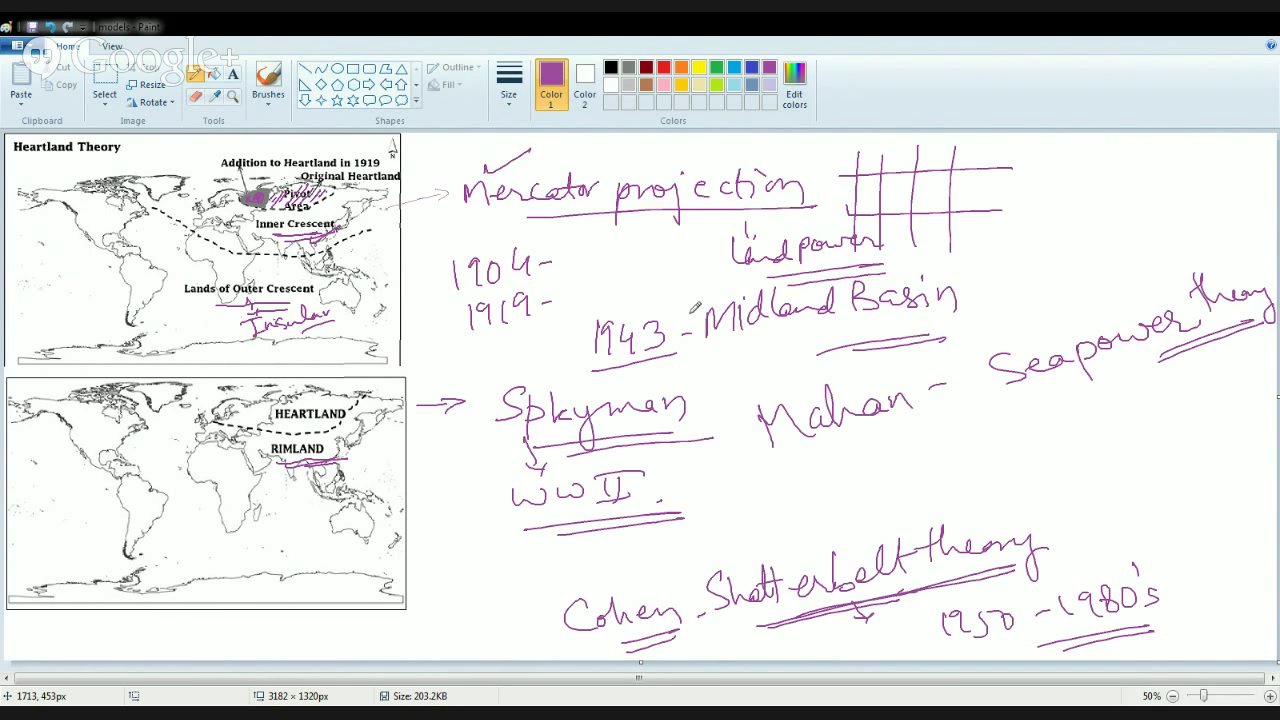
pyautogui.moveTo(390, 413)
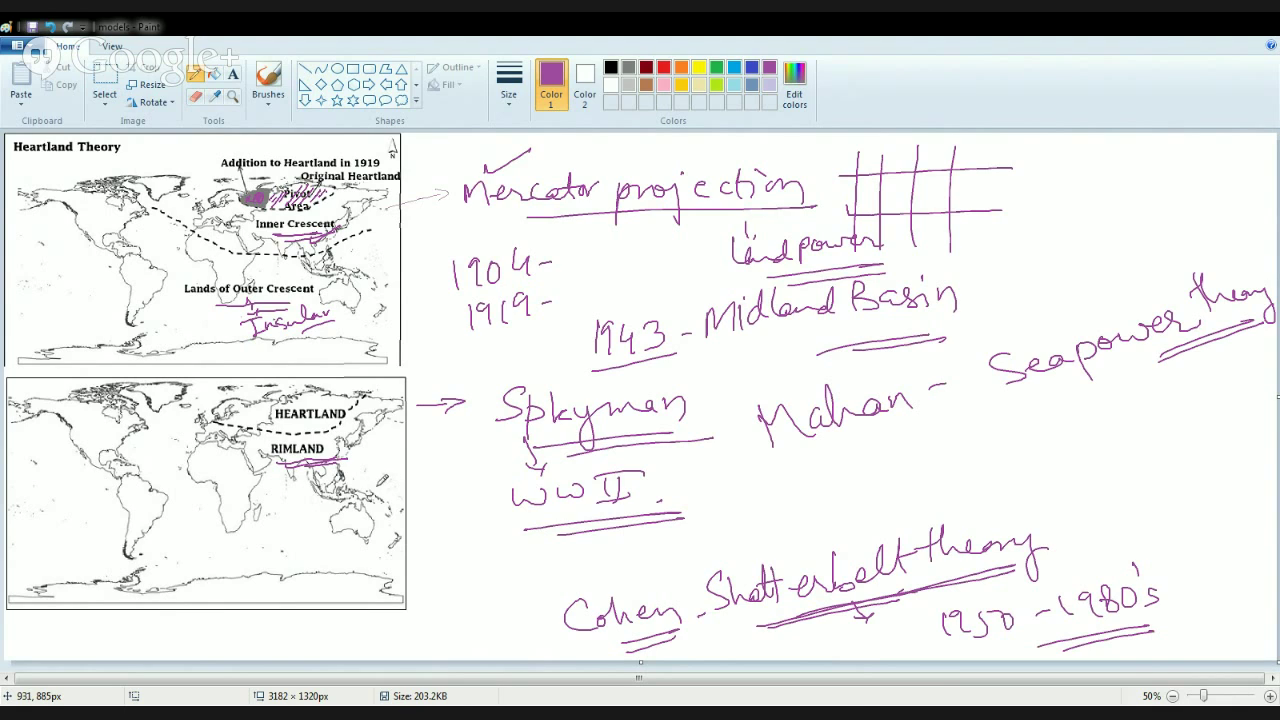
pyautogui.moveTo(383, 481)
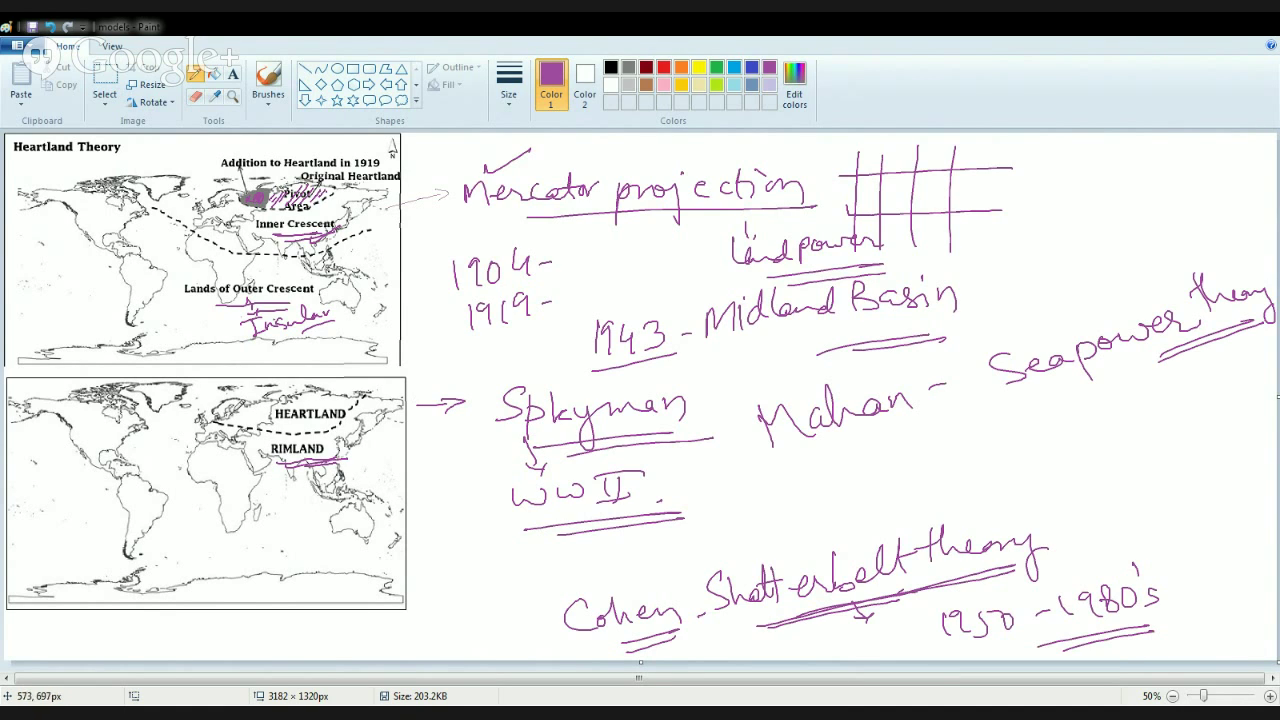
pyautogui.moveTo(418, 455)
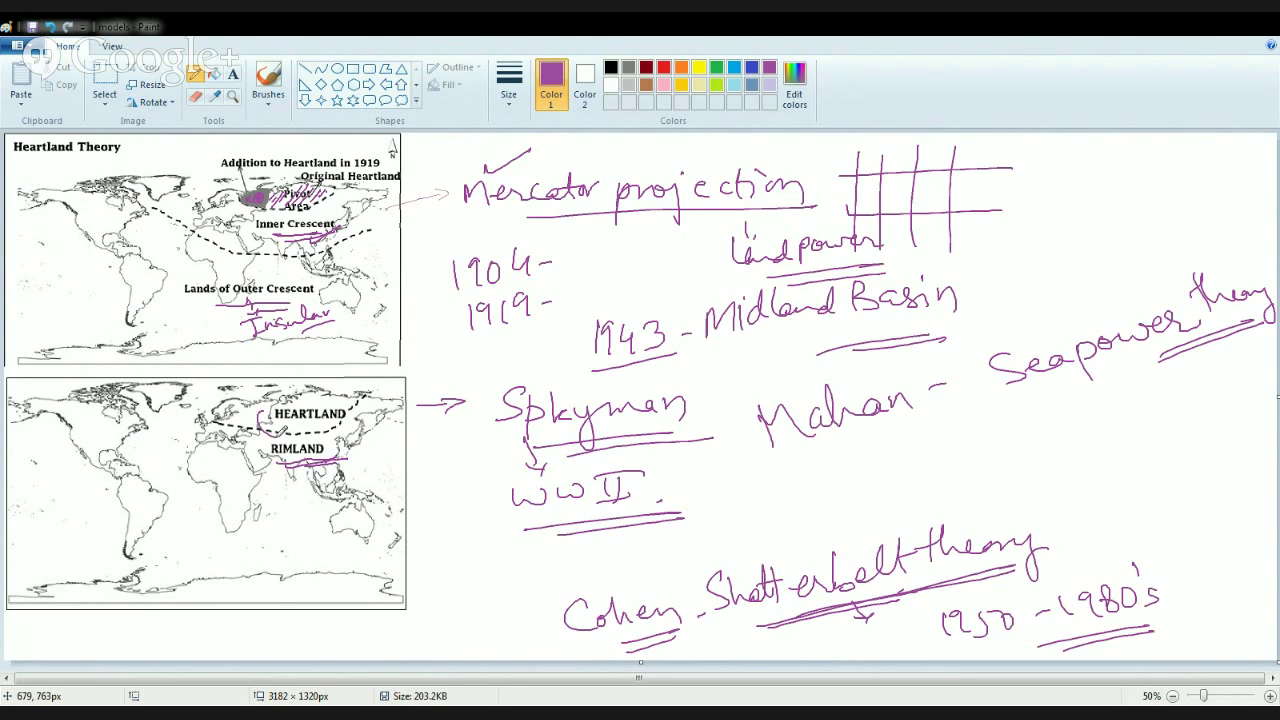
# Circle HEARTLAND on the lower map and add a finishing note stroke.
pyautogui.moveTo(265, 385); pyautogui.dragTo(360, 440)
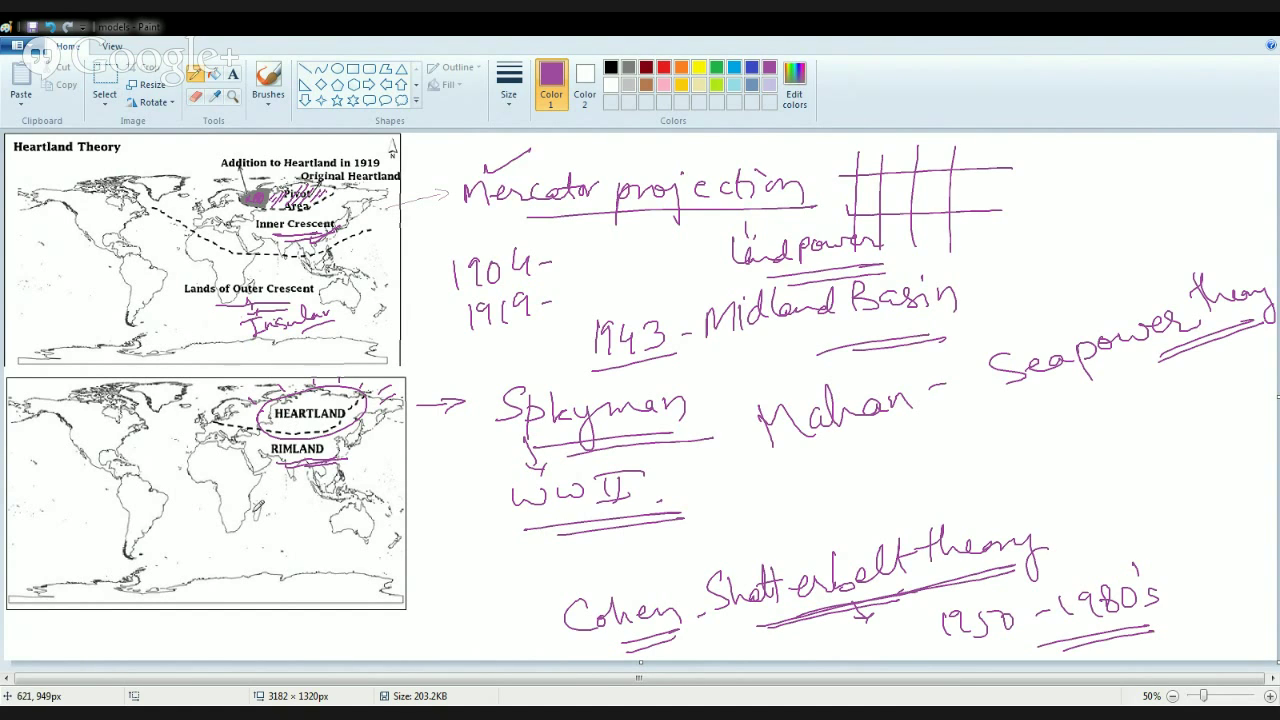
pyautogui.moveTo(445, 531)
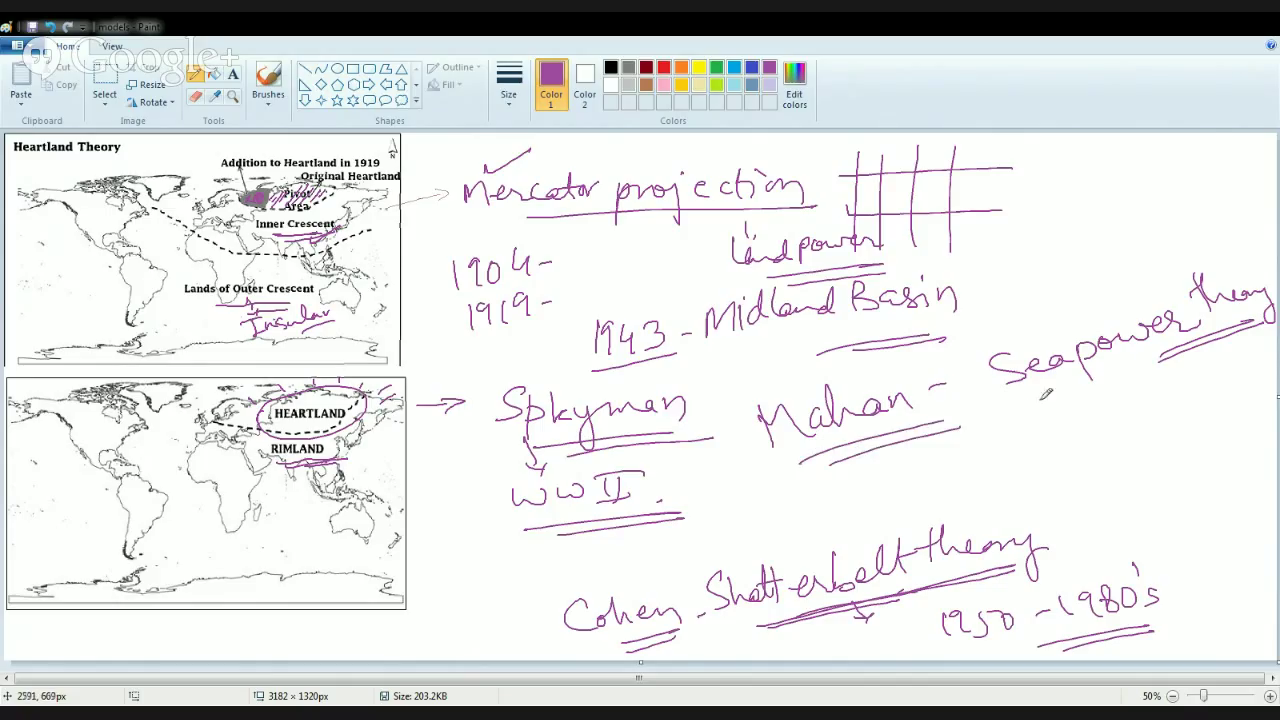
pyautogui.moveTo(1040, 395); pyautogui.dragTo(1180, 355)
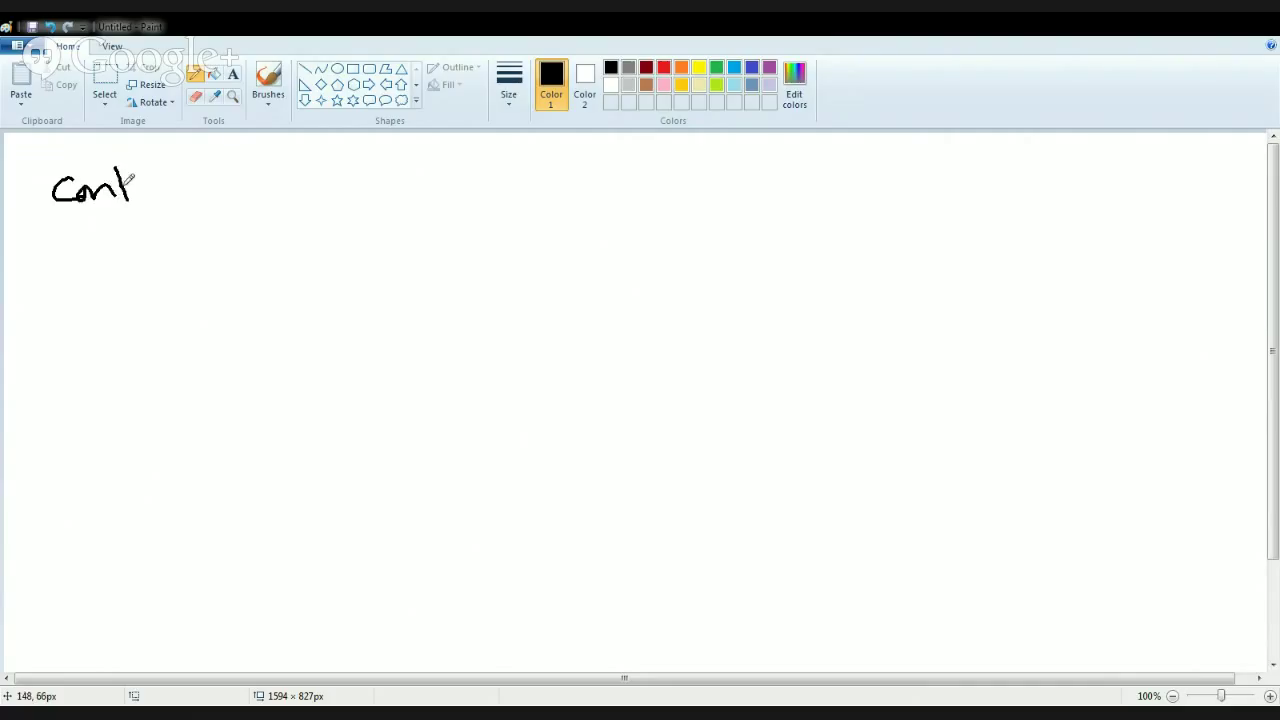
# Write 'Containment theory - Kennman' in black, underlining the theory and the name.
pyautogui.moveTo(135, 185); pyautogui.dragTo(297, 185)
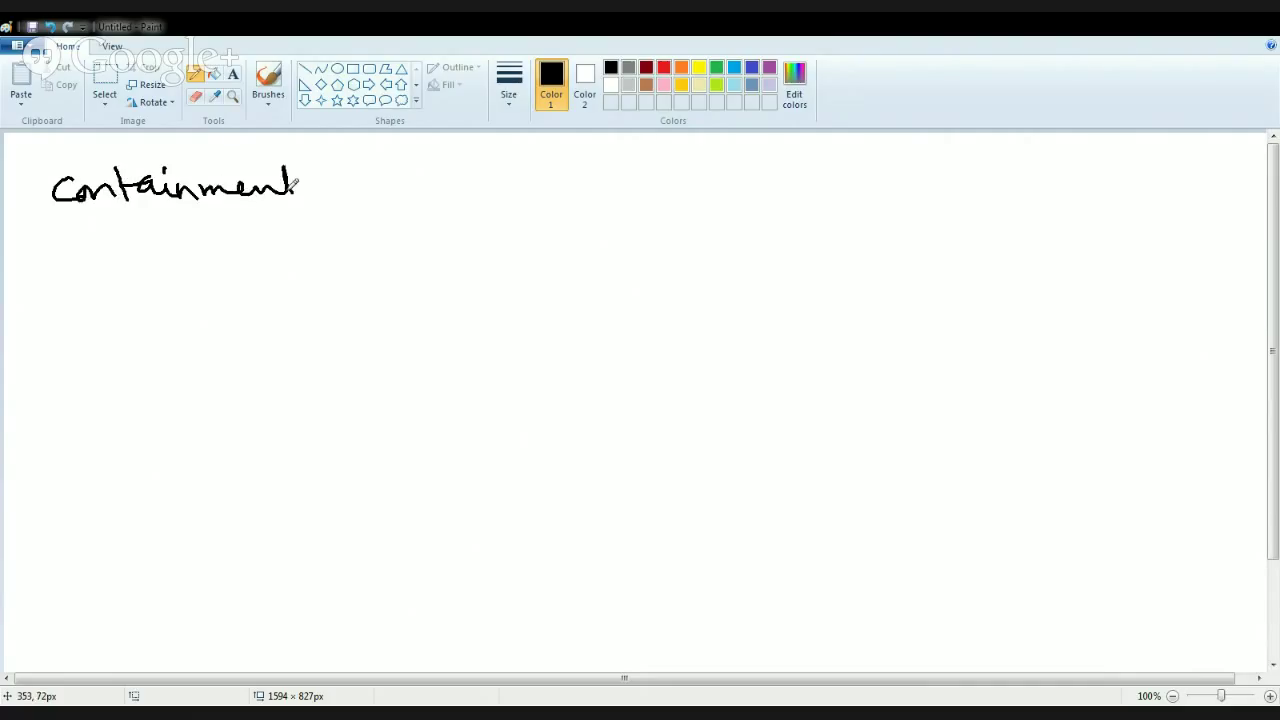
pyautogui.moveTo(310, 185); pyautogui.dragTo(445, 185)
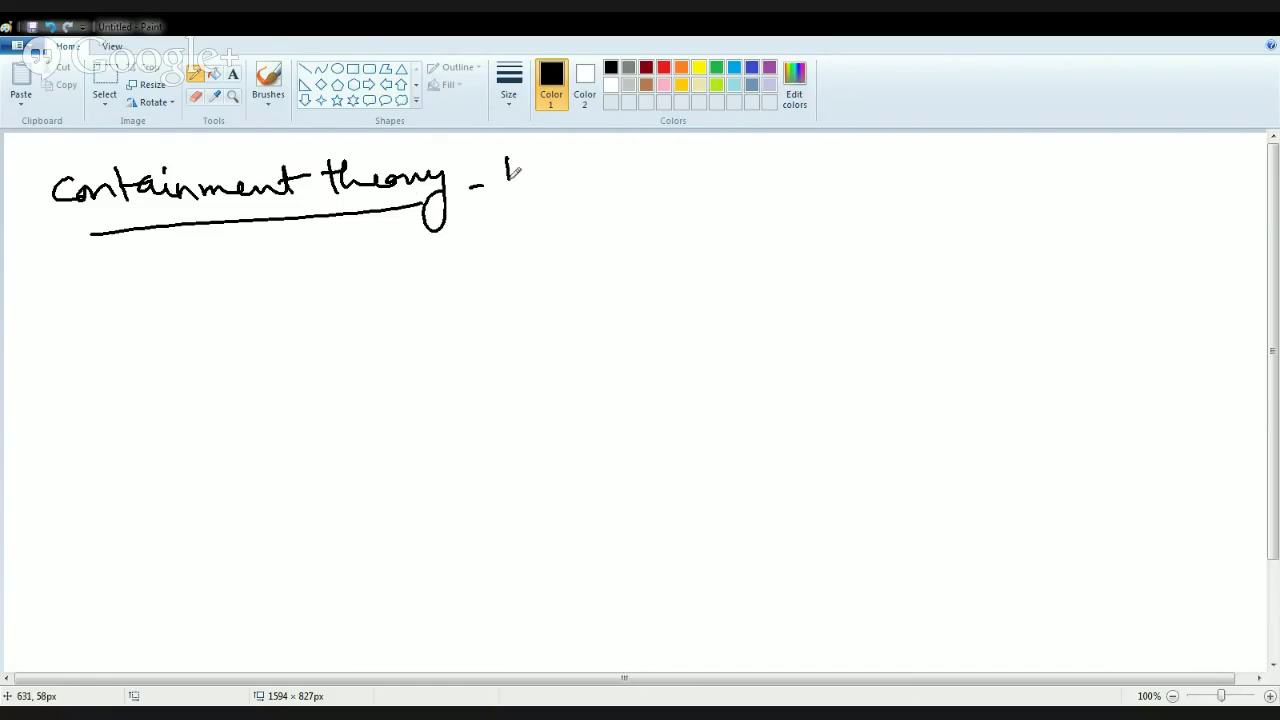
pyautogui.moveTo(500, 175); pyautogui.dragTo(595, 185)
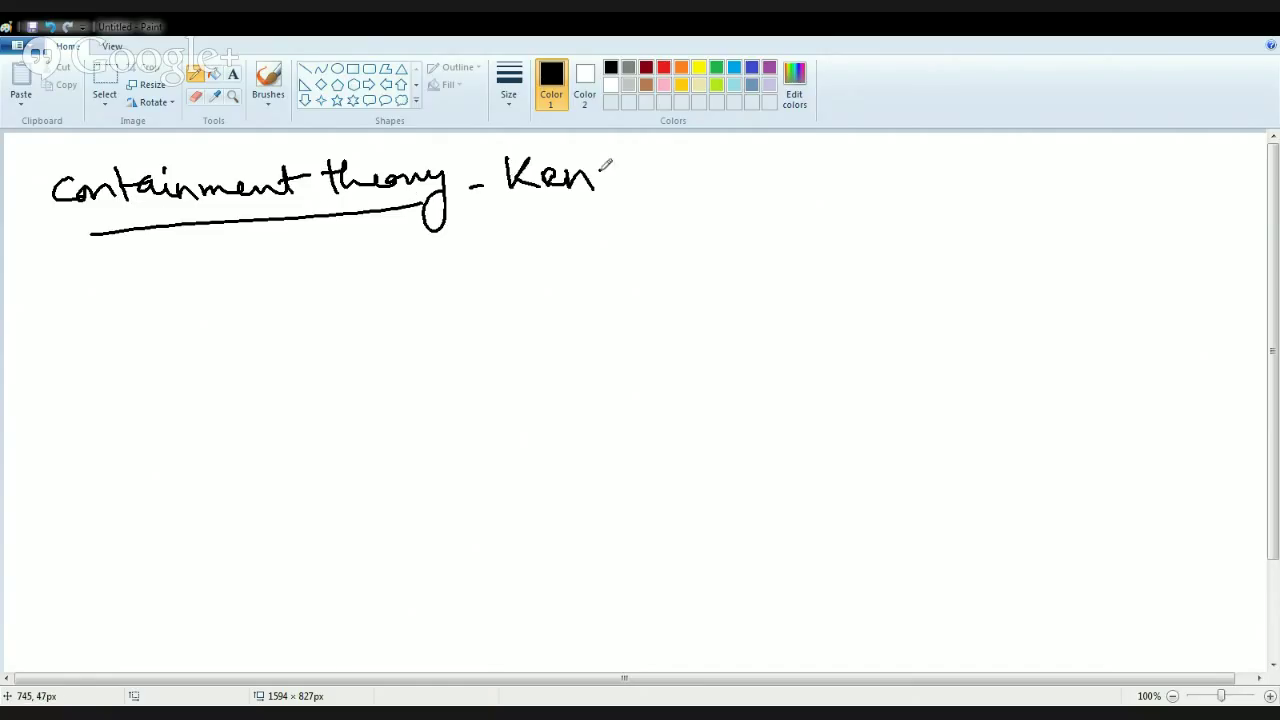
pyautogui.moveTo(600, 180); pyautogui.dragTo(710, 225)
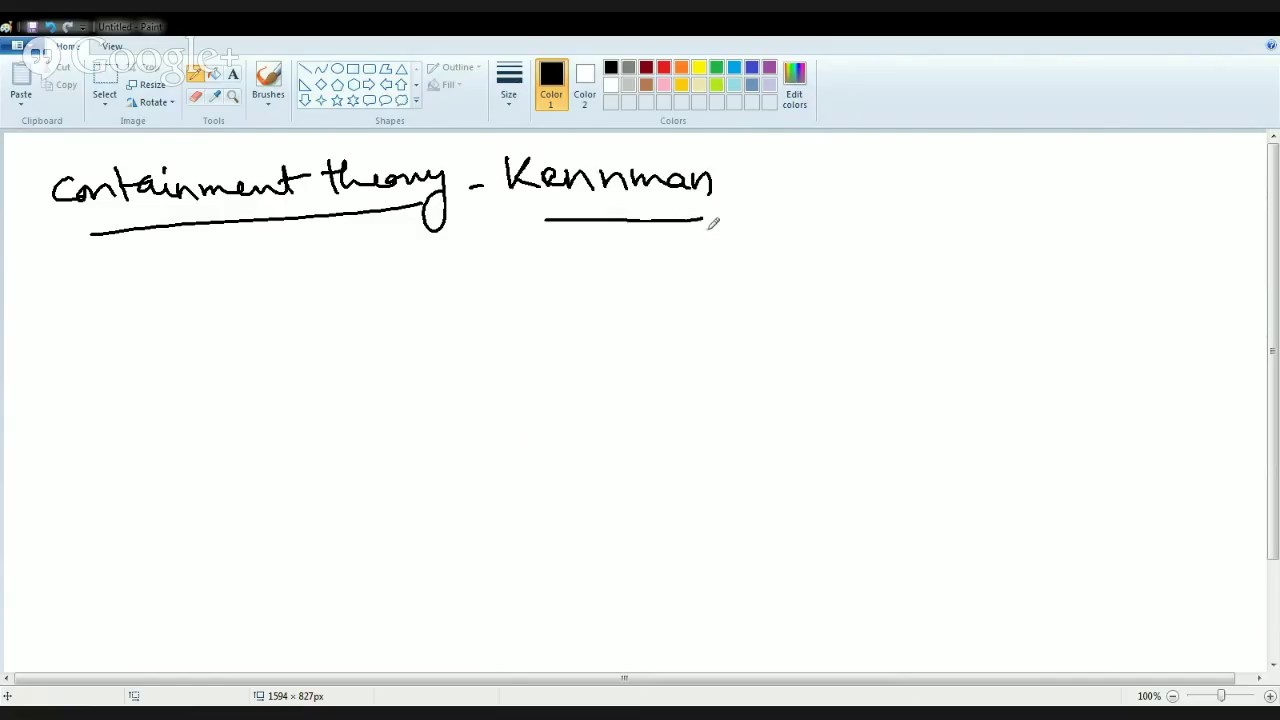
pyautogui.moveTo(789, 247)
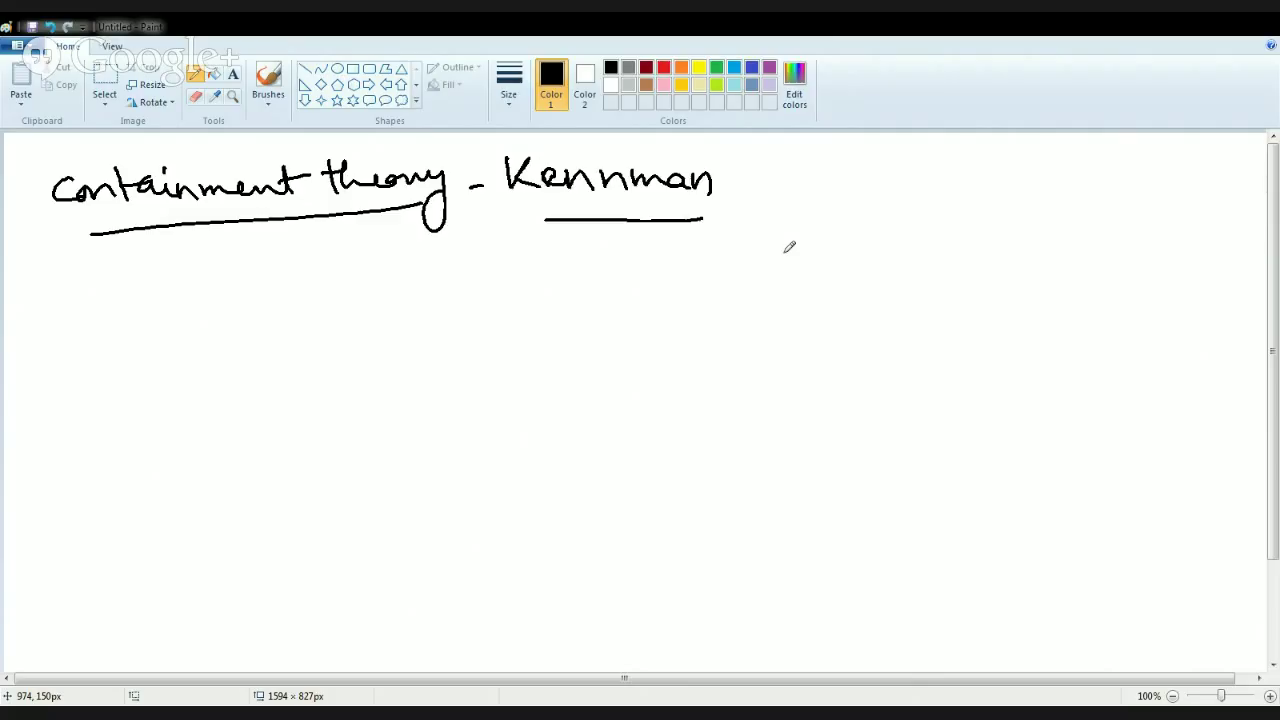
pyautogui.moveTo(569, 275)
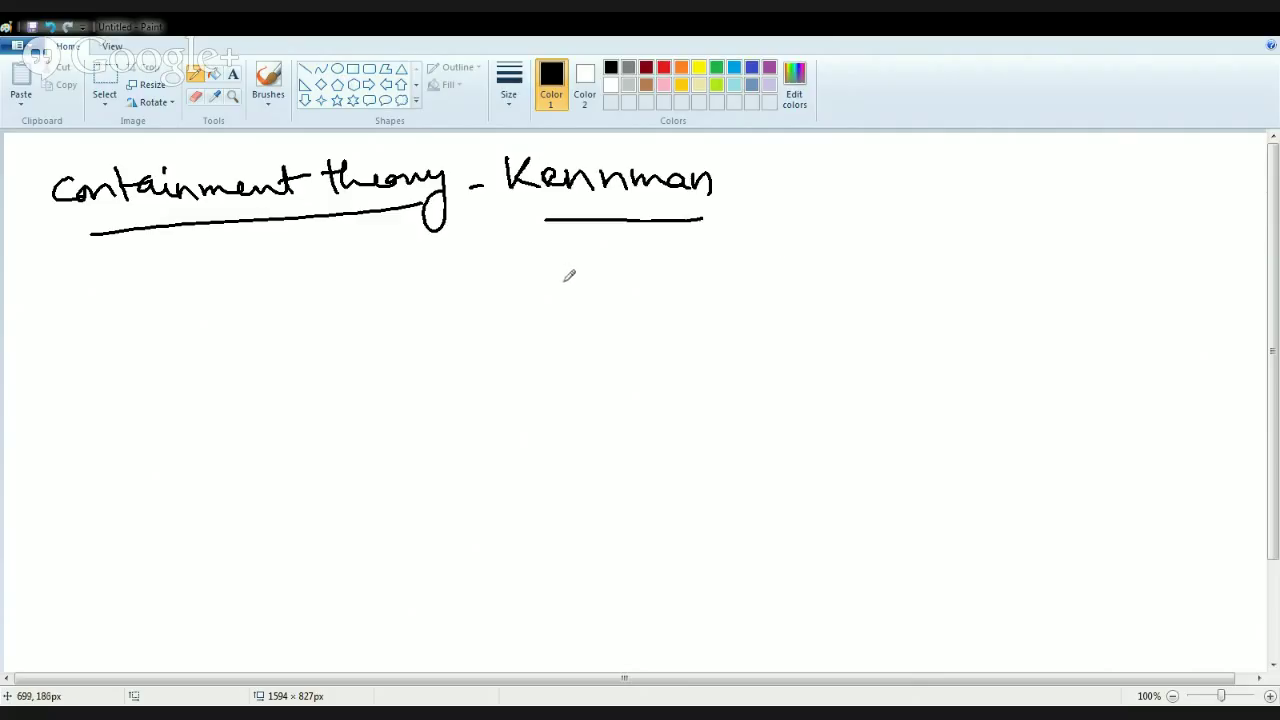
pyautogui.moveTo(492, 290)
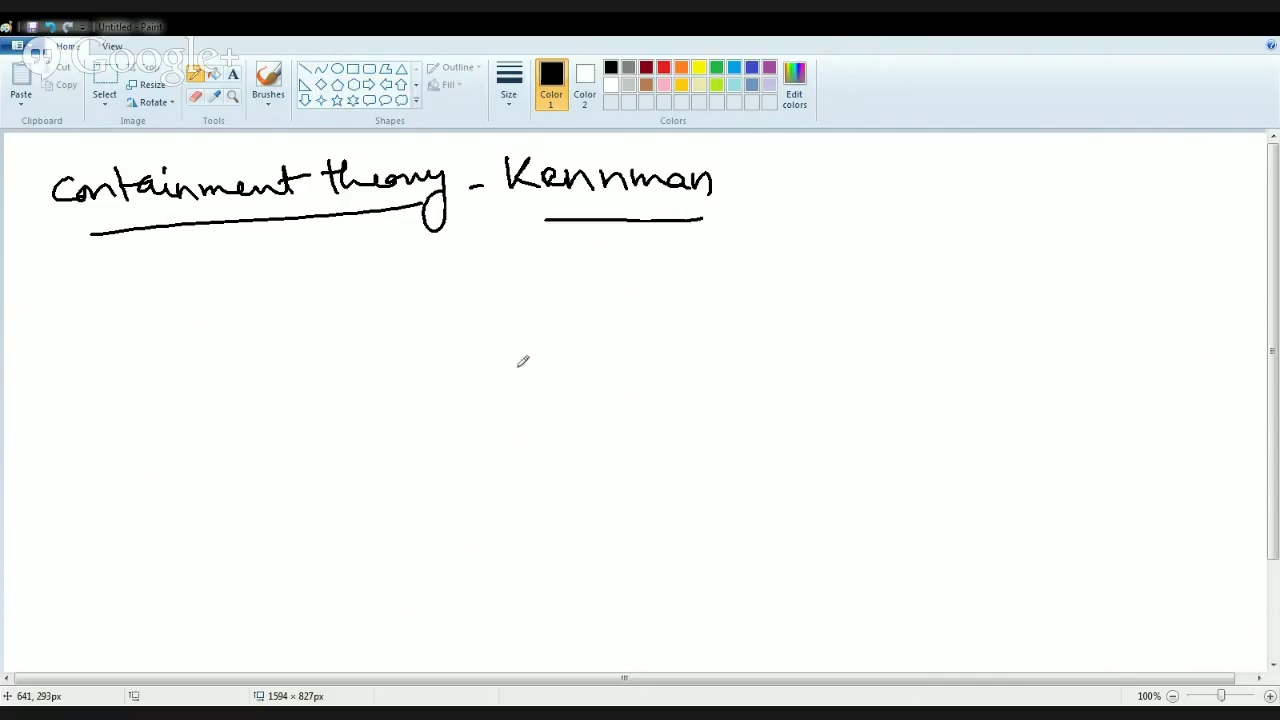
pyautogui.moveTo(537, 281)
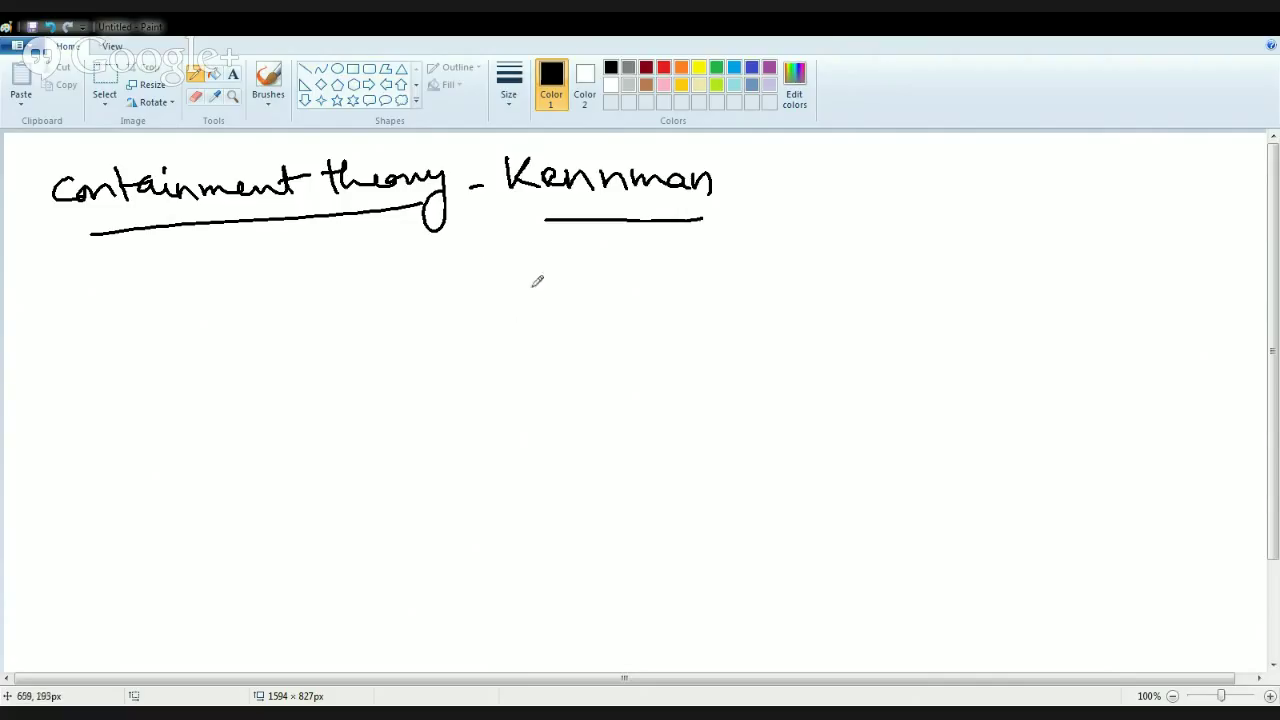
pyautogui.moveTo(478, 319)
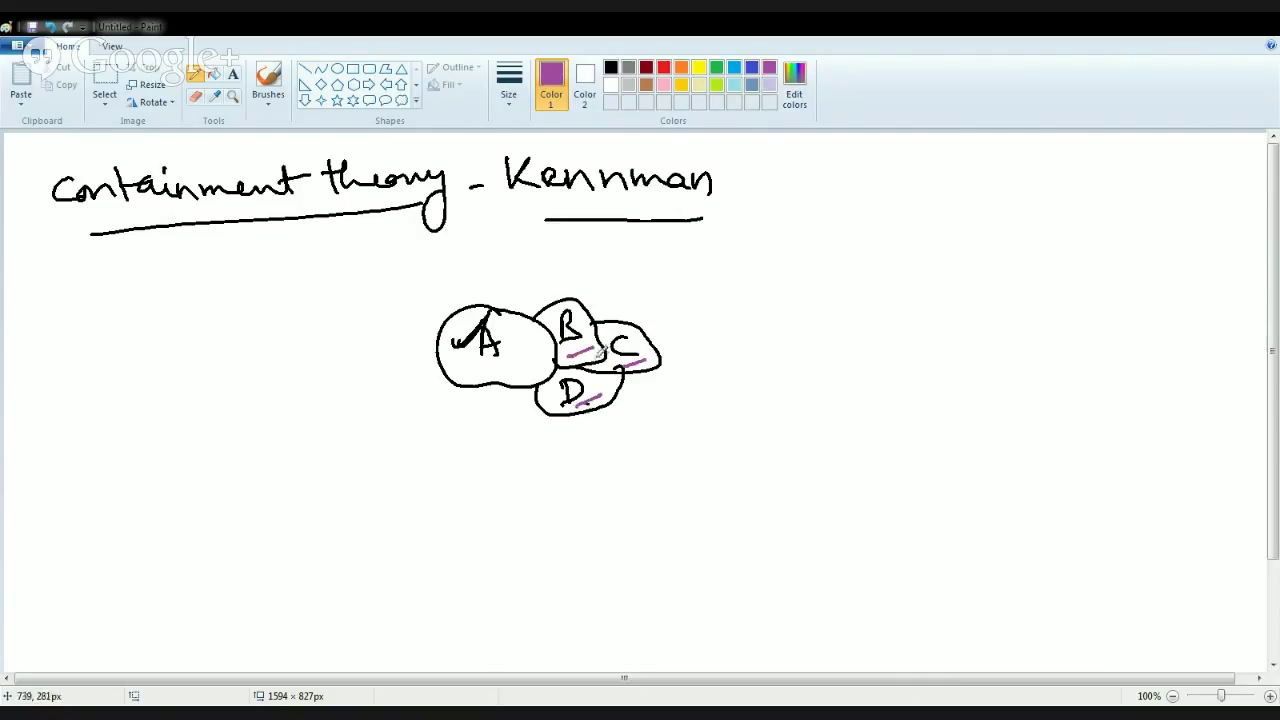
# Draw arrows to underlined 'US & allies' and 'NATO' labels around the purple loop.
pyautogui.moveTo(315, 215); pyautogui.dragTo(325, 255)
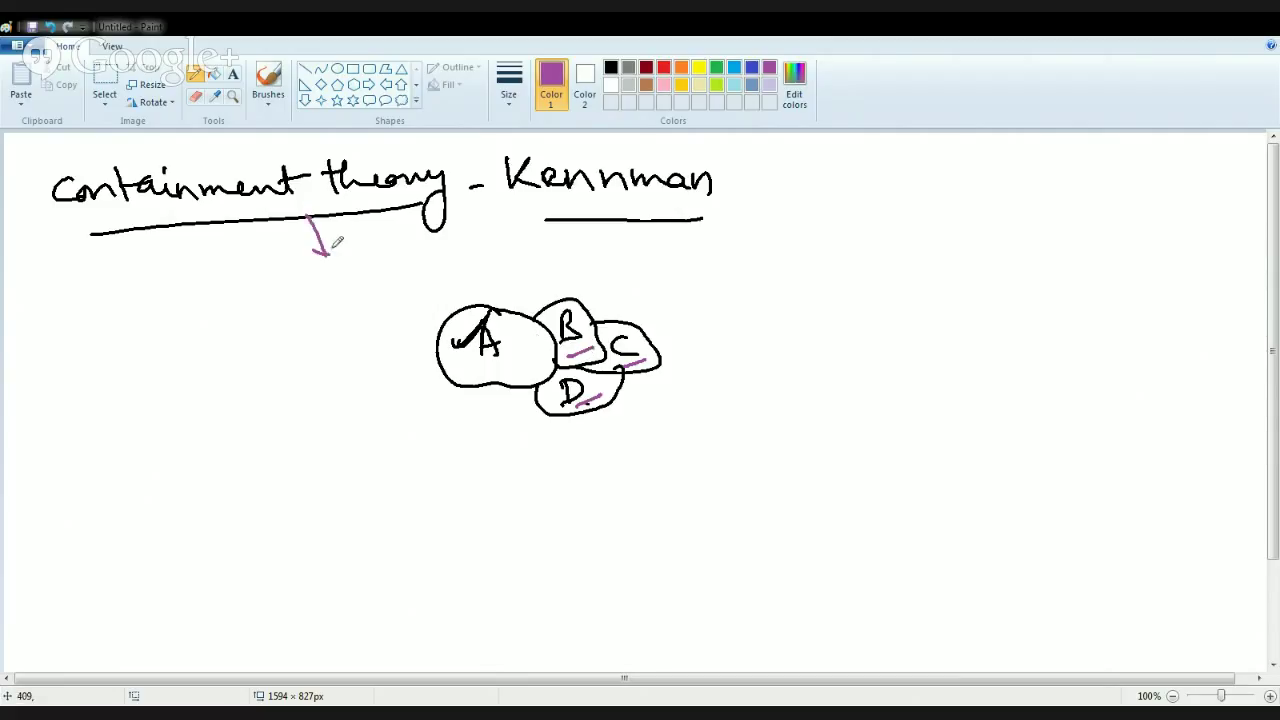
pyautogui.moveTo(375, 265); pyautogui.dragTo(545, 245)
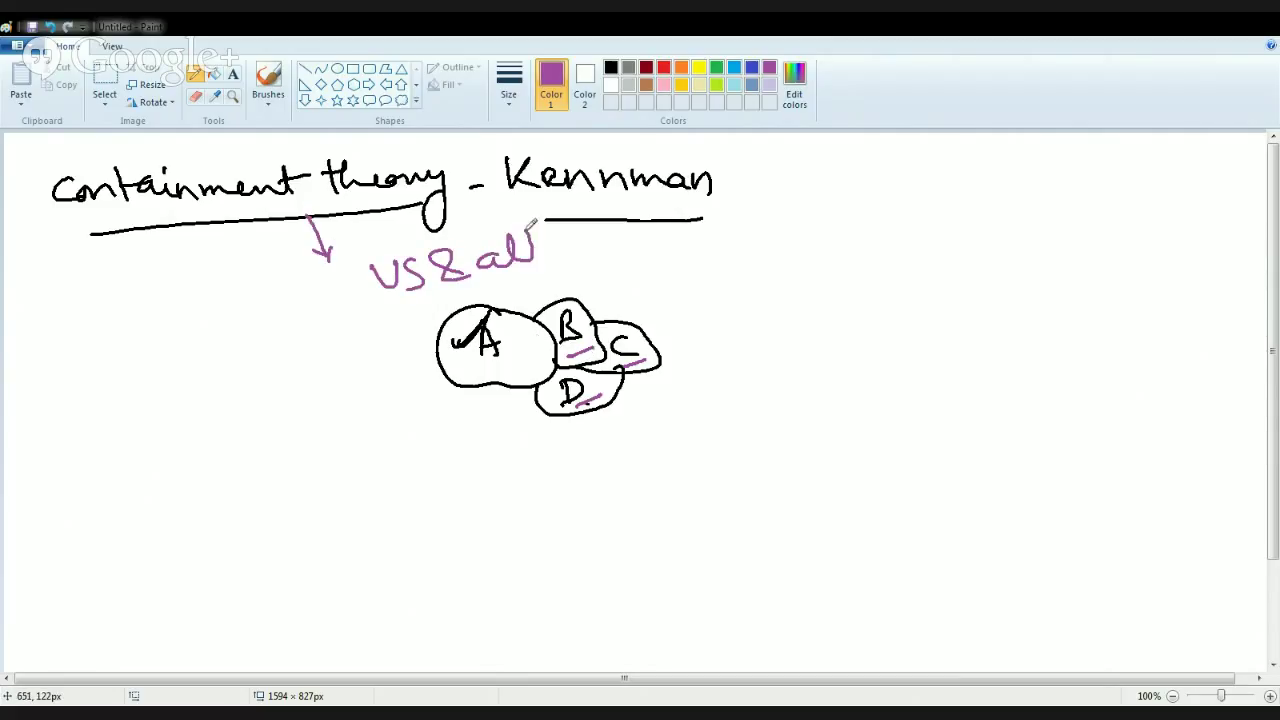
pyautogui.moveTo(500, 250); pyautogui.dragTo(620, 275)
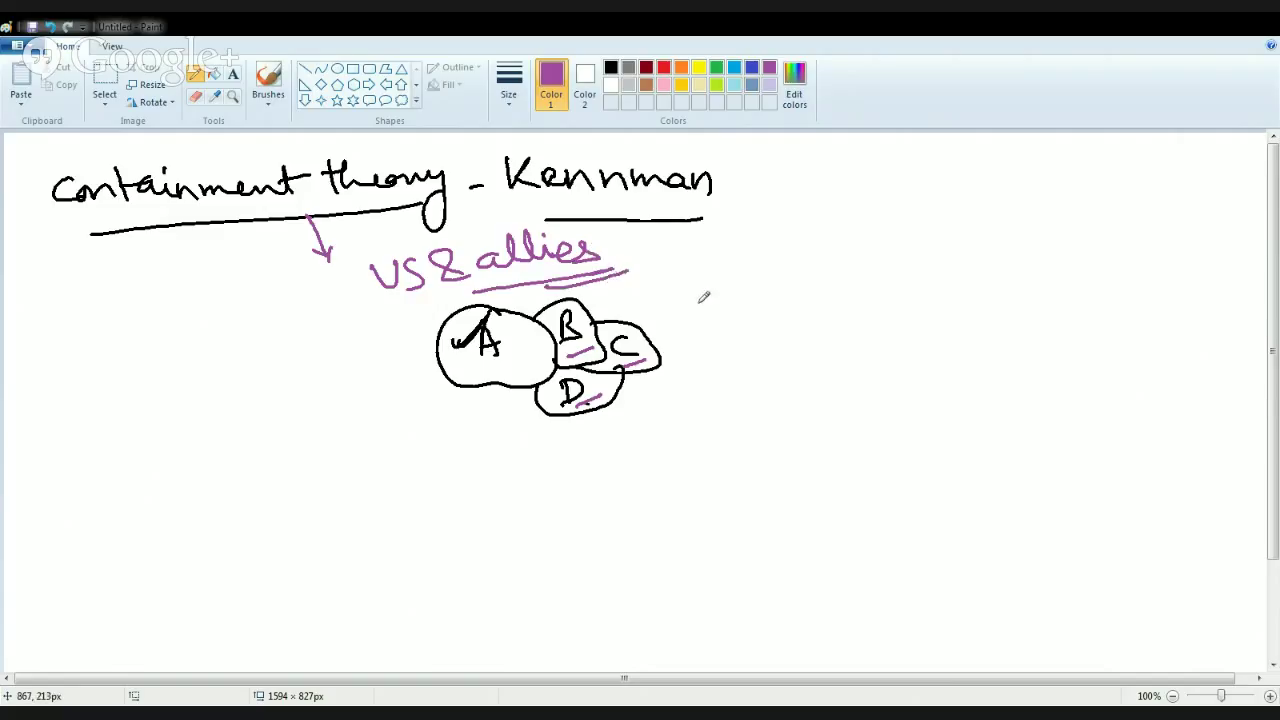
pyautogui.moveTo(692, 311)
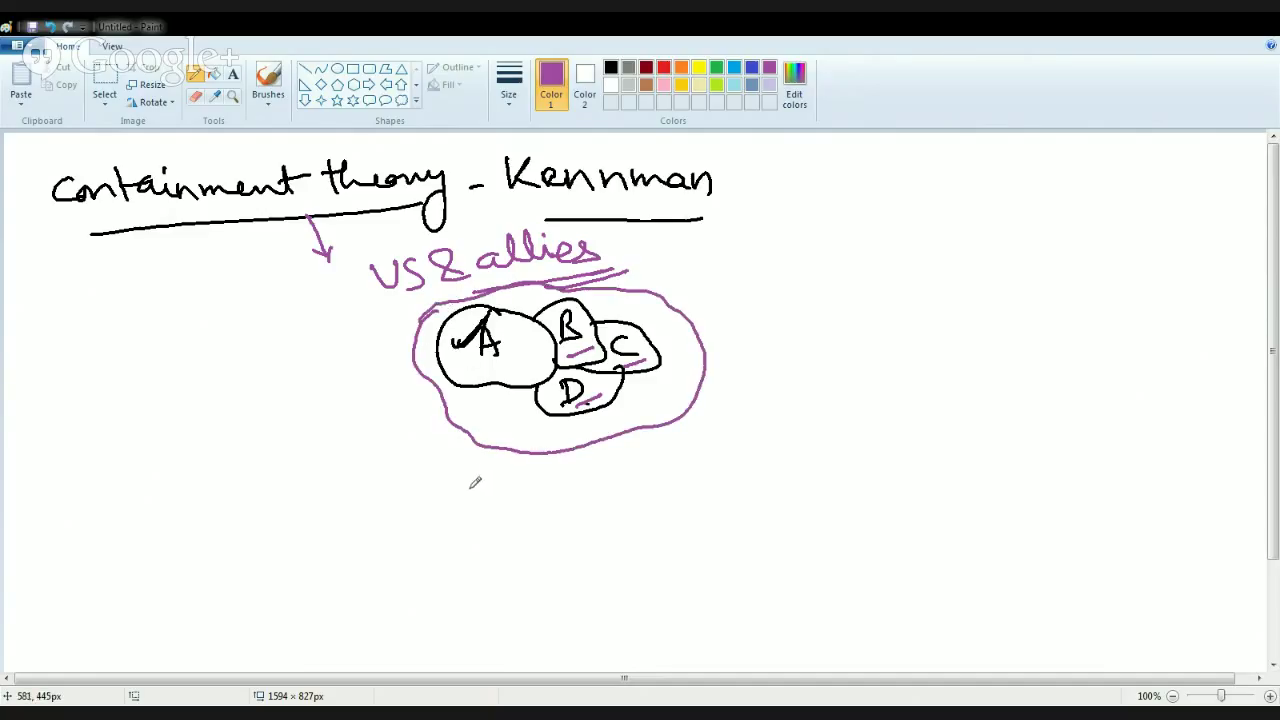
pyautogui.moveTo(638, 414)
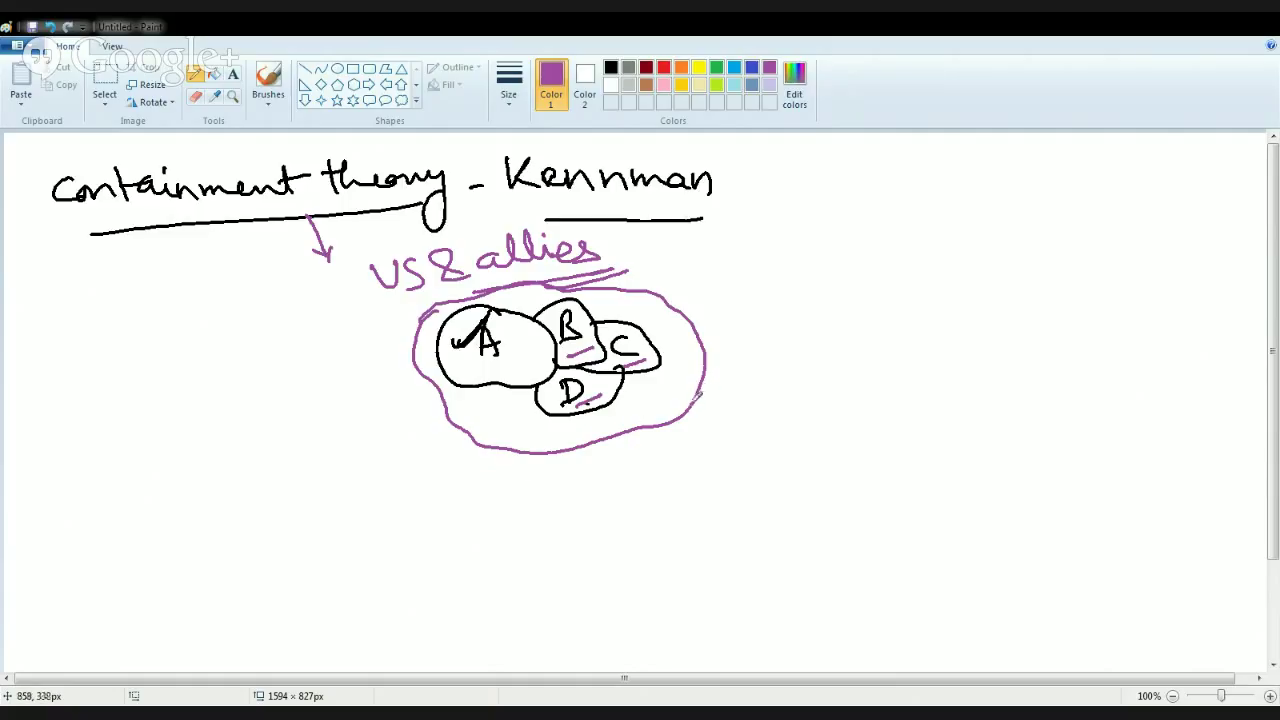
pyautogui.moveTo(705, 283)
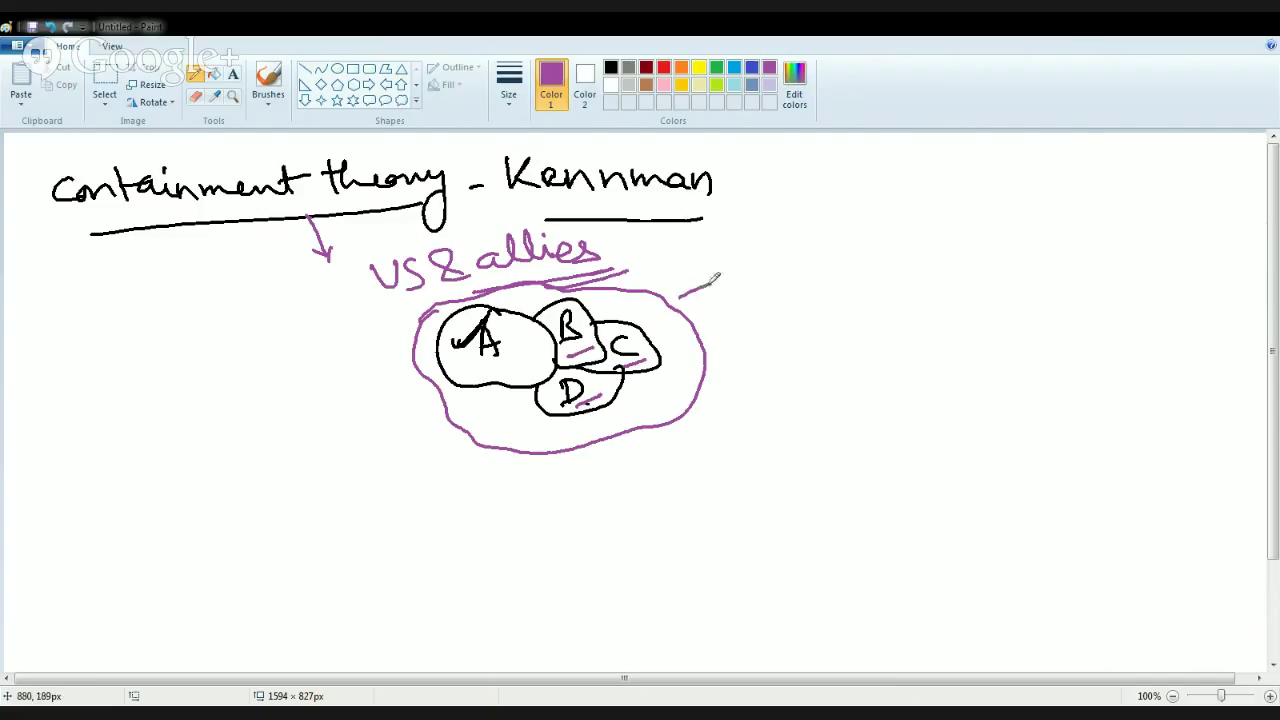
pyautogui.moveTo(680, 295); pyautogui.dragTo(770, 255)
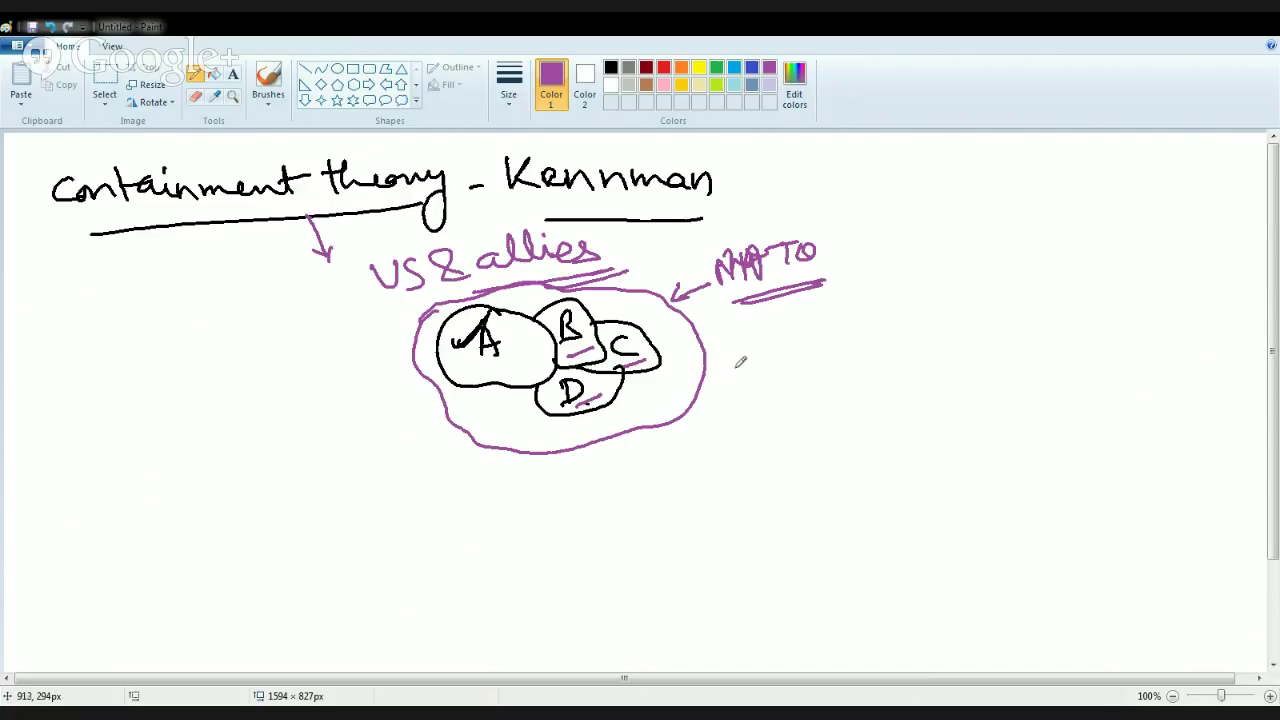
pyautogui.moveTo(72, 560); pyautogui.dragTo(90, 618)
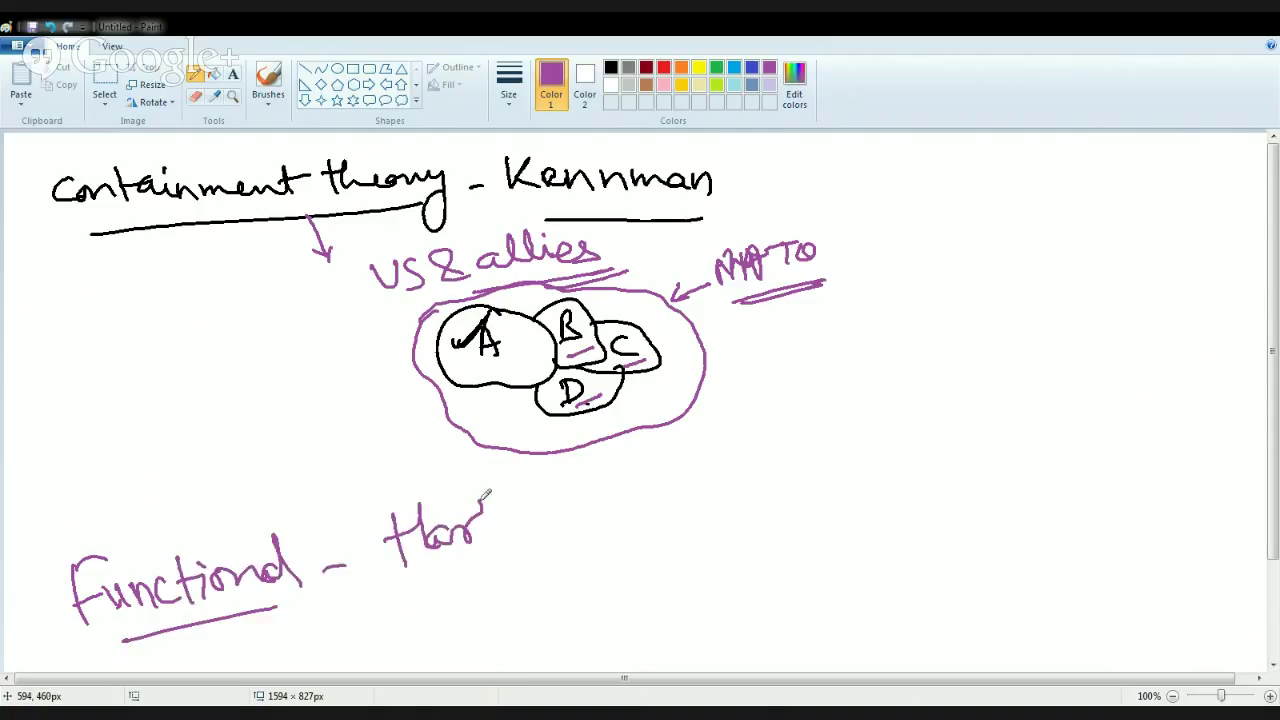
# Write 'Hartshorne -' after Functional, then an underlined 'political area diff.'.
pyautogui.moveTo(485, 510); pyautogui.dragTo(630, 500)
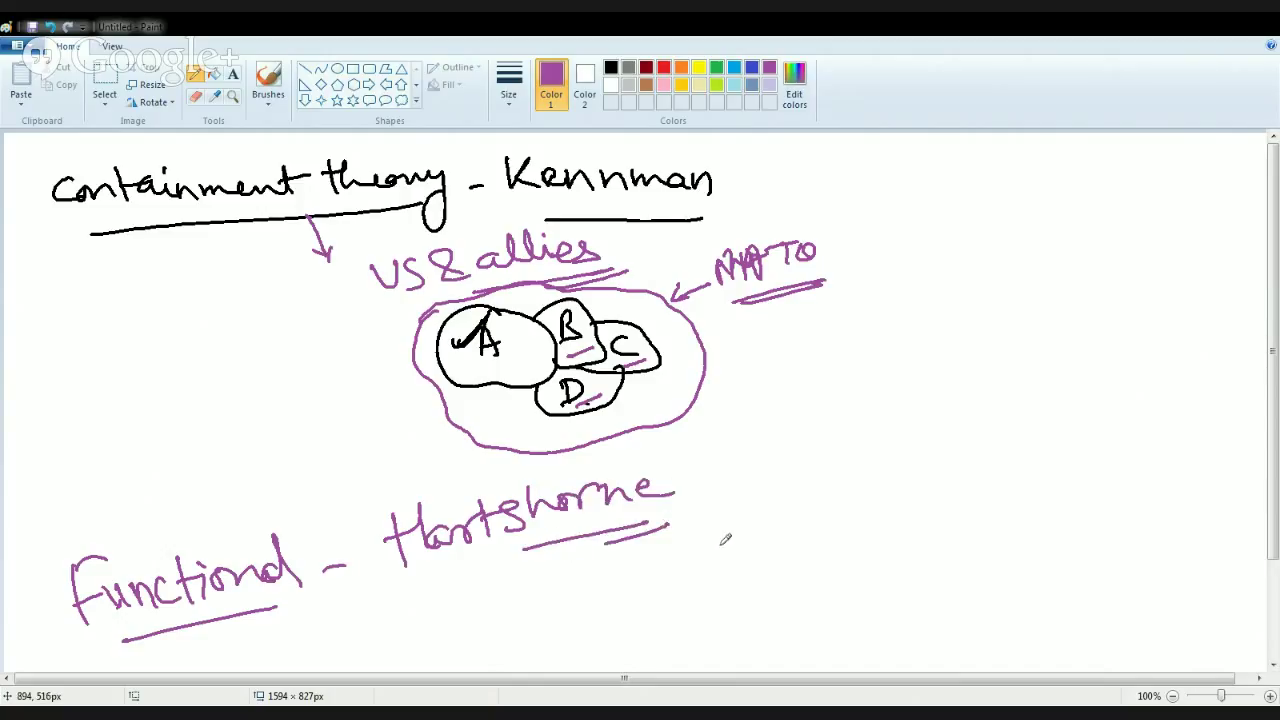
pyautogui.moveTo(685, 490); pyautogui.dragTo(700, 487)
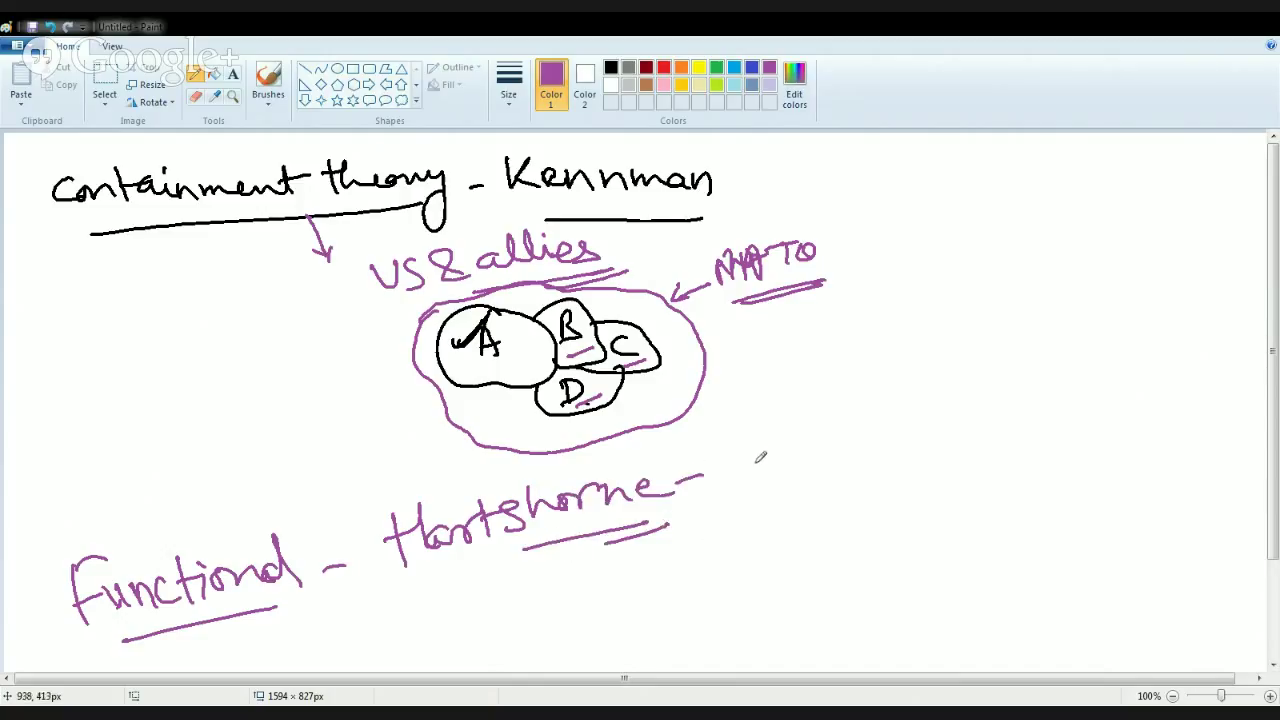
pyautogui.moveTo(760, 430); pyautogui.dragTo(765, 490)
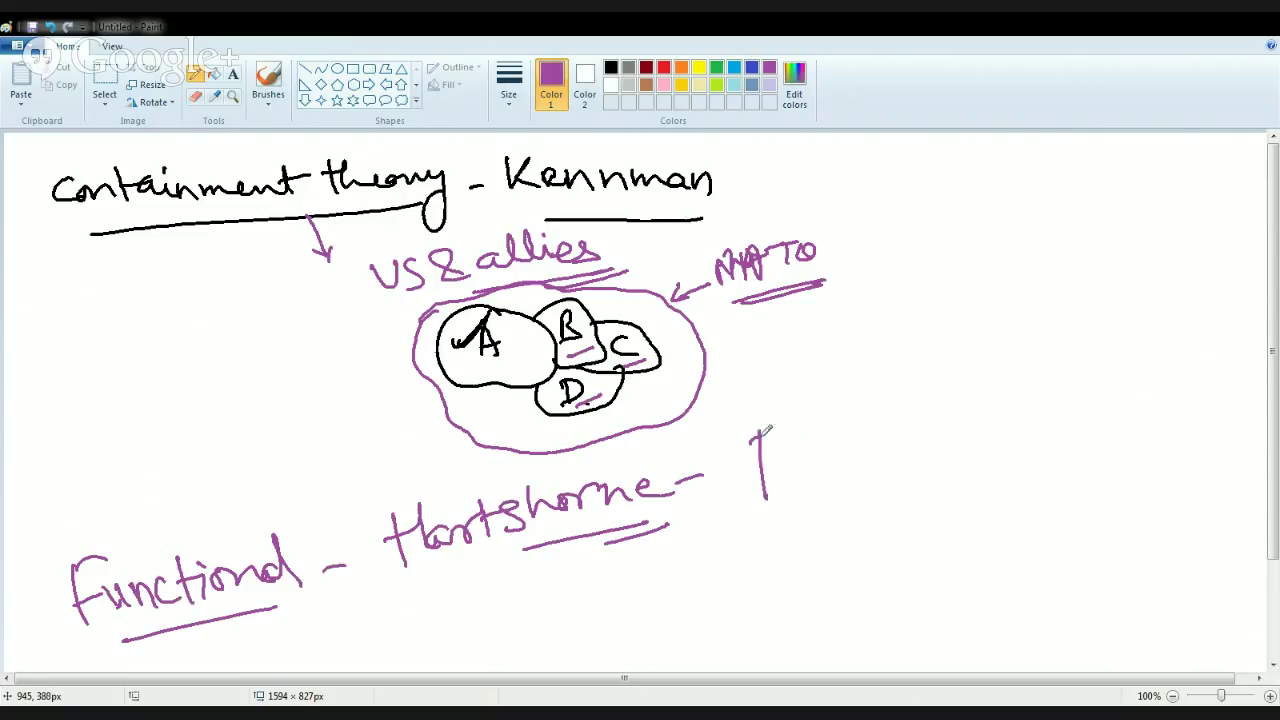
pyautogui.moveTo(760, 440); pyautogui.dragTo(925, 420)
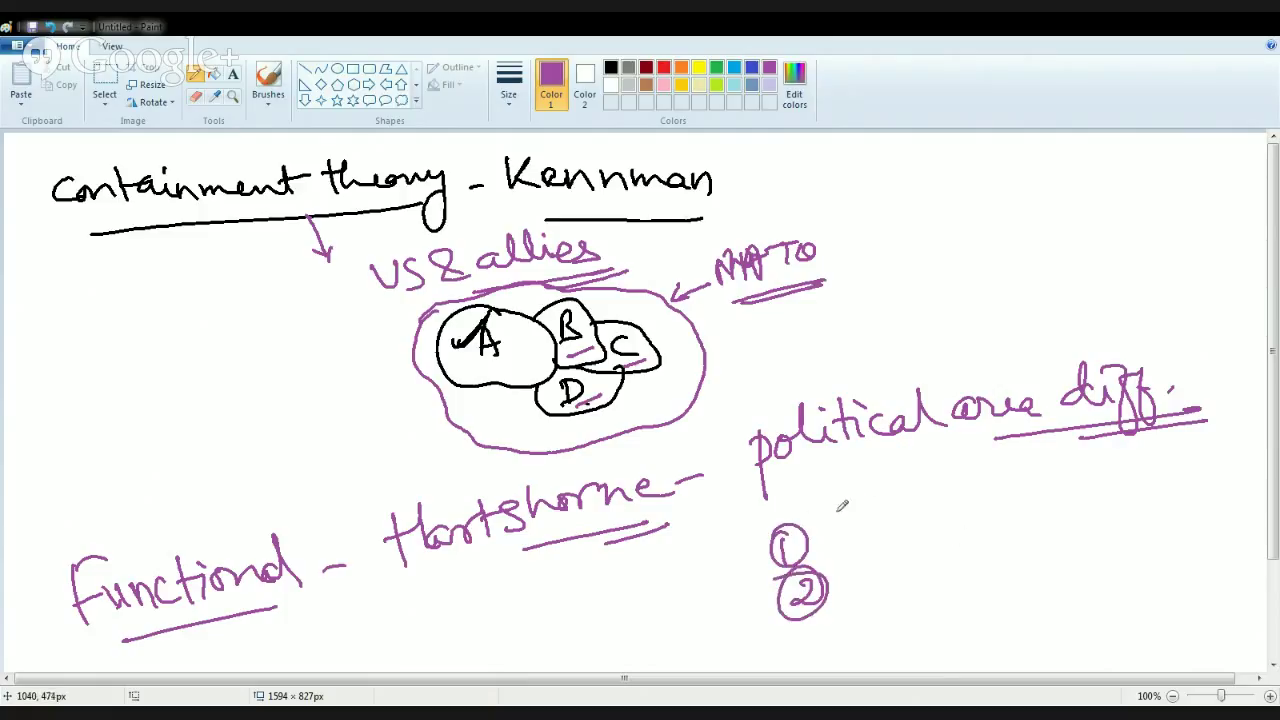
# Add numbered notes ending 'spatial consequence leading to political process', with arrows around b/w.
pyautogui.moveTo(840, 505); pyautogui.dragTo(850, 545)
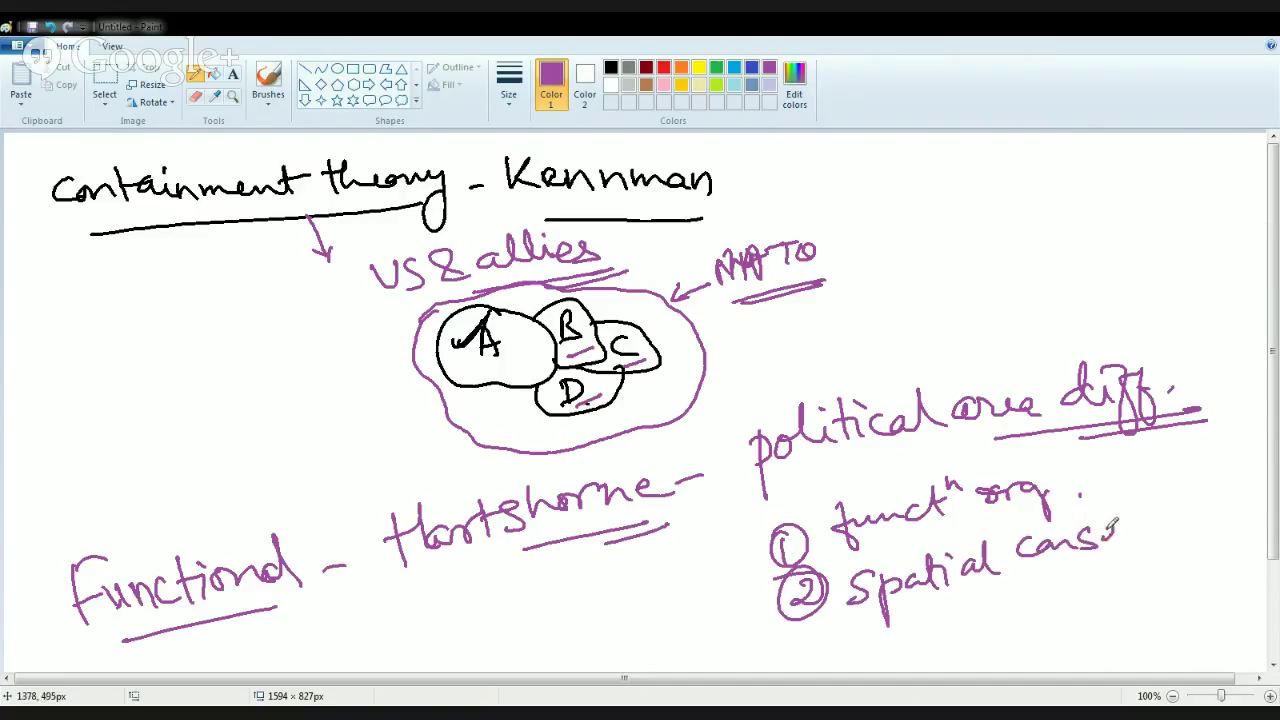
pyautogui.moveTo(1090, 525); pyautogui.dragTo(1265, 515)
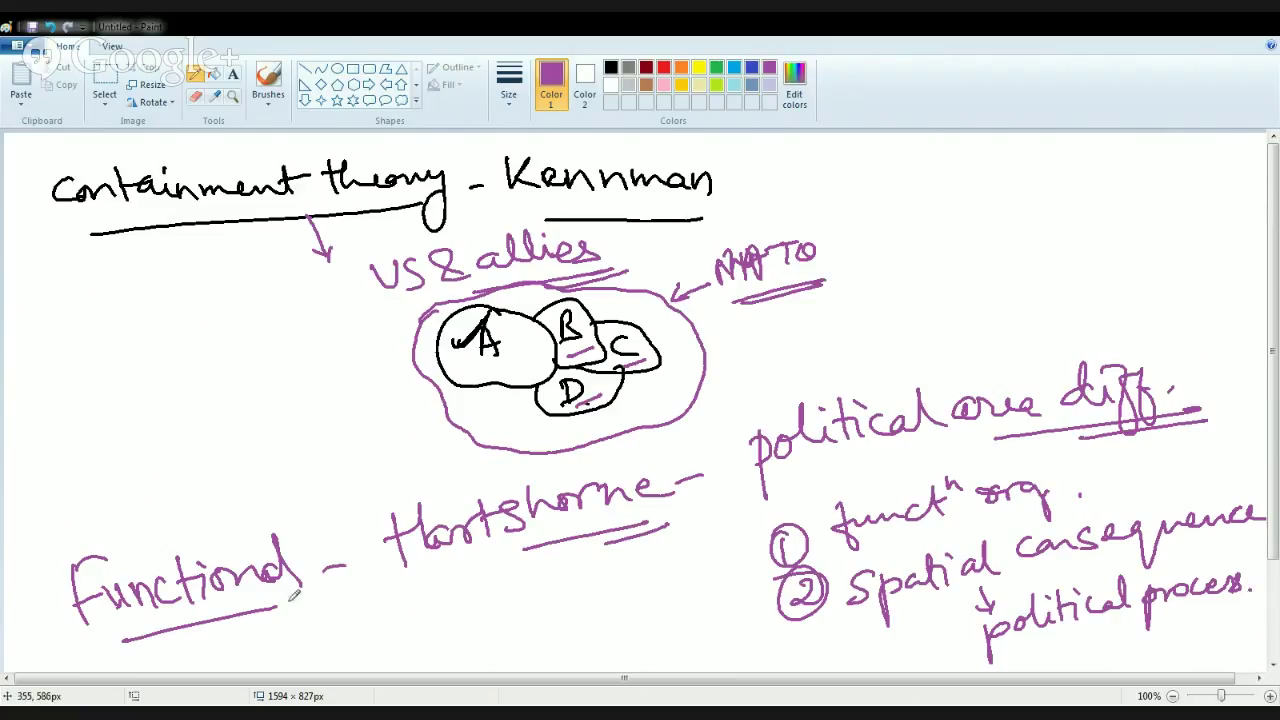
pyautogui.moveTo(300, 615); pyautogui.dragTo(420, 630)
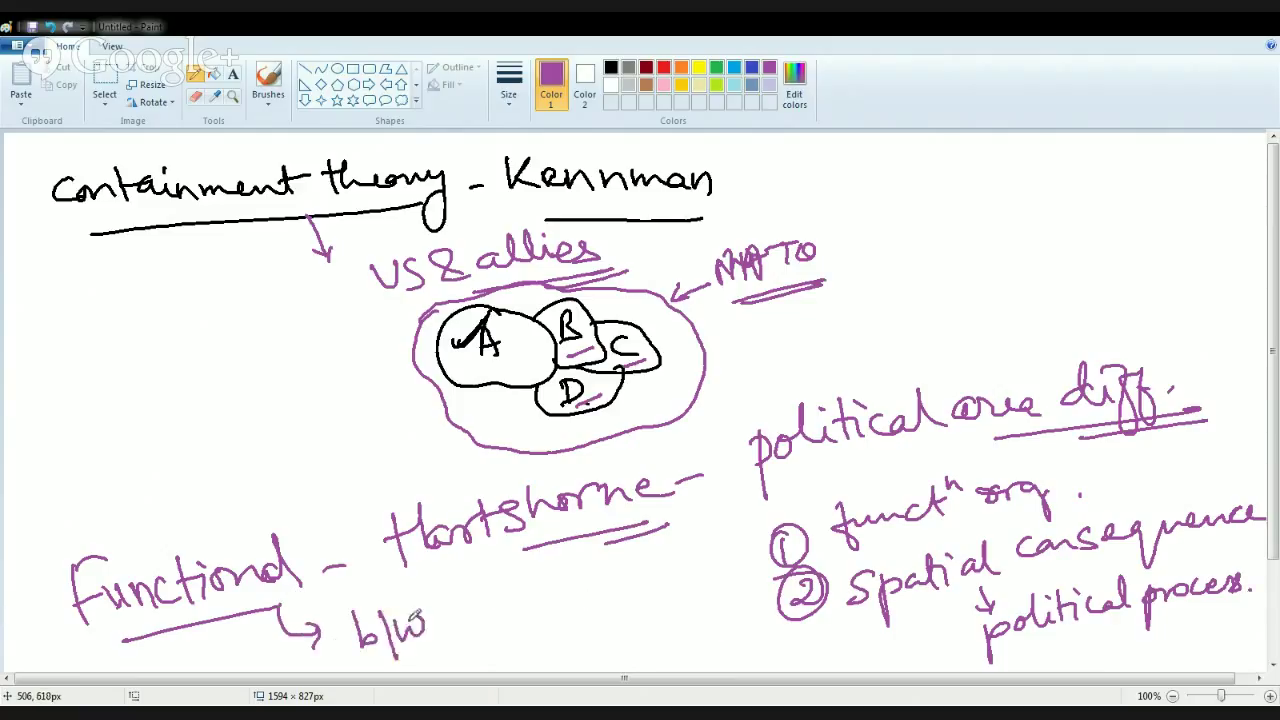
pyautogui.moveTo(490, 565); pyautogui.dragTo(570, 605)
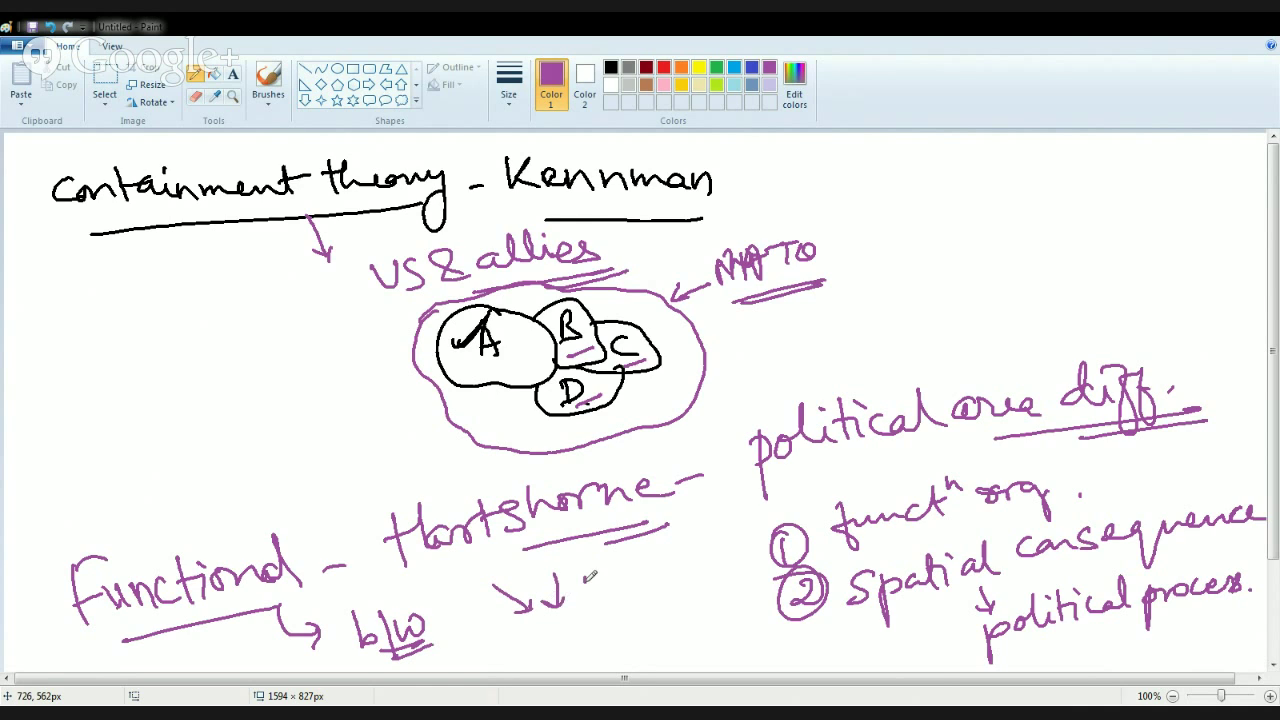
pyautogui.moveTo(520, 650); pyautogui.dragTo(590, 580)
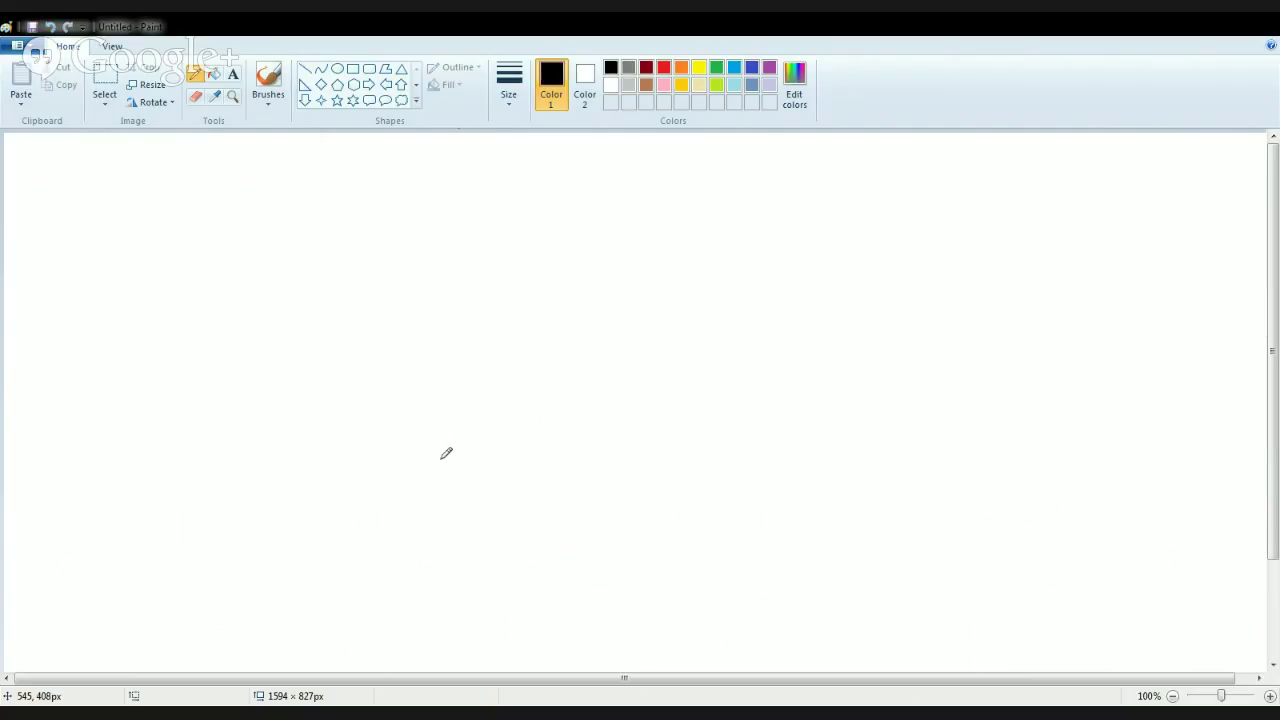
# Switch to blue, write 'Unified' and '- Jones', and underline Jones twice.
pyautogui.click(752, 67)
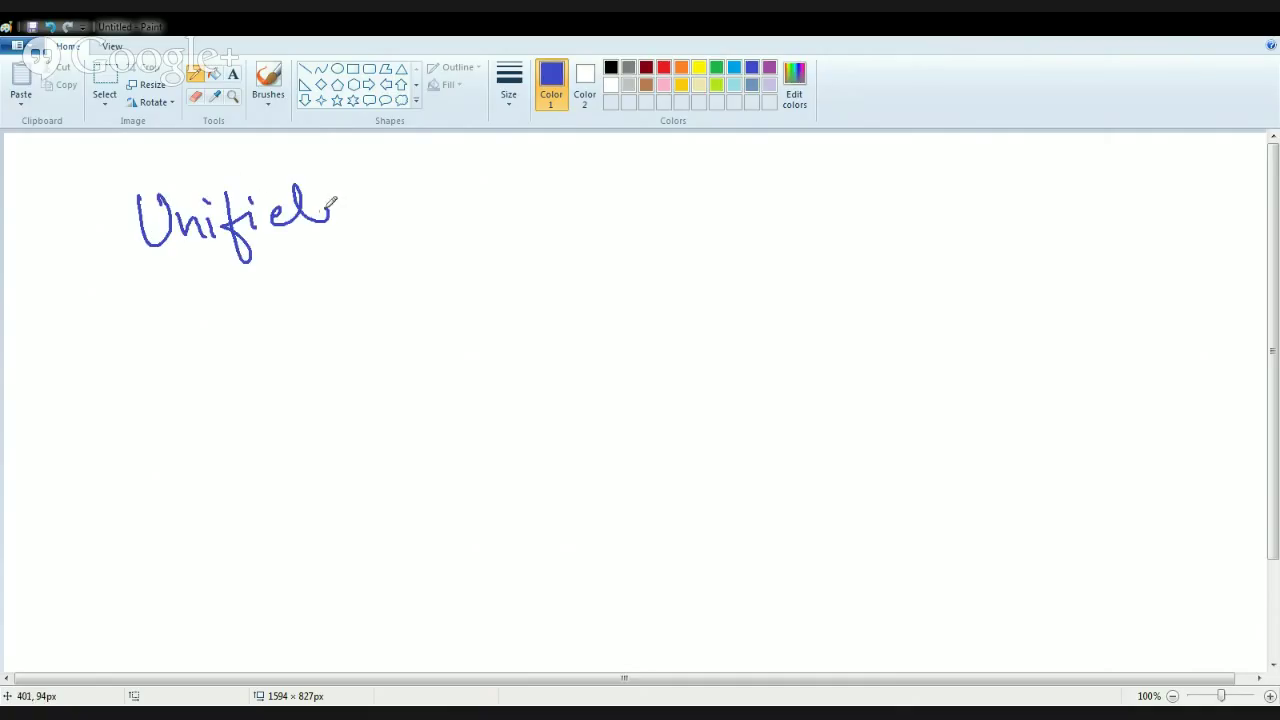
pyautogui.moveTo(330, 205); pyautogui.dragTo(470, 200)
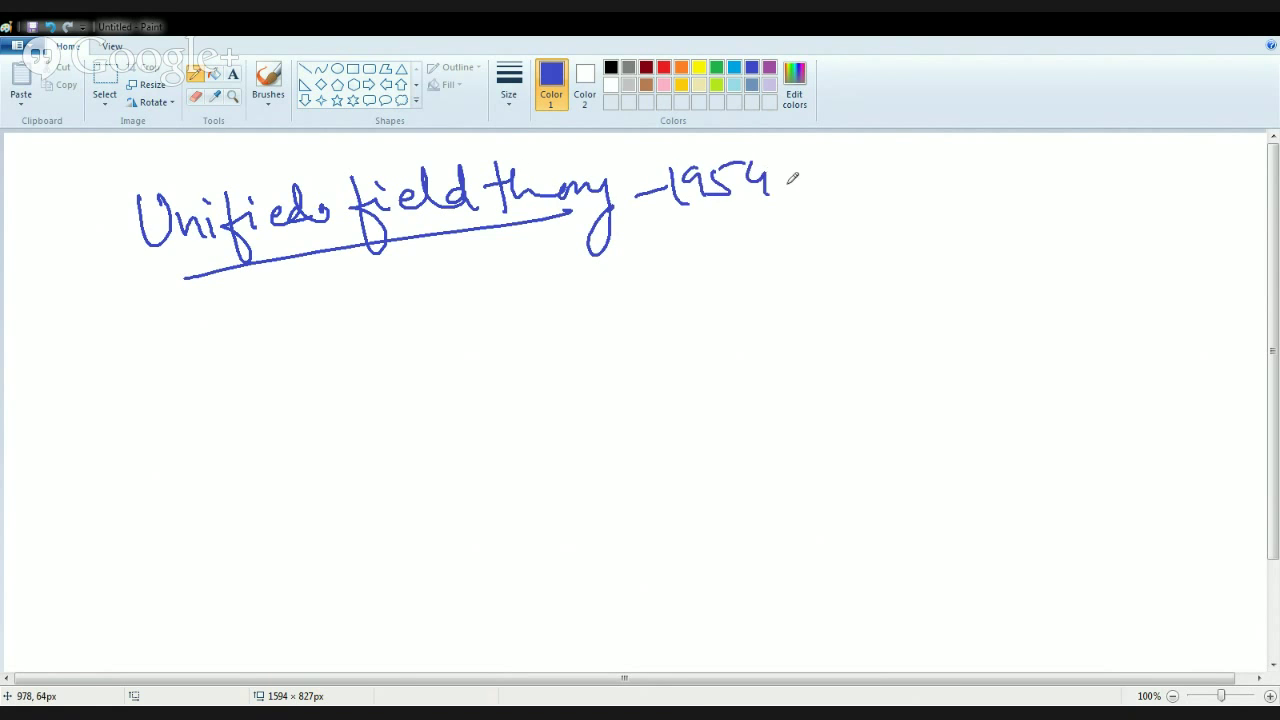
pyautogui.moveTo(820, 185); pyautogui.dragTo(1000, 185)
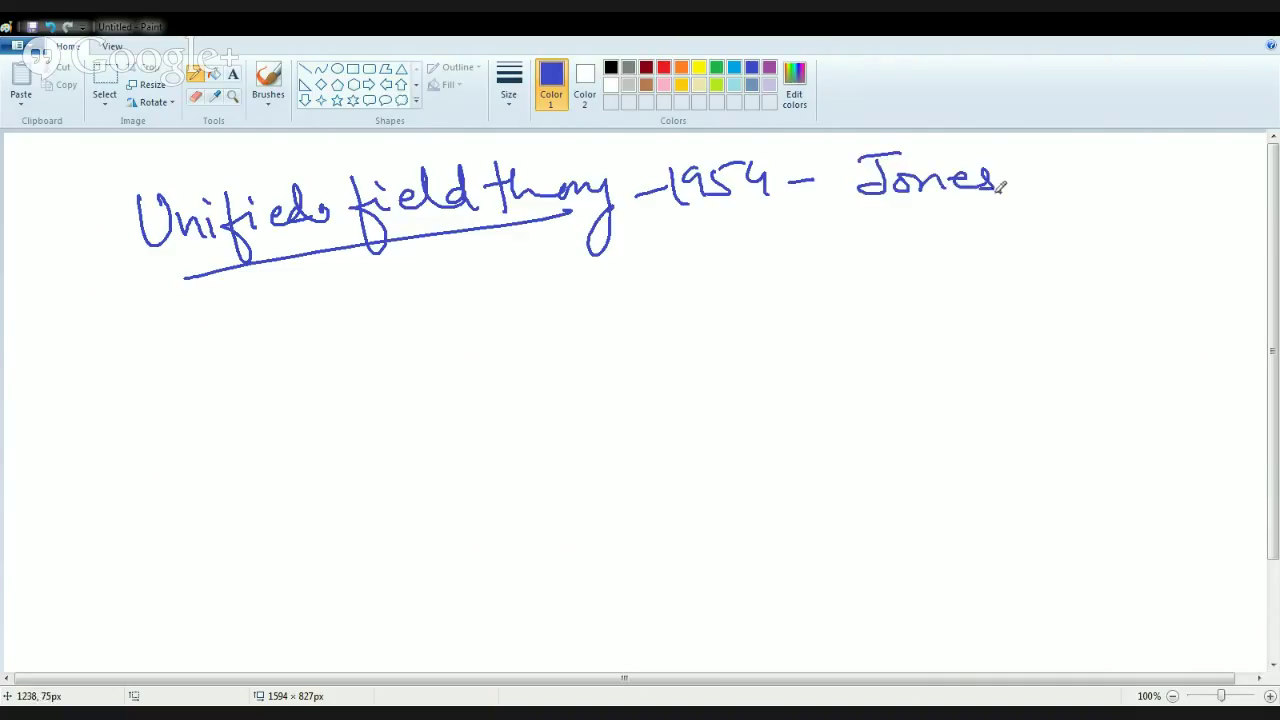
pyautogui.moveTo(880, 205); pyautogui.dragTo(1000, 210)
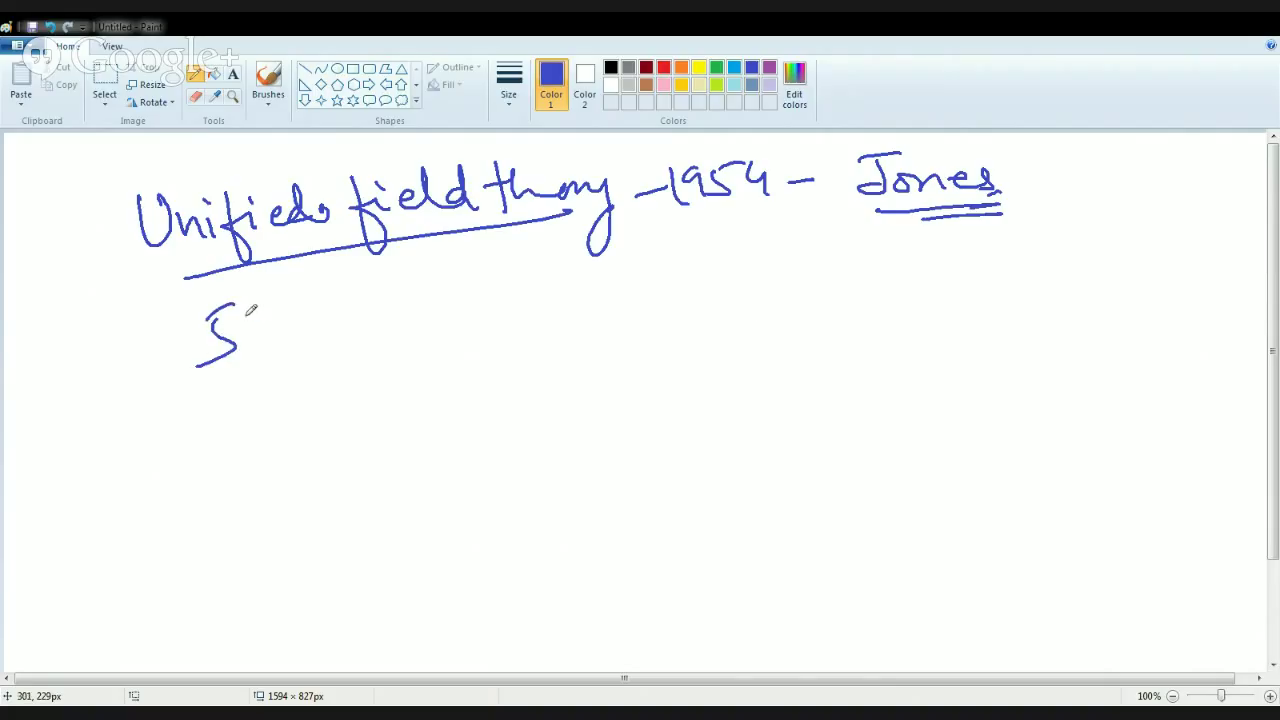
# Write 'Slink' and the chain from political idea down to area.
pyautogui.moveTo(250, 320); pyautogui.dragTo(375, 360)
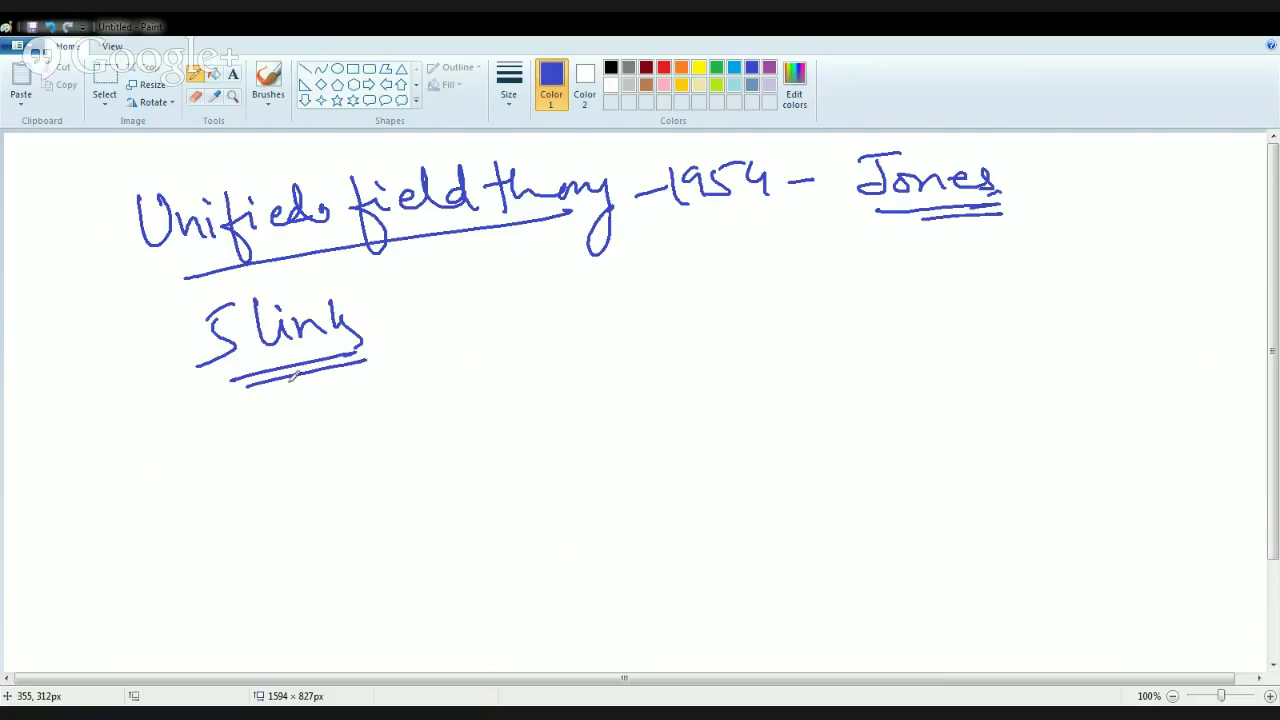
pyautogui.moveTo(625, 288)
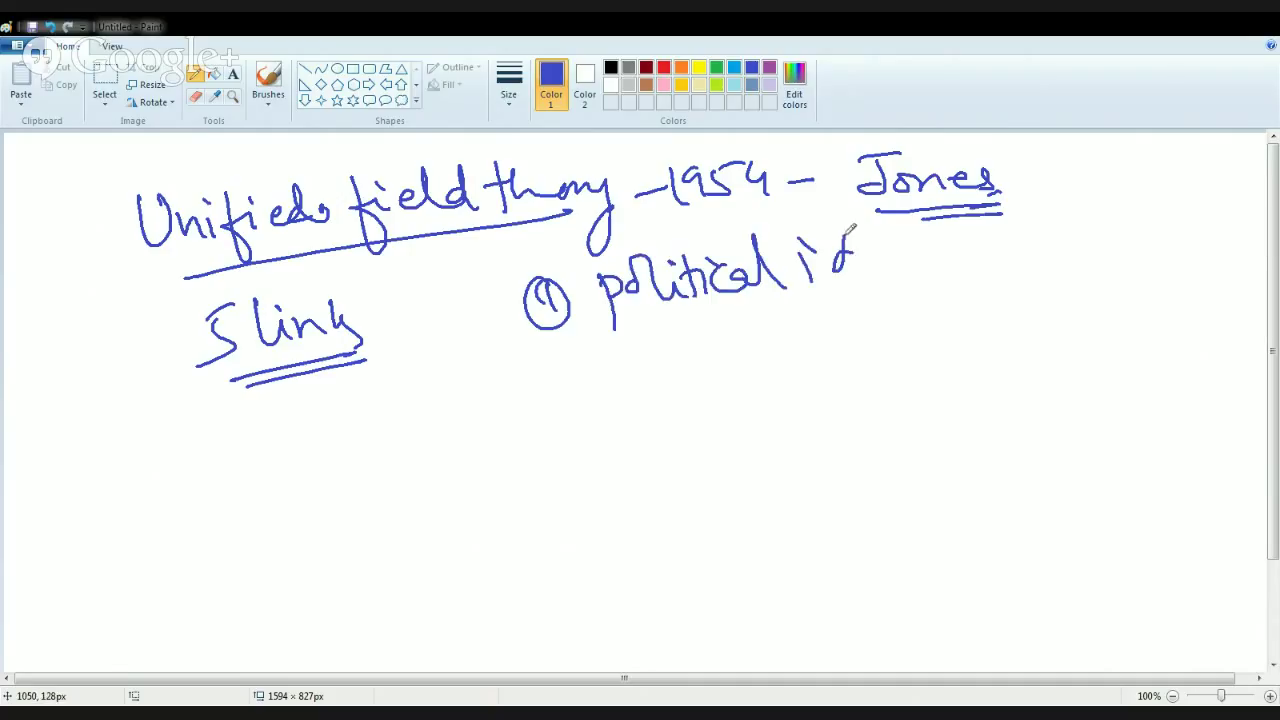
pyautogui.moveTo(850, 250); pyautogui.dragTo(920, 280)
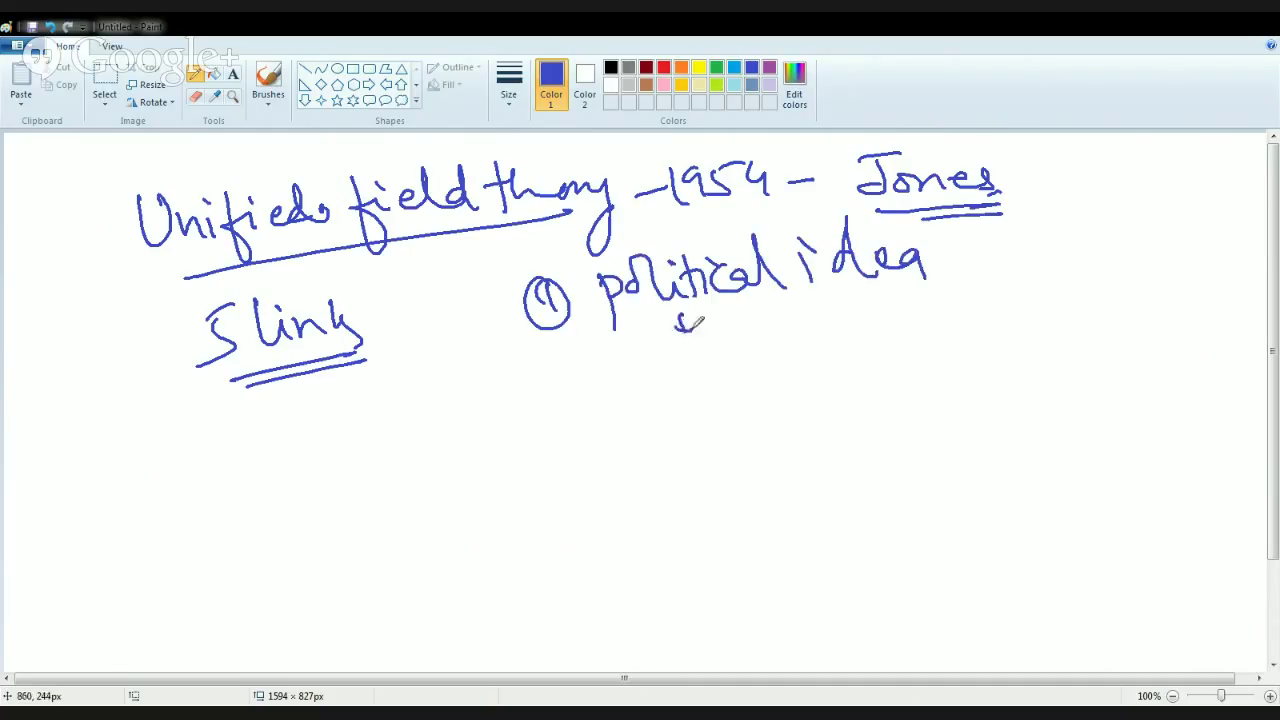
pyautogui.moveTo(650, 340); pyautogui.dragTo(840, 350)
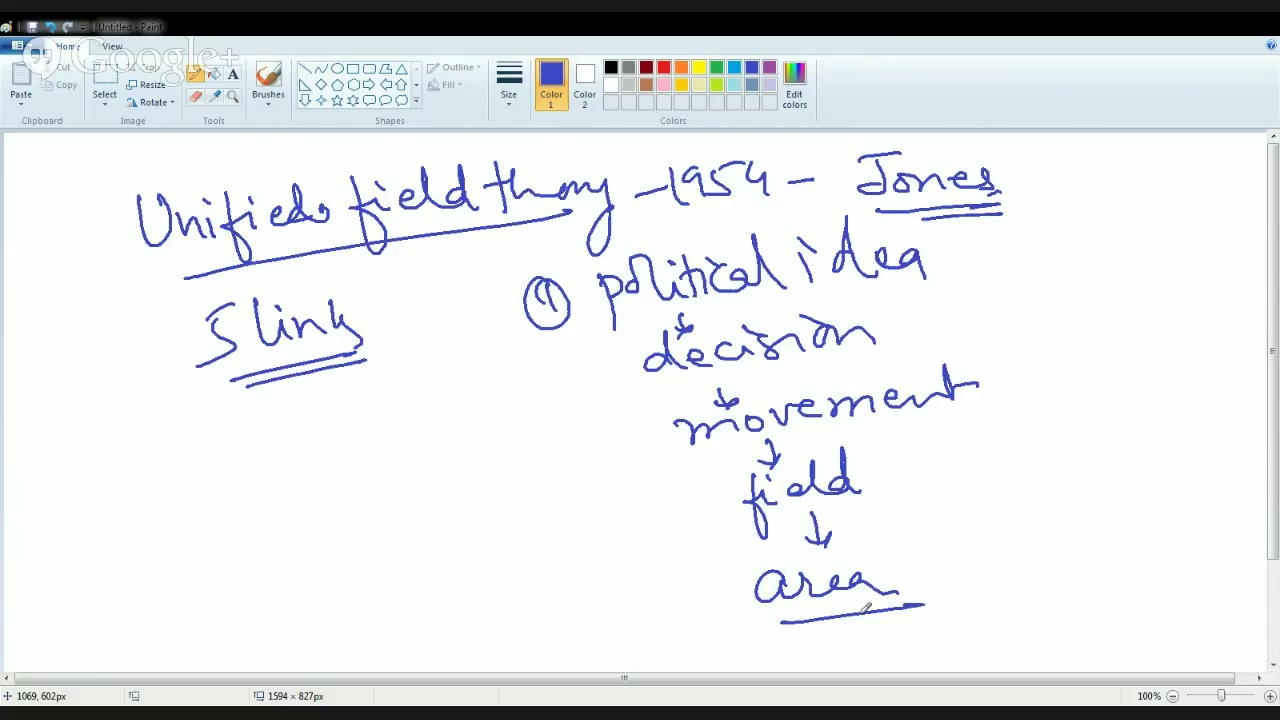
# Draw two blue ovals under 'Slink' and label them 'magnetic fields' with an underline.
pyautogui.moveTo(148, 485); pyautogui.dragTo(143, 545)
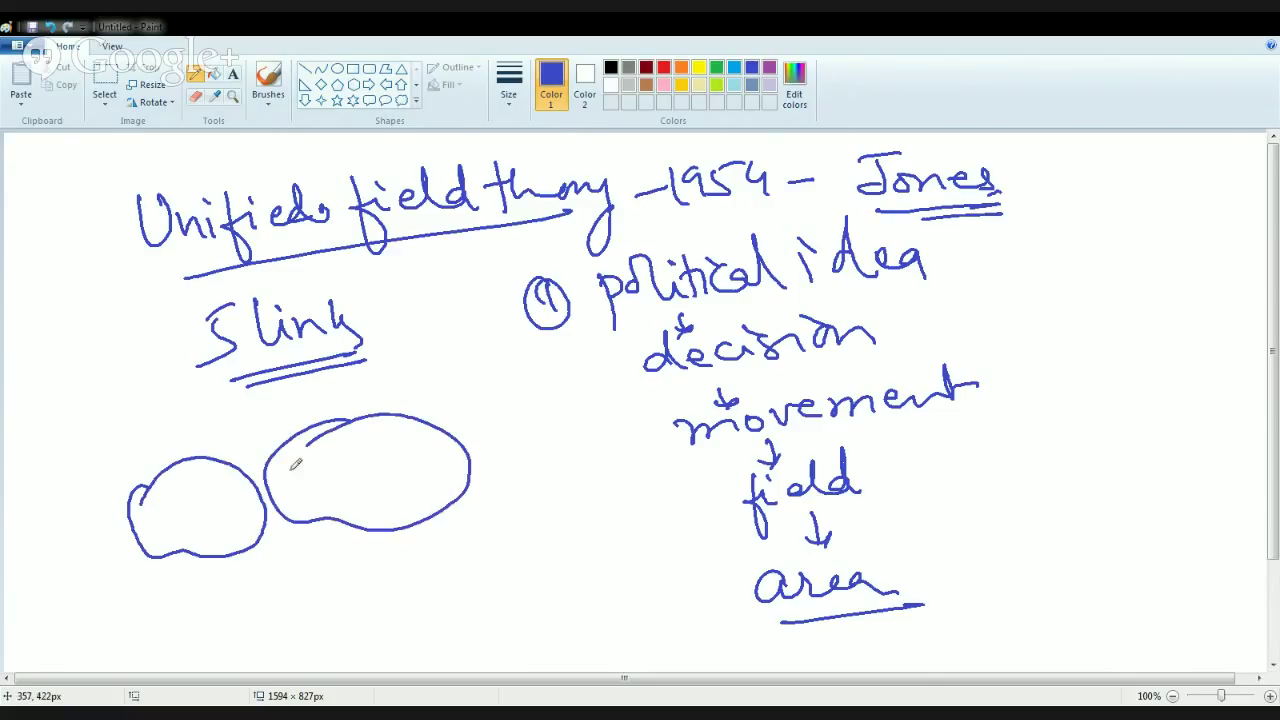
pyautogui.moveTo(114, 446)
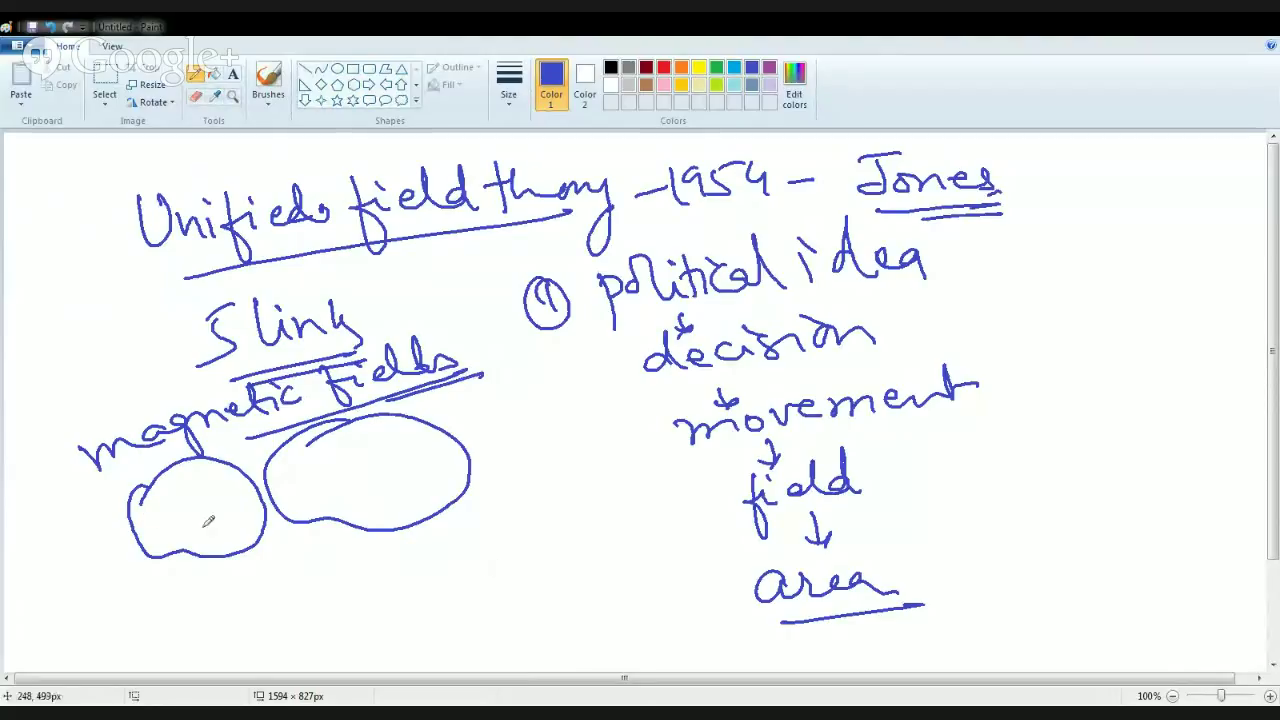
pyautogui.moveTo(193, 498)
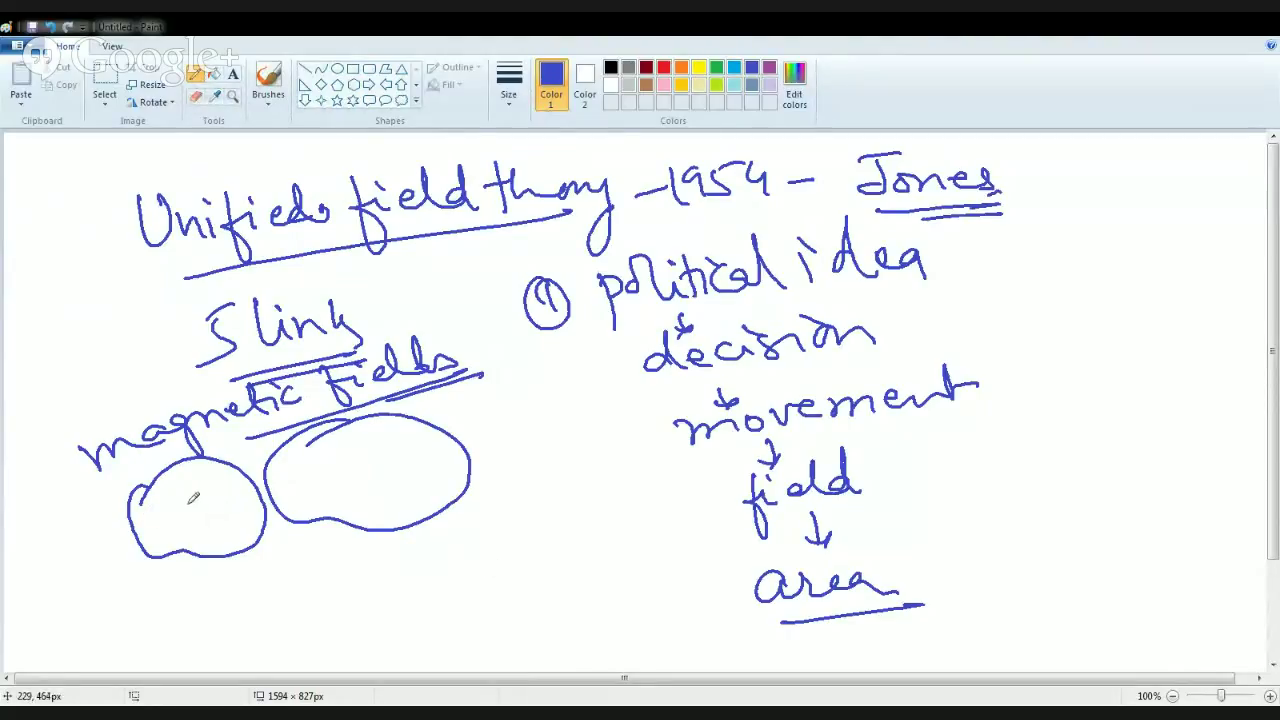
pyautogui.moveTo(200, 520); pyautogui.dragTo(300, 485)
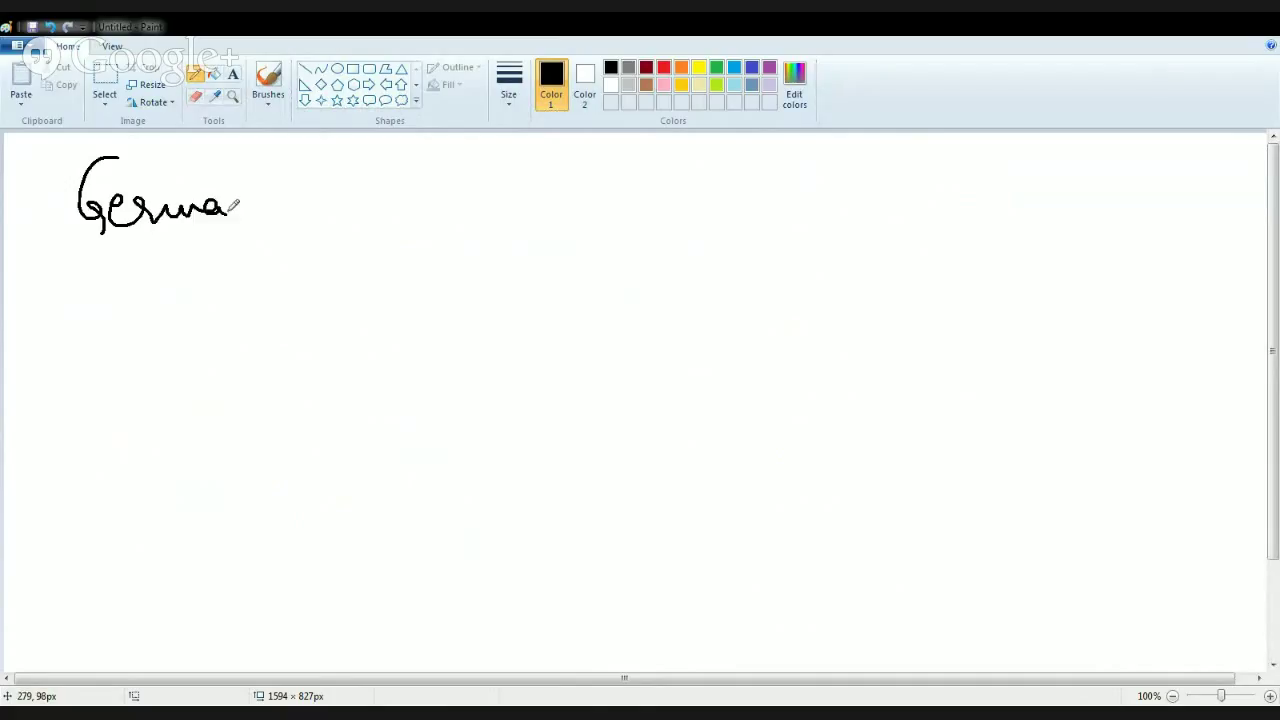
# Write the black heading 'German Geopolitik - Haushofer', underlining the name and adding an arrow.
pyautogui.moveTo(230, 210); pyautogui.dragTo(375, 210)
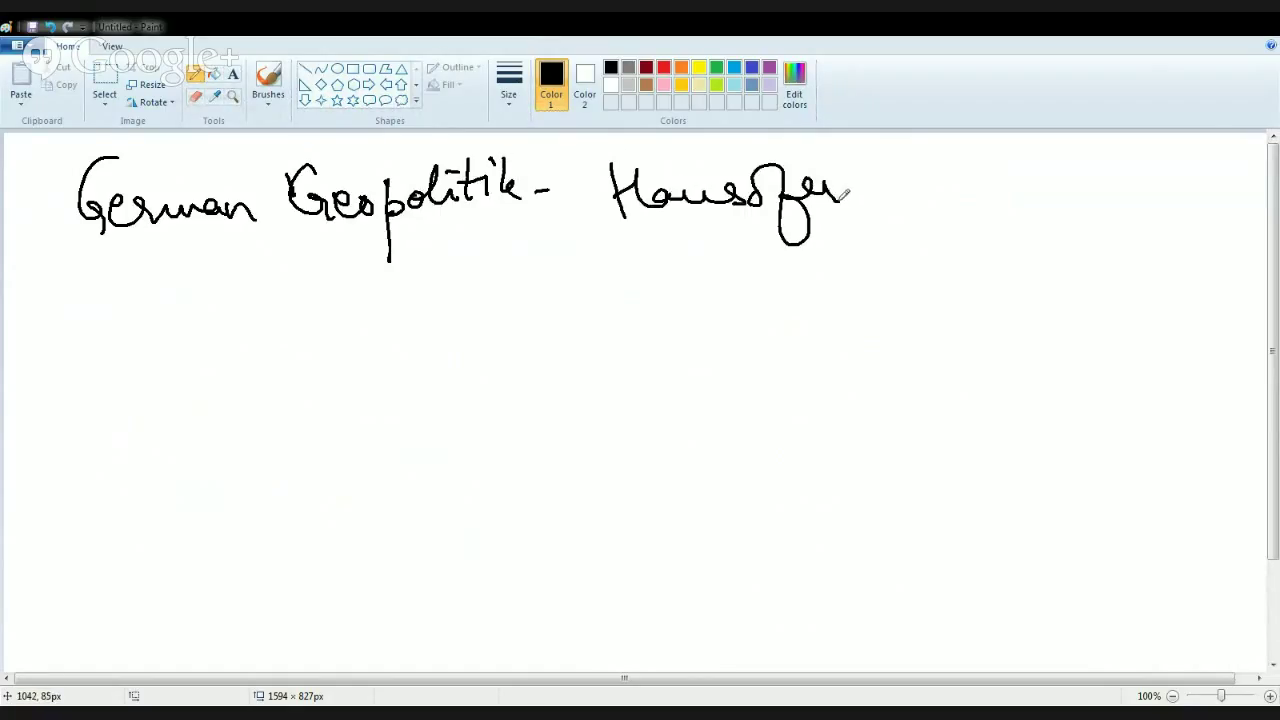
pyautogui.moveTo(655, 238); pyautogui.dragTo(850, 235)
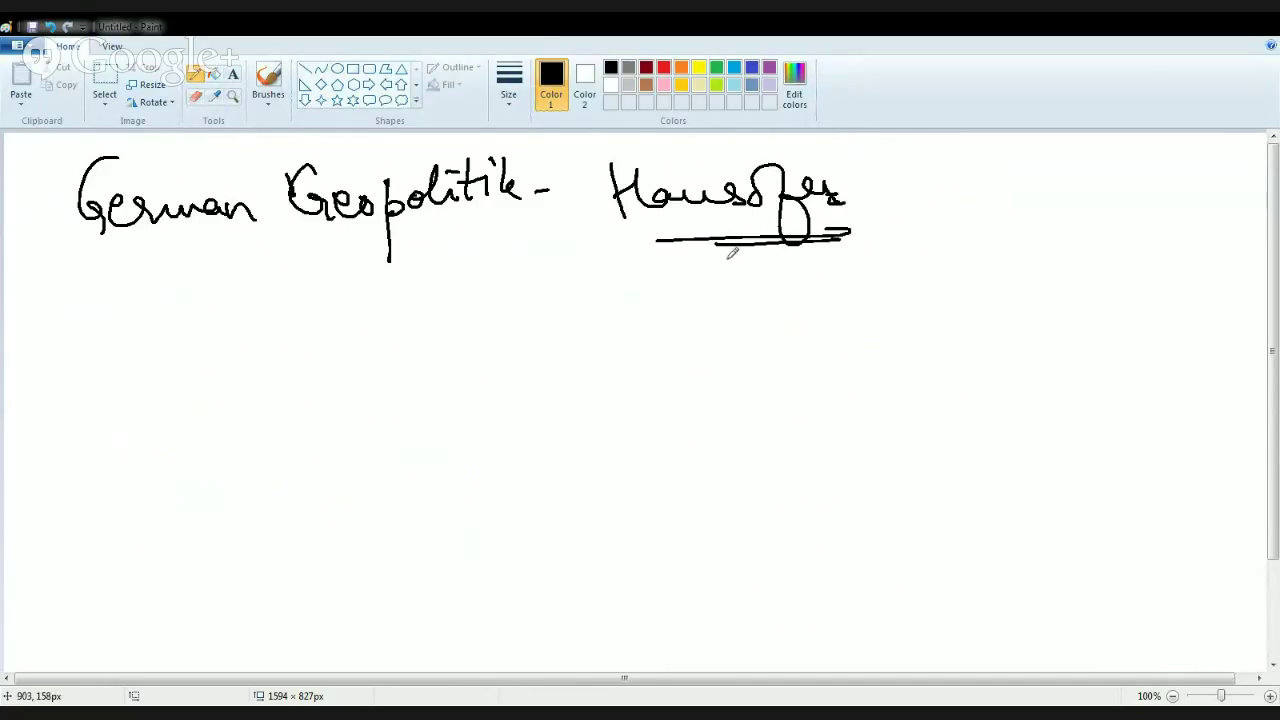
pyautogui.moveTo(767, 249)
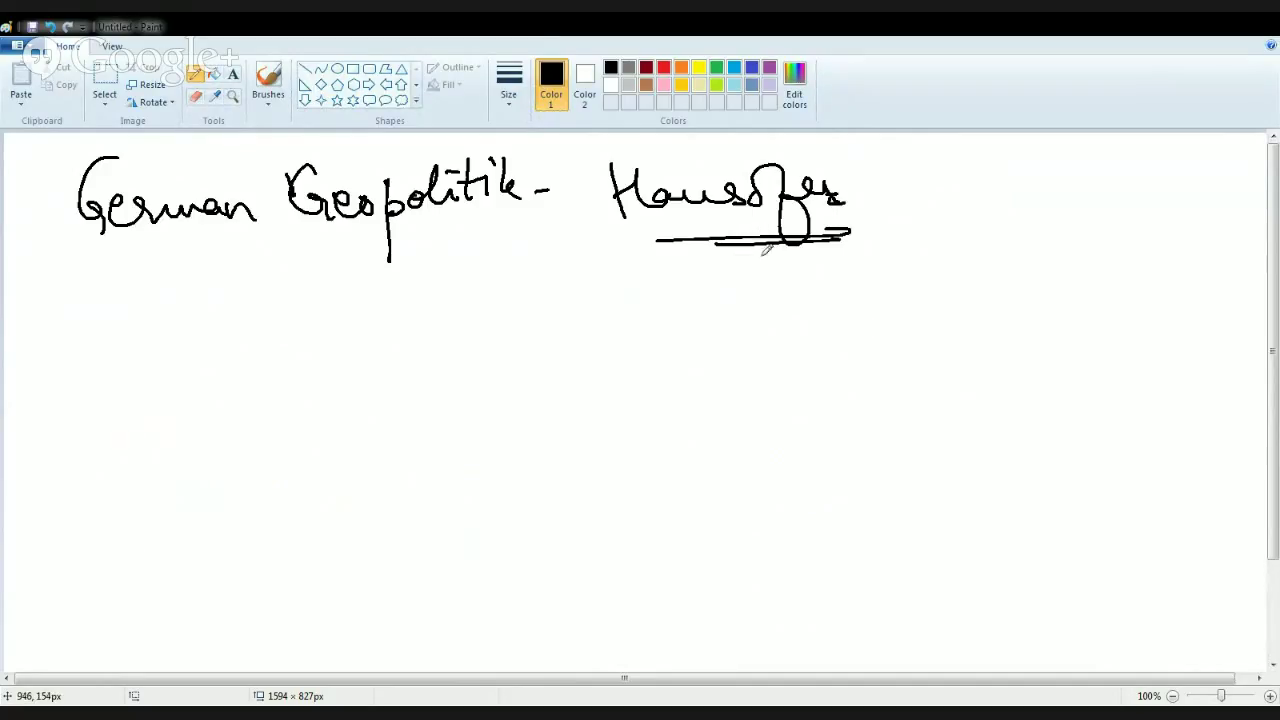
pyautogui.moveTo(870, 215); pyautogui.dragTo(900, 200)
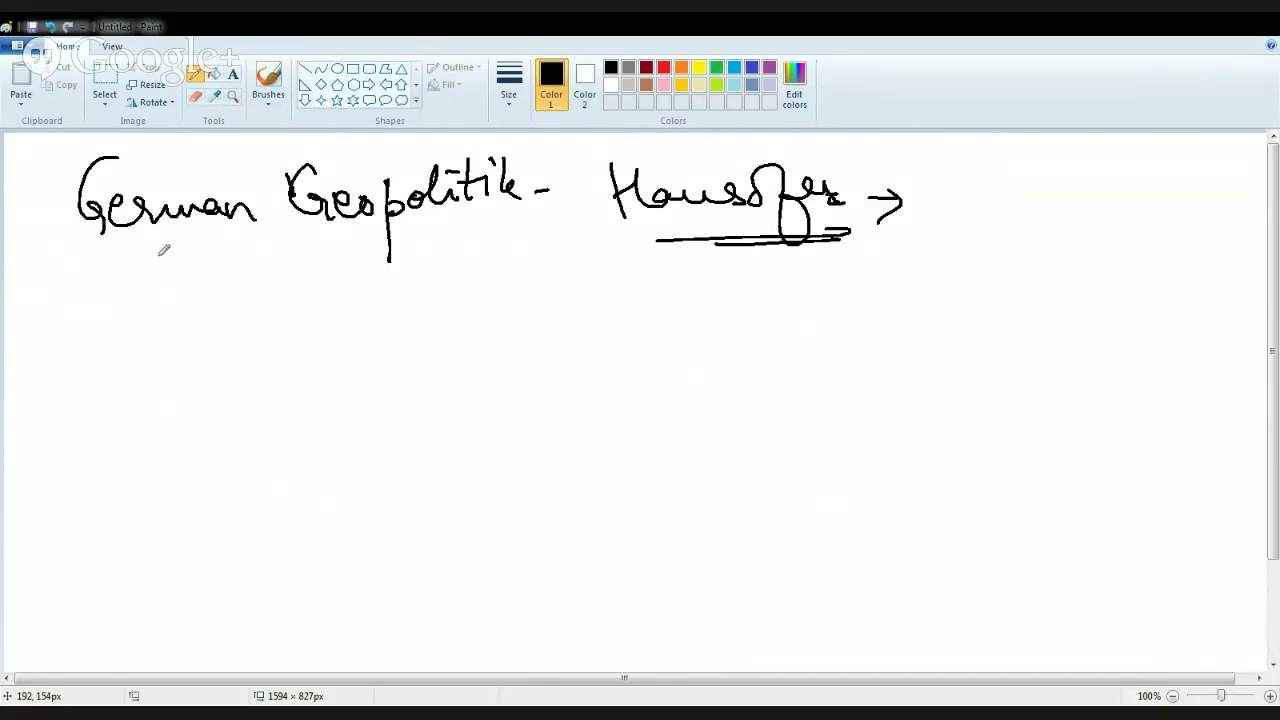
# Add a small arrow below German pointing to underlined 'geostrategy'.
pyautogui.moveTo(150, 250); pyautogui.dragTo(180, 290)
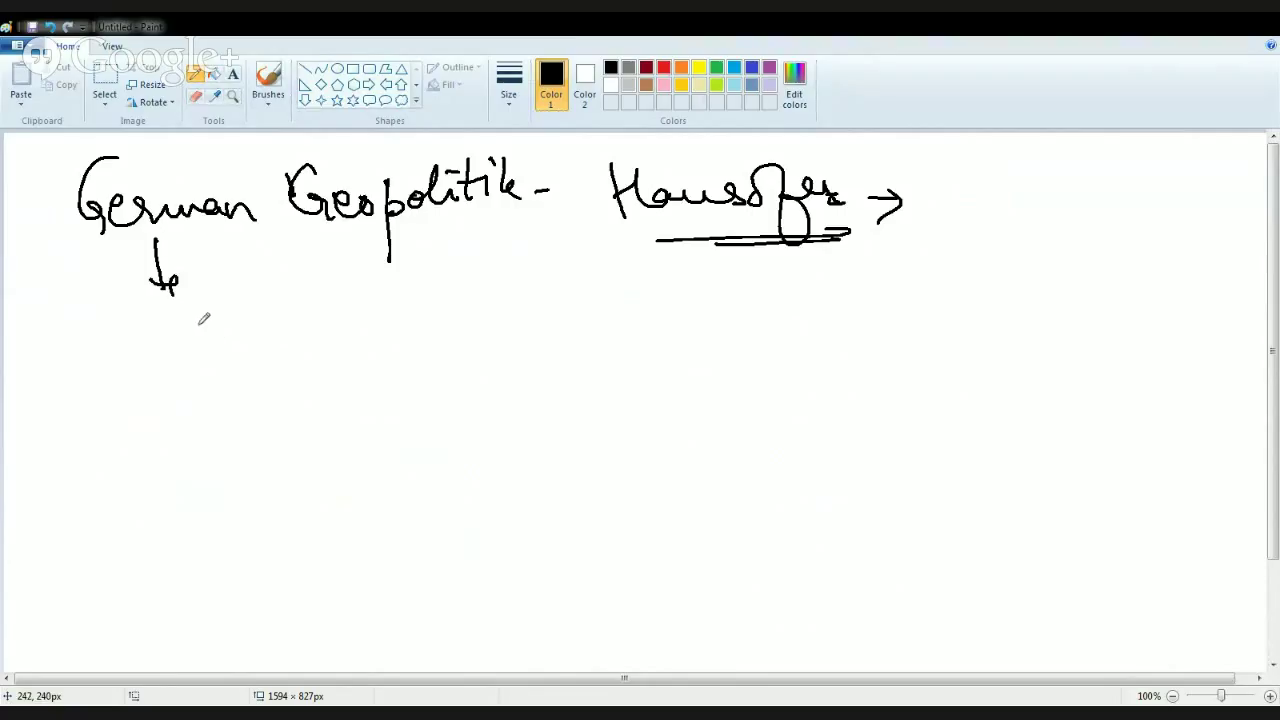
pyautogui.moveTo(325, 265); pyautogui.dragTo(515, 220)
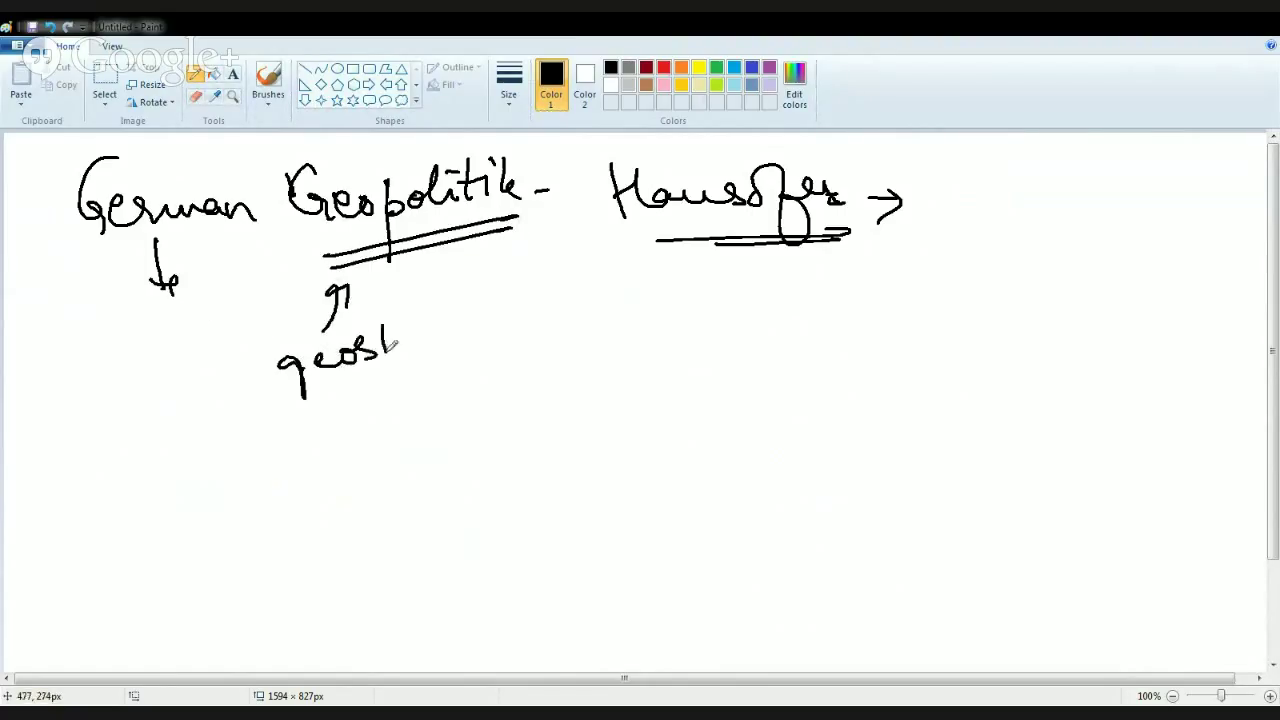
pyautogui.moveTo(390, 345); pyautogui.dragTo(585, 320)
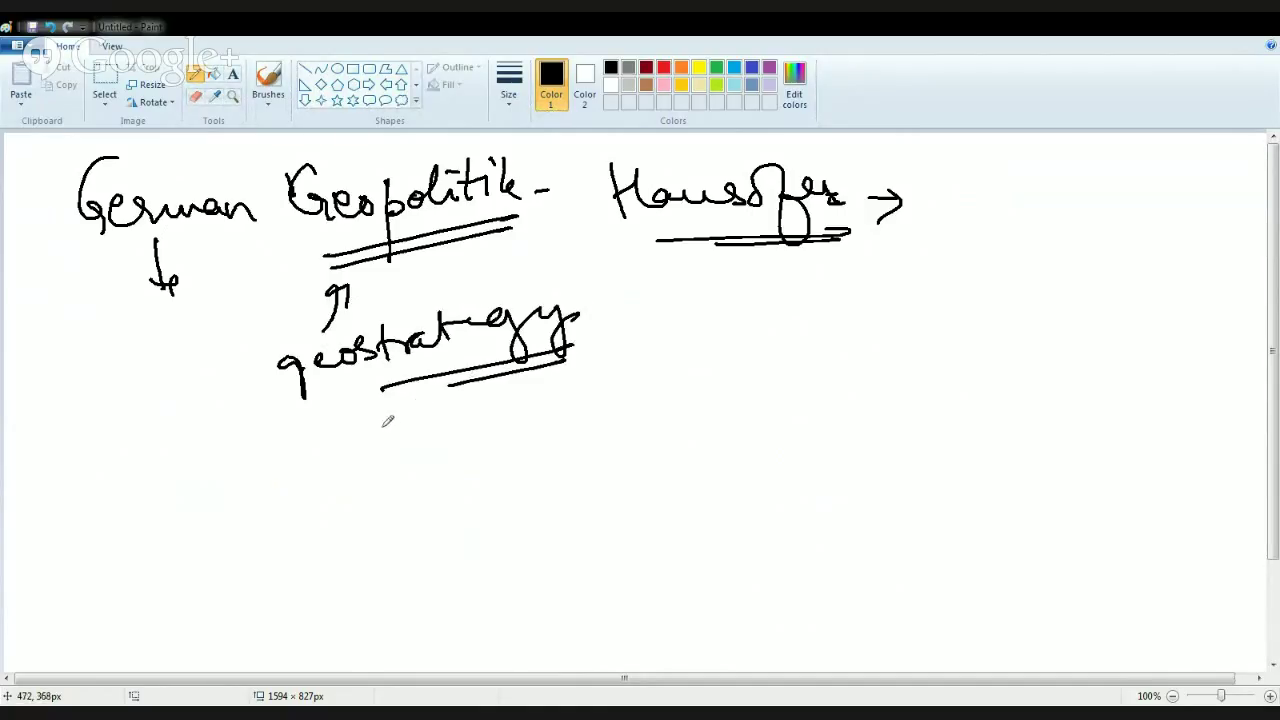
pyautogui.moveTo(344, 456)
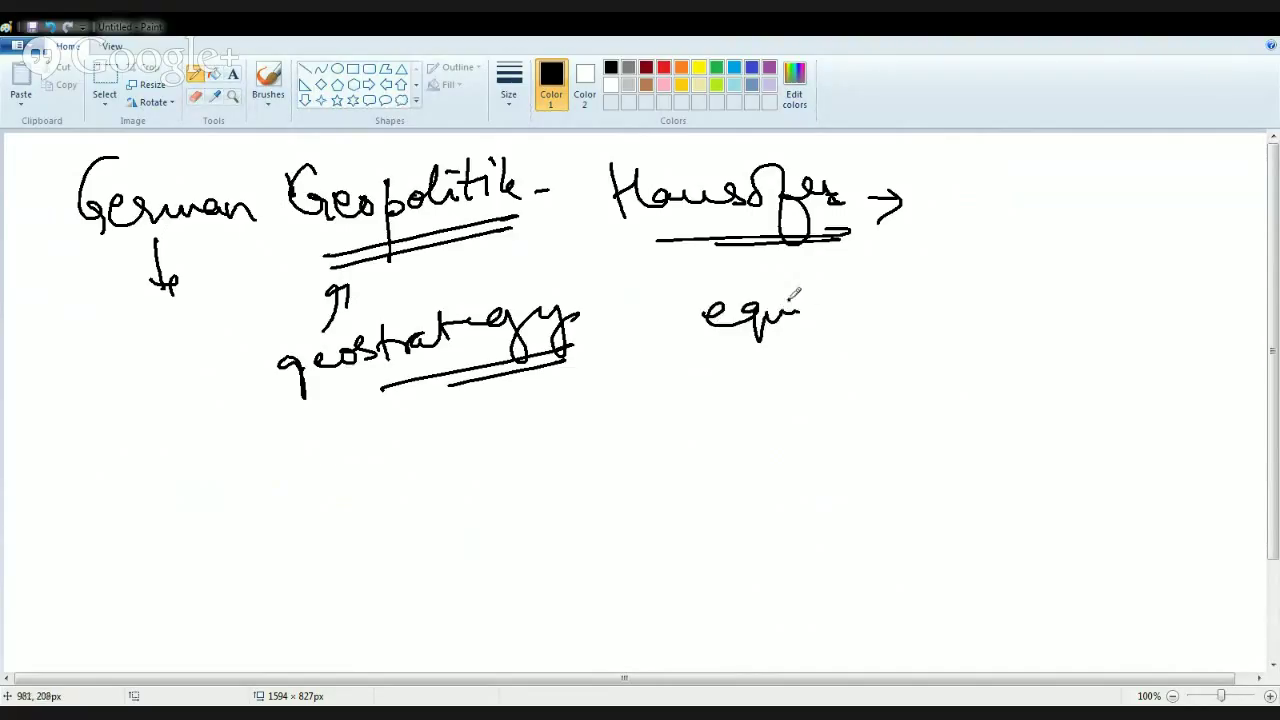
# Write 'equitable wealth territory', underlining territory and adding a bracket.
pyautogui.moveTo(790, 300); pyautogui.dragTo(920, 310)
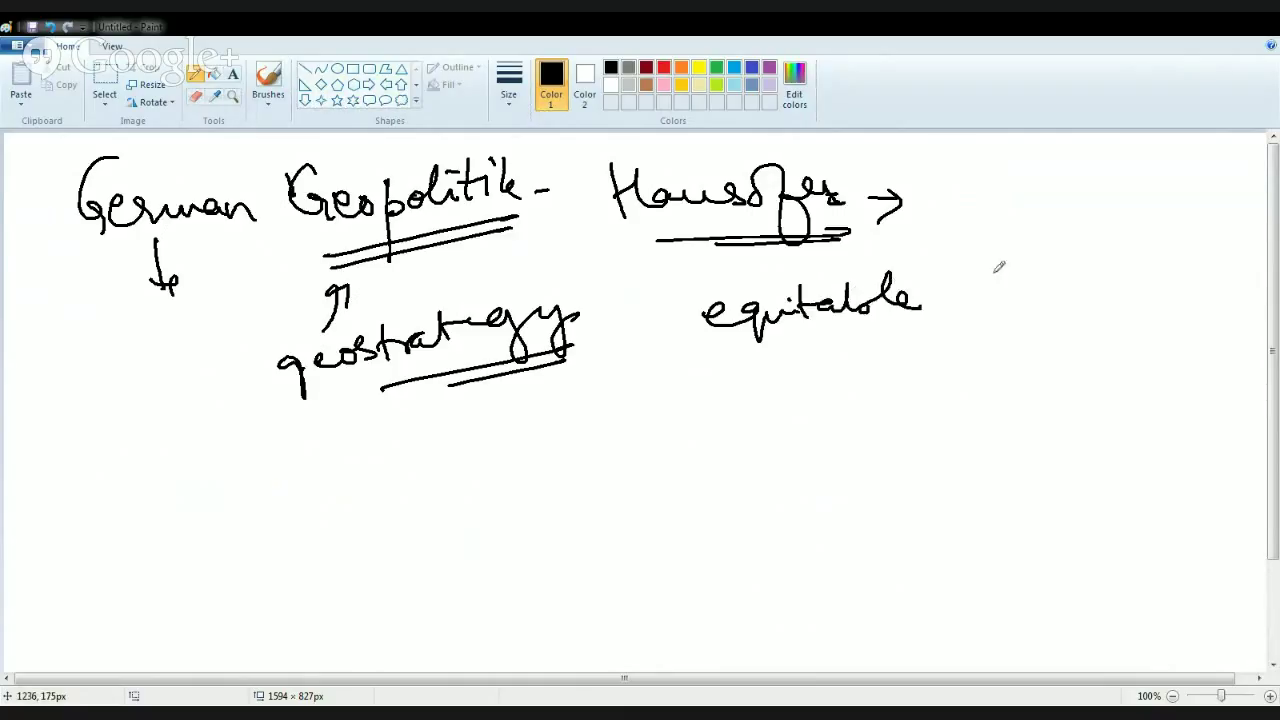
pyautogui.moveTo(945, 290); pyautogui.dragTo(1085, 290)
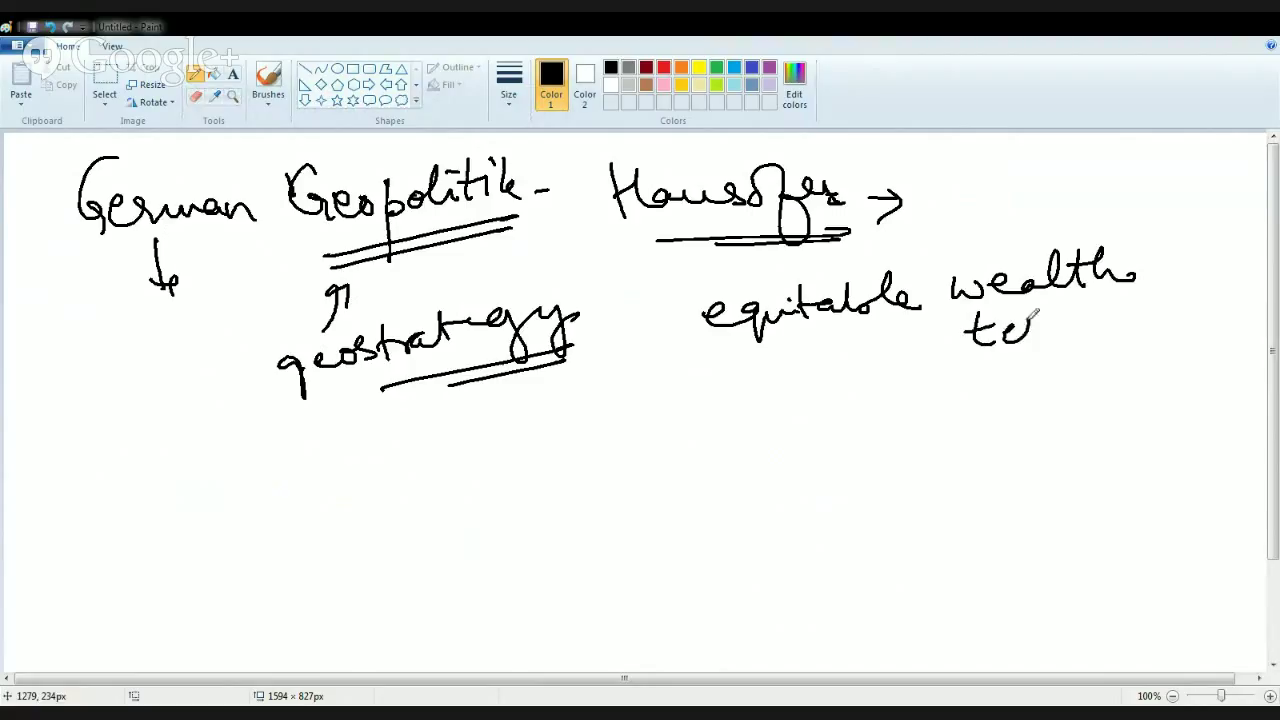
pyautogui.moveTo(970, 330); pyautogui.dragTo(1130, 320)
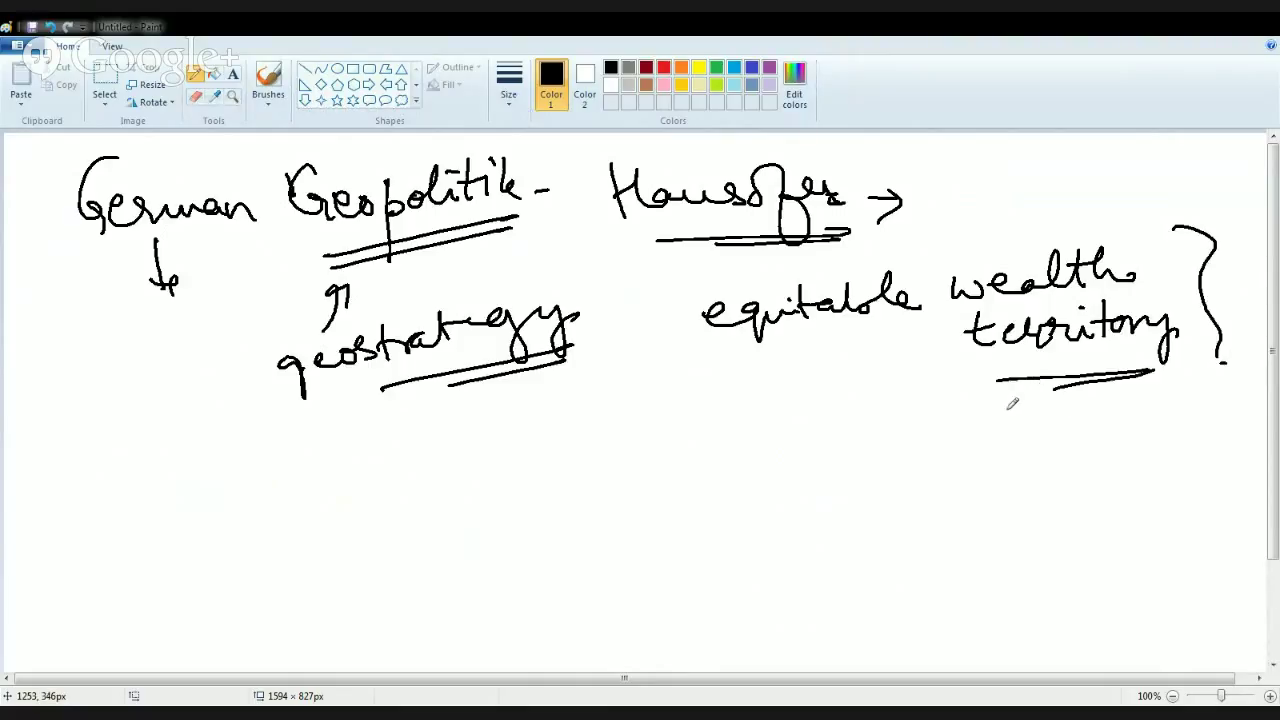
pyautogui.moveTo(977, 416)
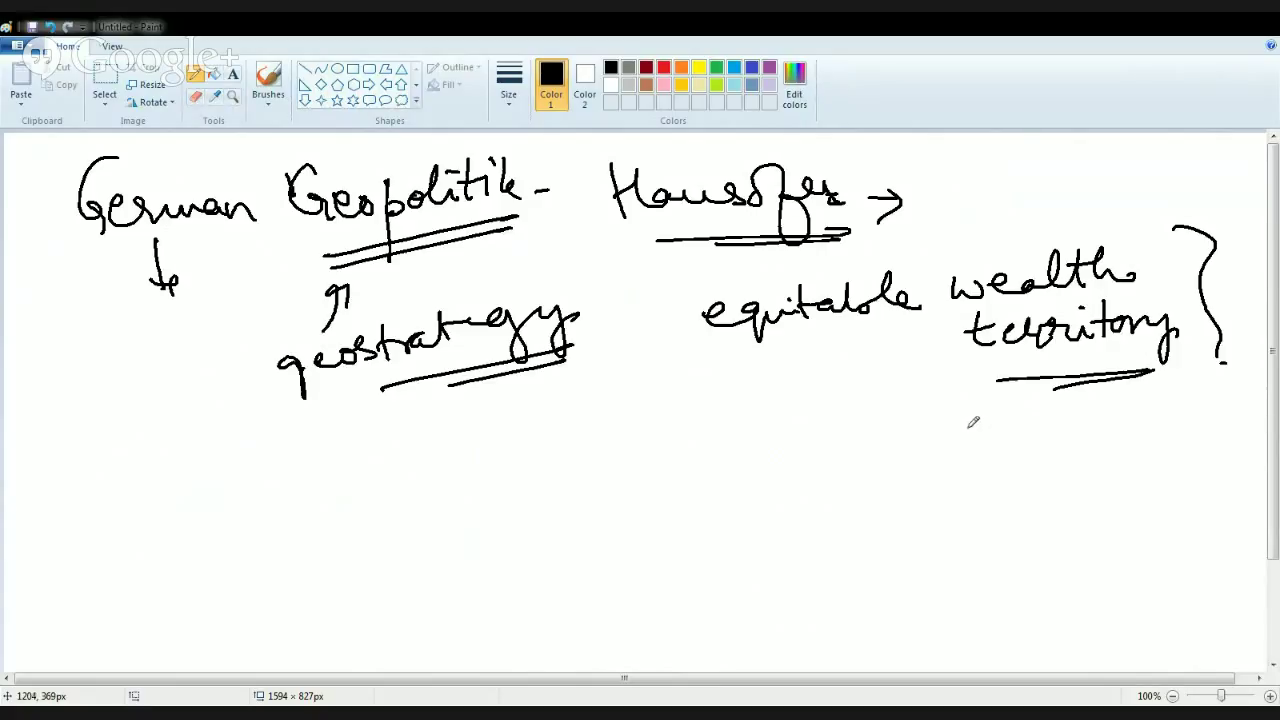
pyautogui.moveTo(916, 428)
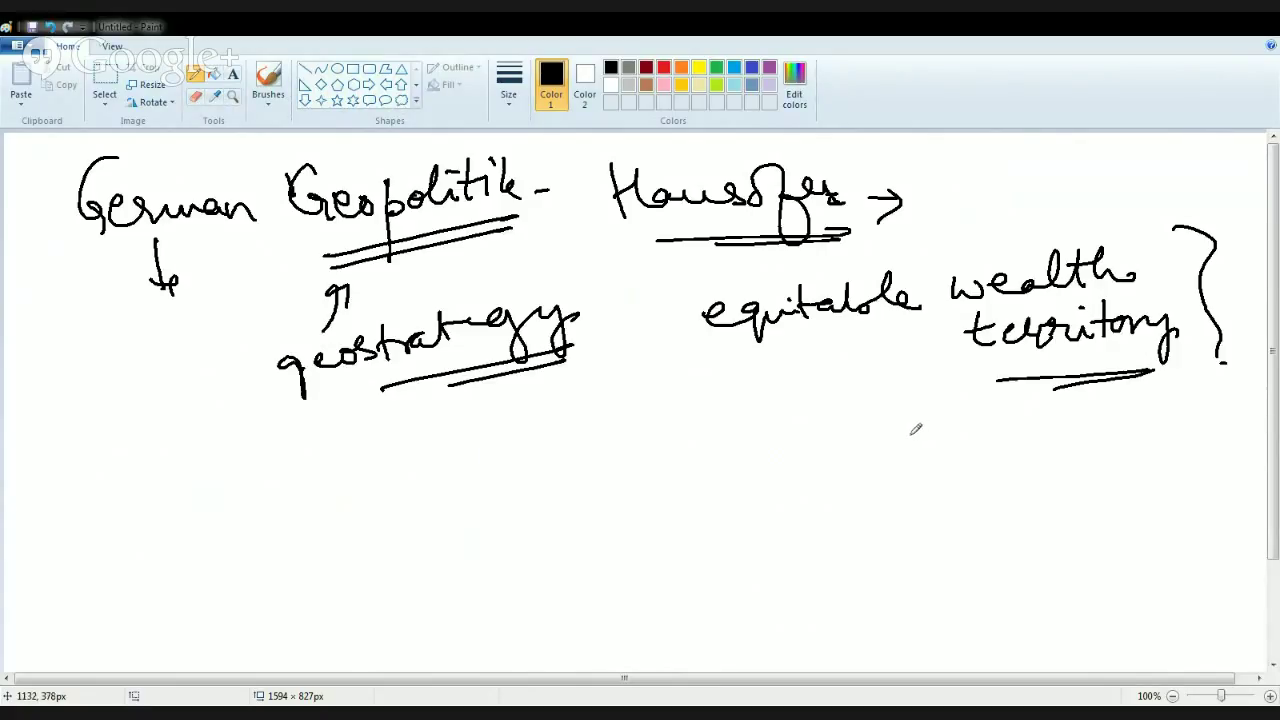
pyautogui.moveTo(539, 592)
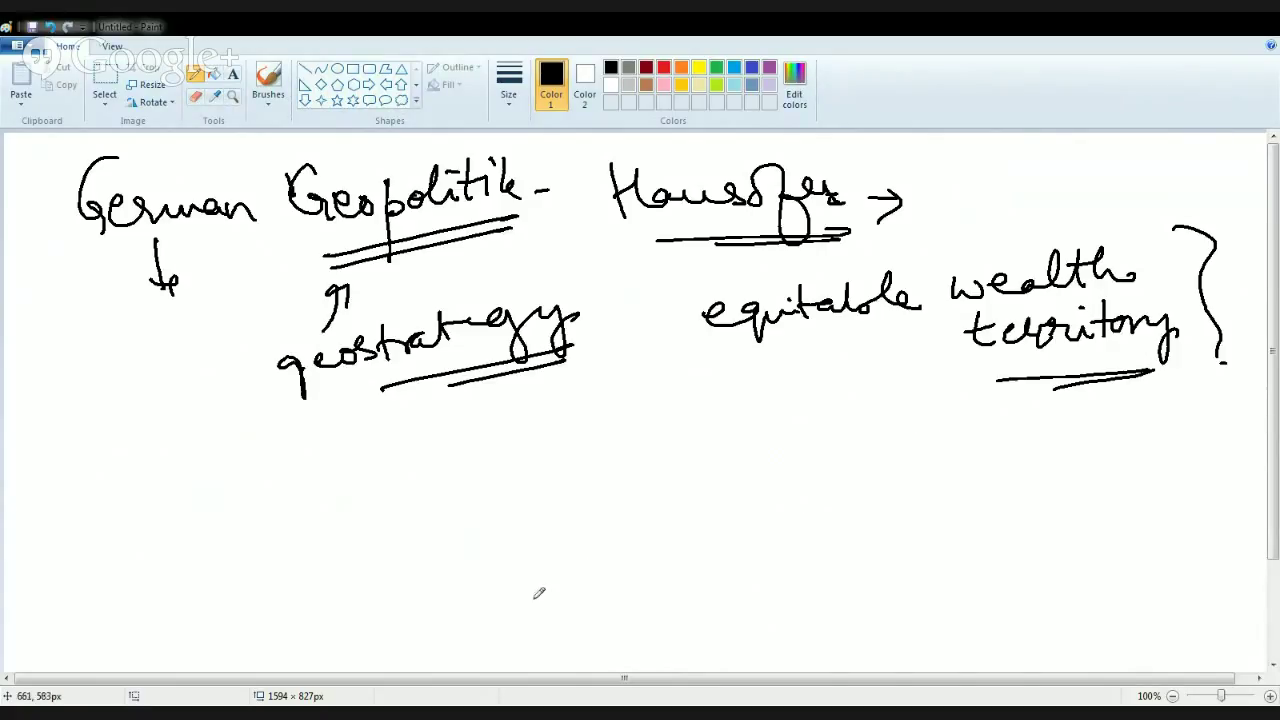
pyautogui.moveTo(252, 550)
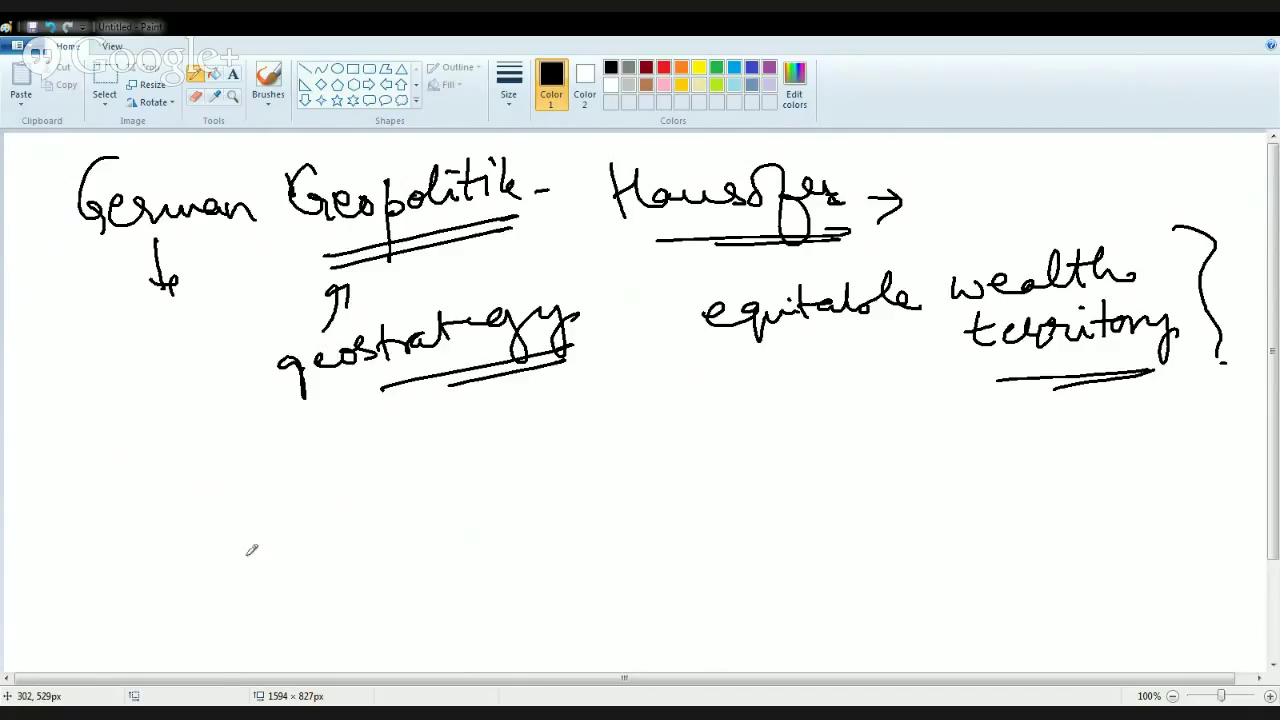
# Handwrite 'Airpower Supermacy – Seversky' lower on the page, underlining Supermacy.
pyautogui.moveTo(75, 500); pyautogui.dragTo(135, 560)
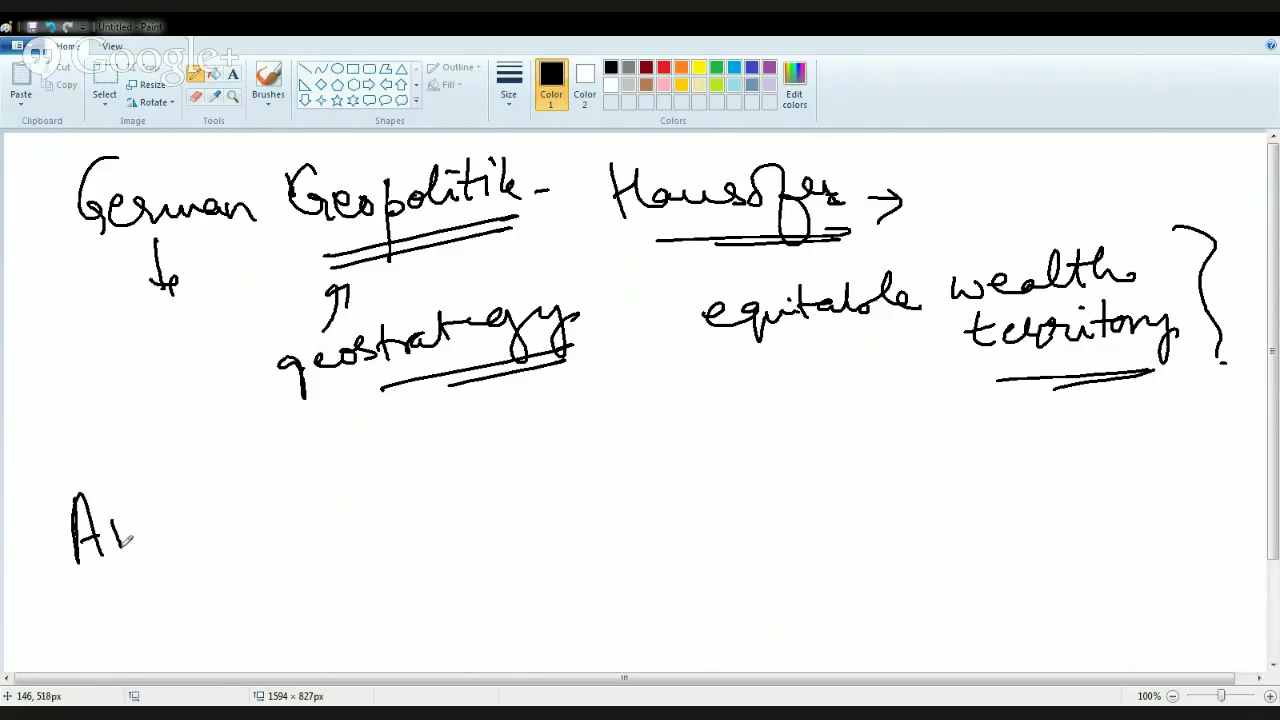
pyautogui.moveTo(130, 535); pyautogui.dragTo(200, 510)
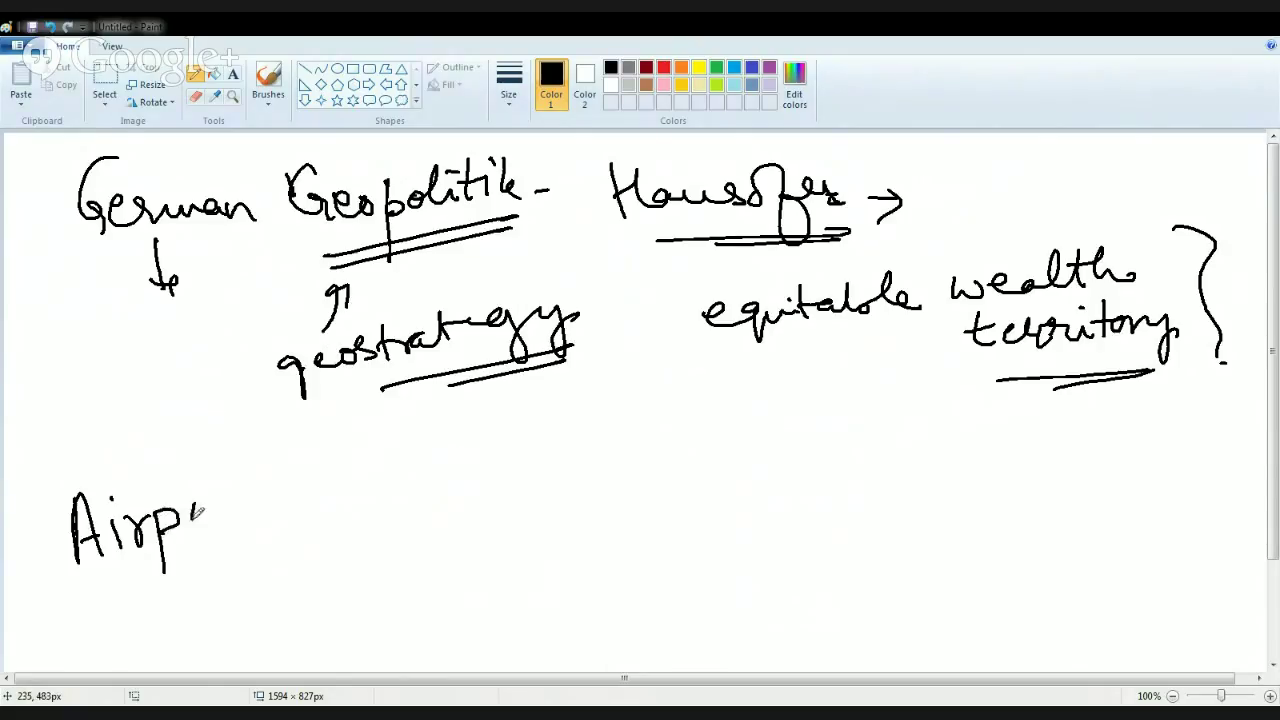
pyautogui.moveTo(205, 510); pyautogui.dragTo(360, 490)
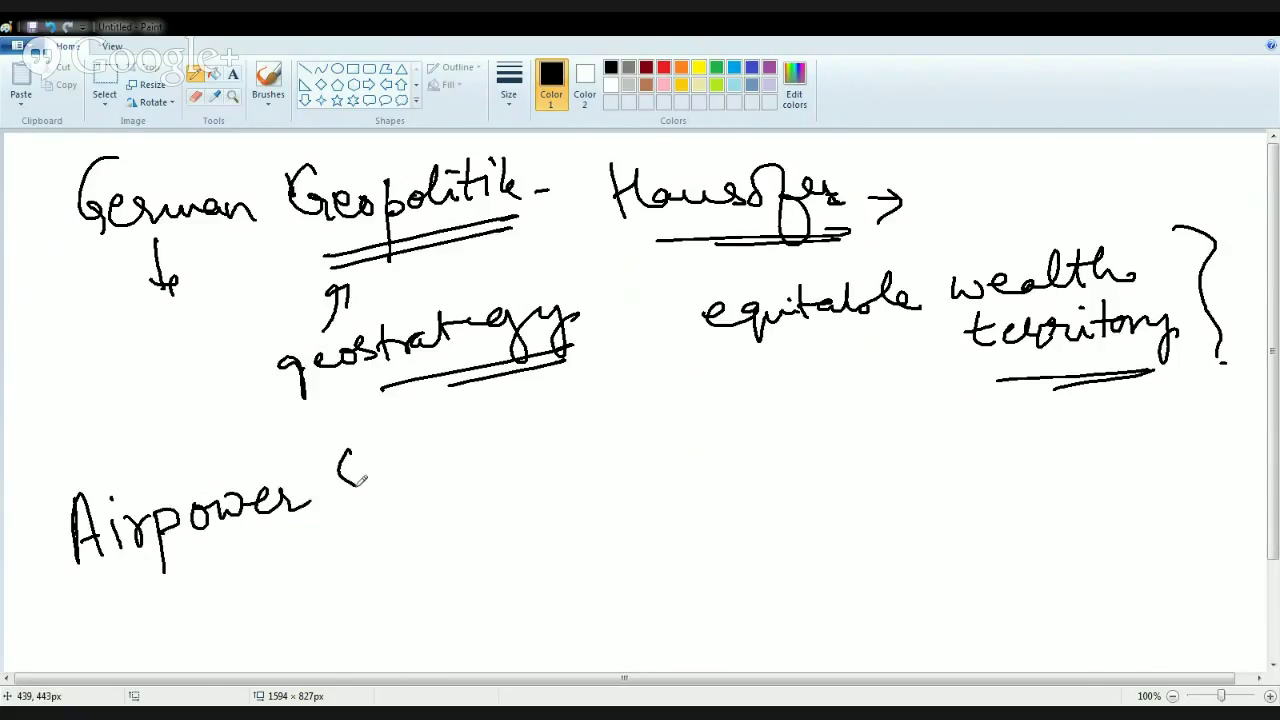
pyautogui.moveTo(330, 490); pyautogui.dragTo(390, 465)
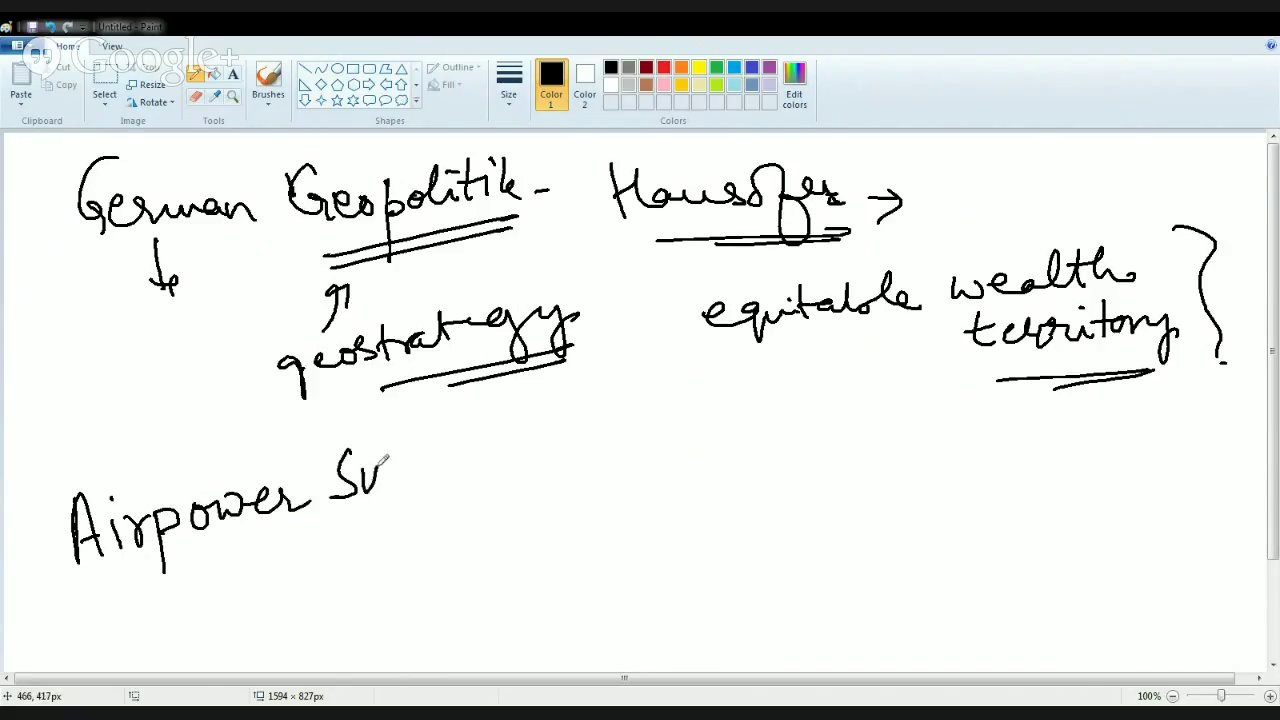
pyautogui.moveTo(390, 470); pyautogui.dragTo(540, 460)
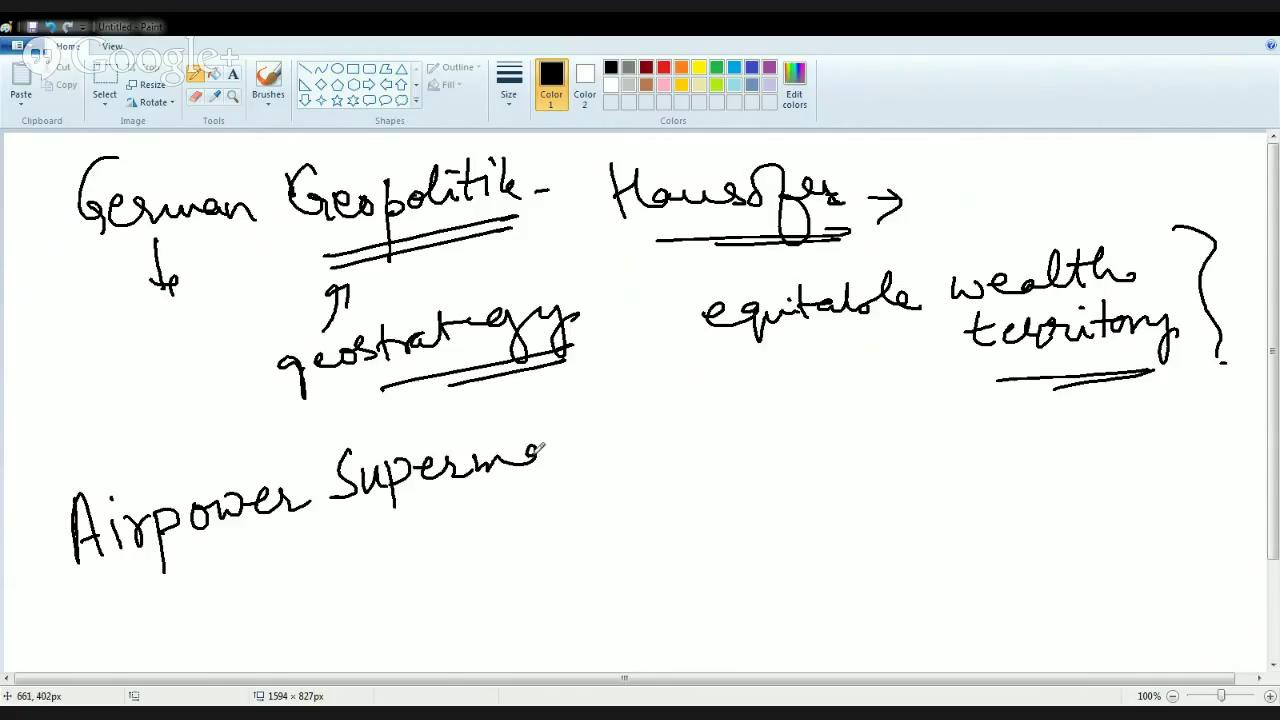
pyautogui.moveTo(520, 460); pyautogui.dragTo(700, 400)
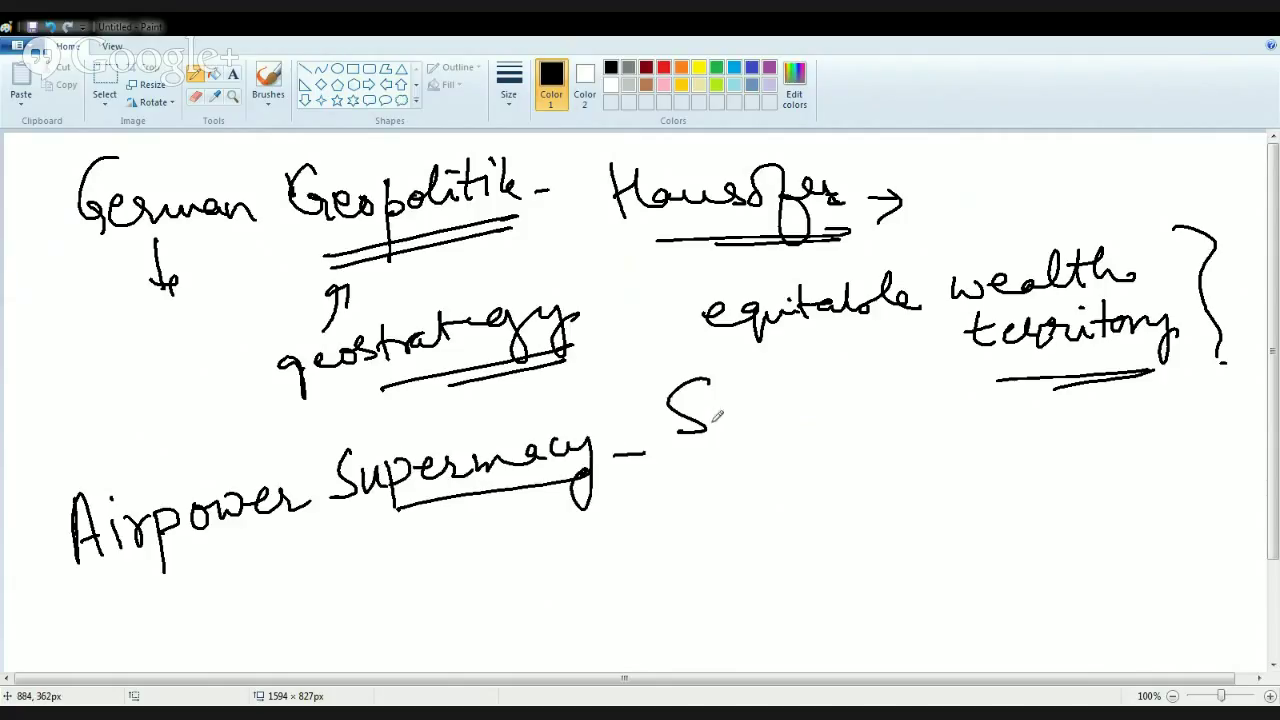
pyautogui.moveTo(690, 410); pyautogui.dragTo(930, 400)
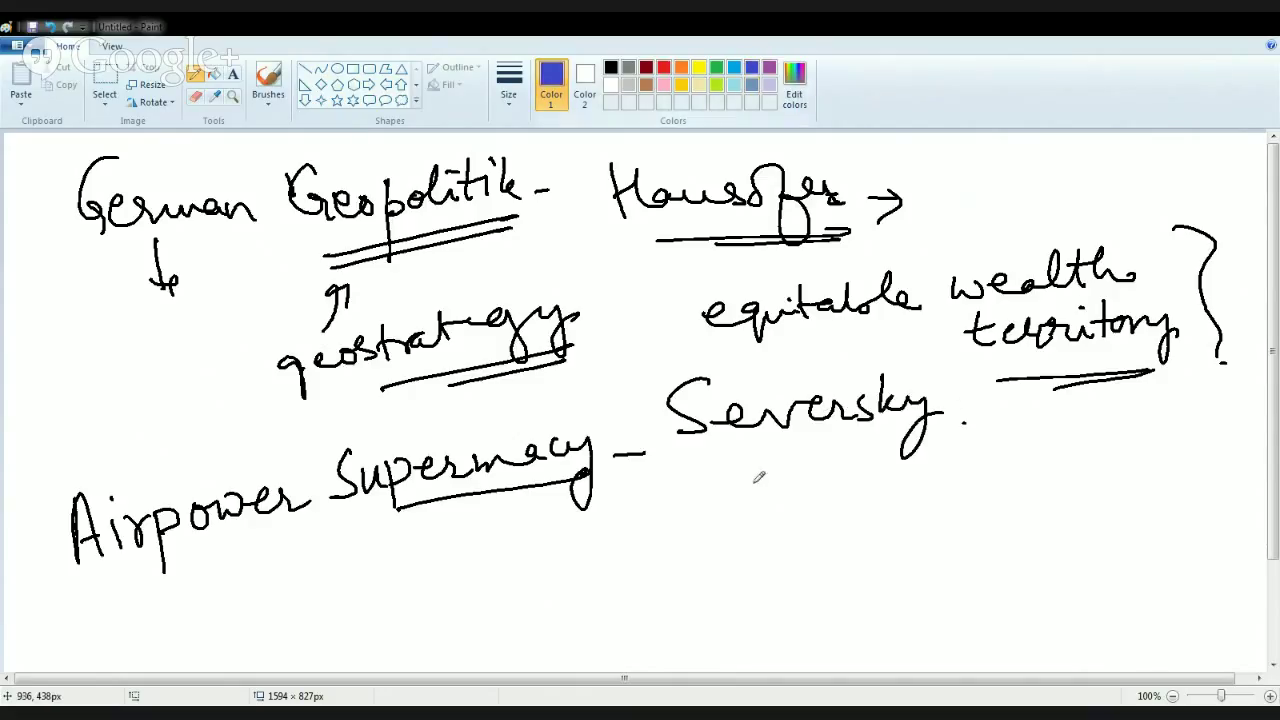
# Underline Seversky in blue, add underlined 'aviation', and squiggle under Airpower.
pyautogui.moveTo(687, 467); pyautogui.dragTo(905, 450)
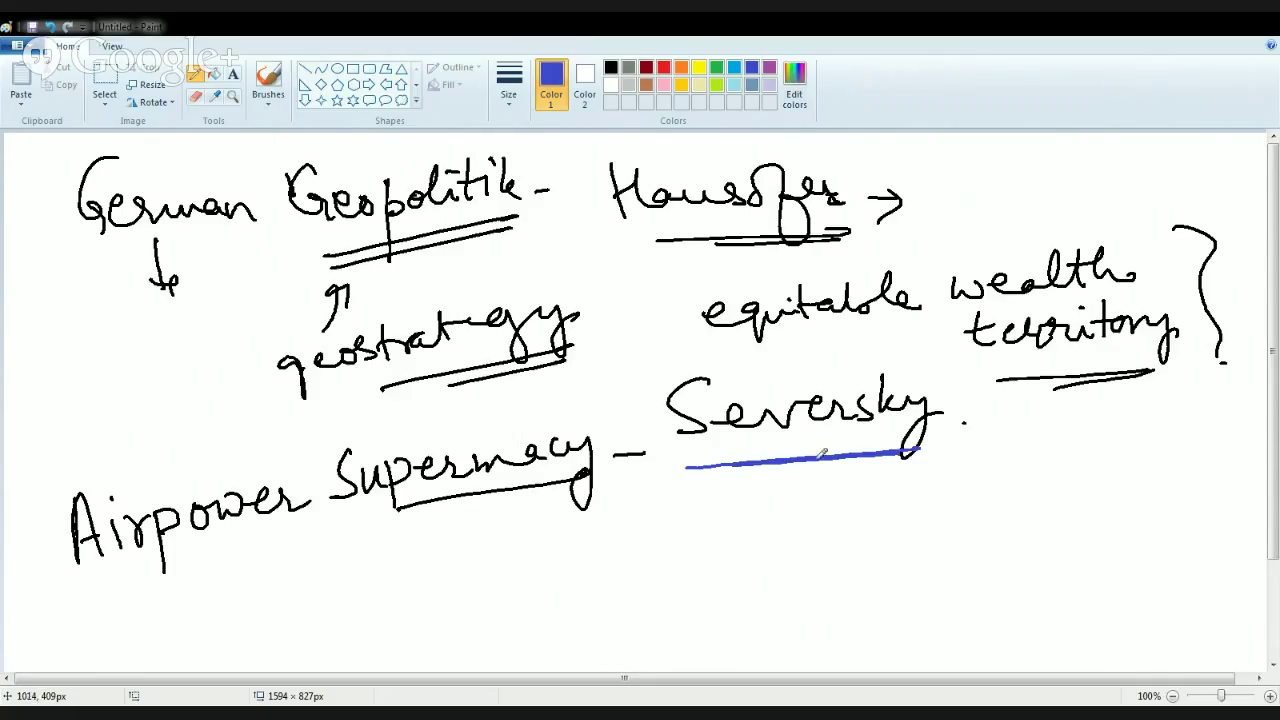
pyautogui.moveTo(955, 435); pyautogui.dragTo(1110, 410)
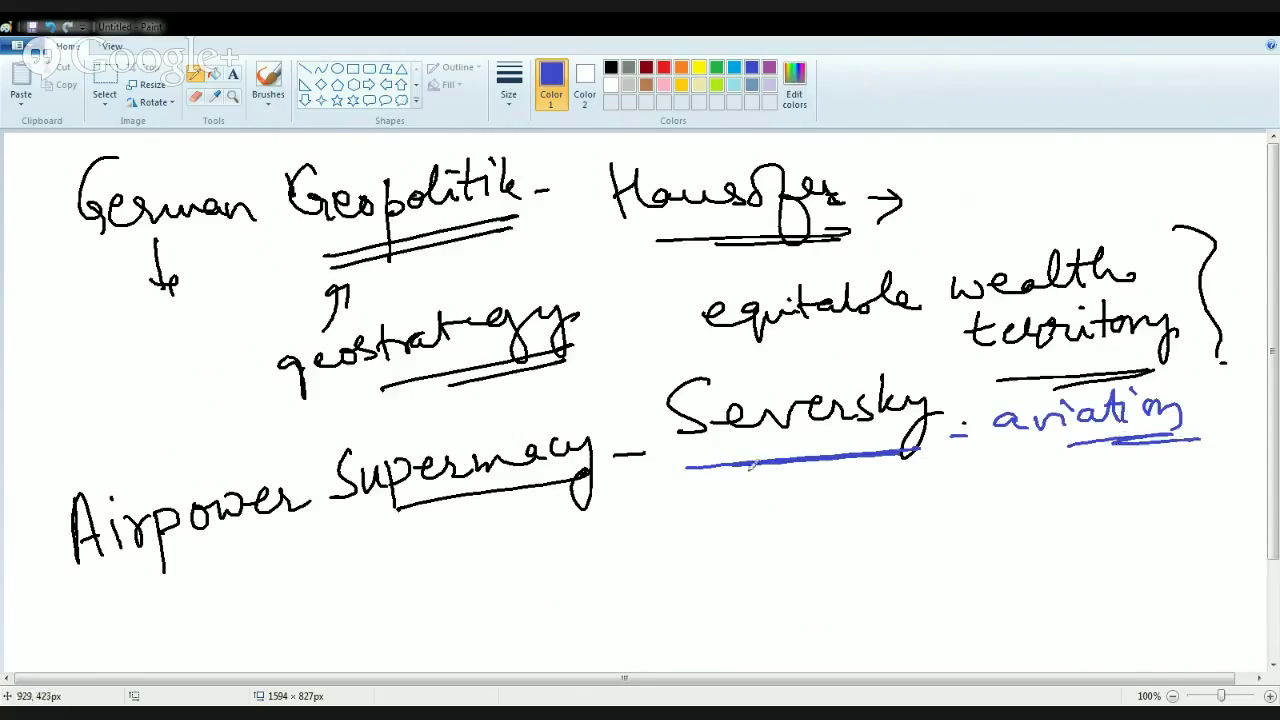
pyautogui.moveTo(200, 540); pyautogui.dragTo(310, 520)
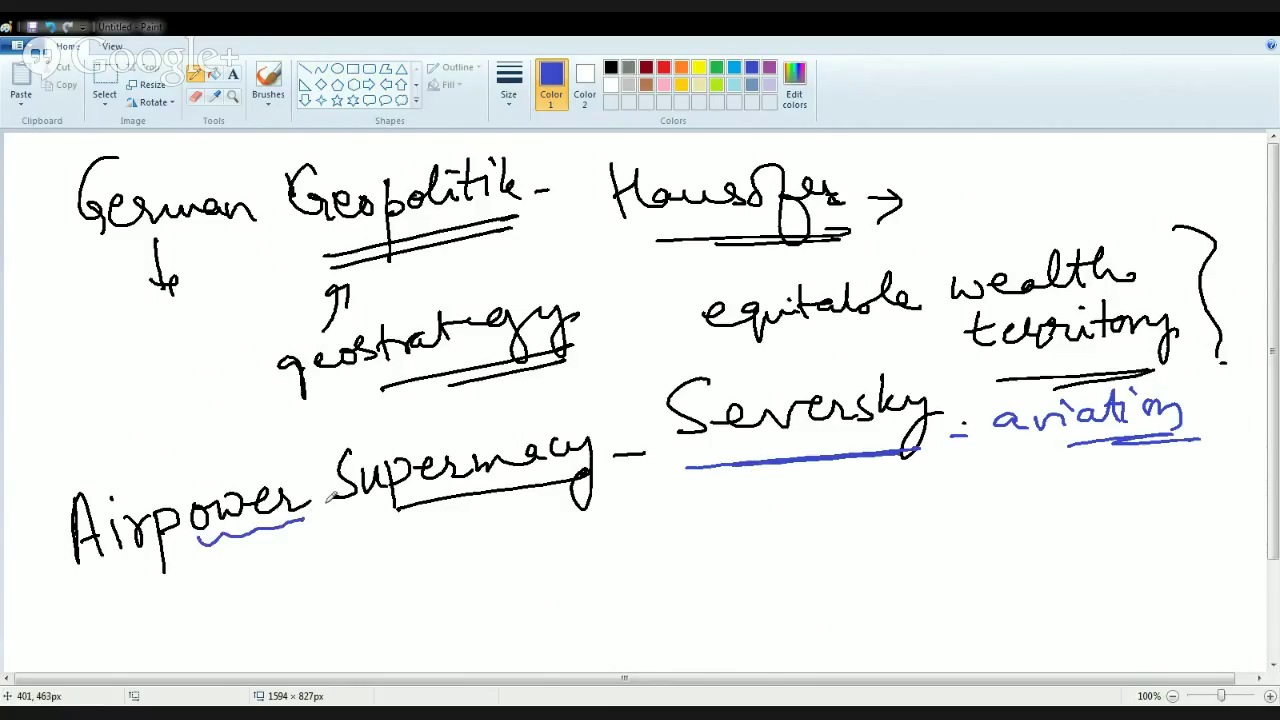
pyautogui.moveTo(334, 593)
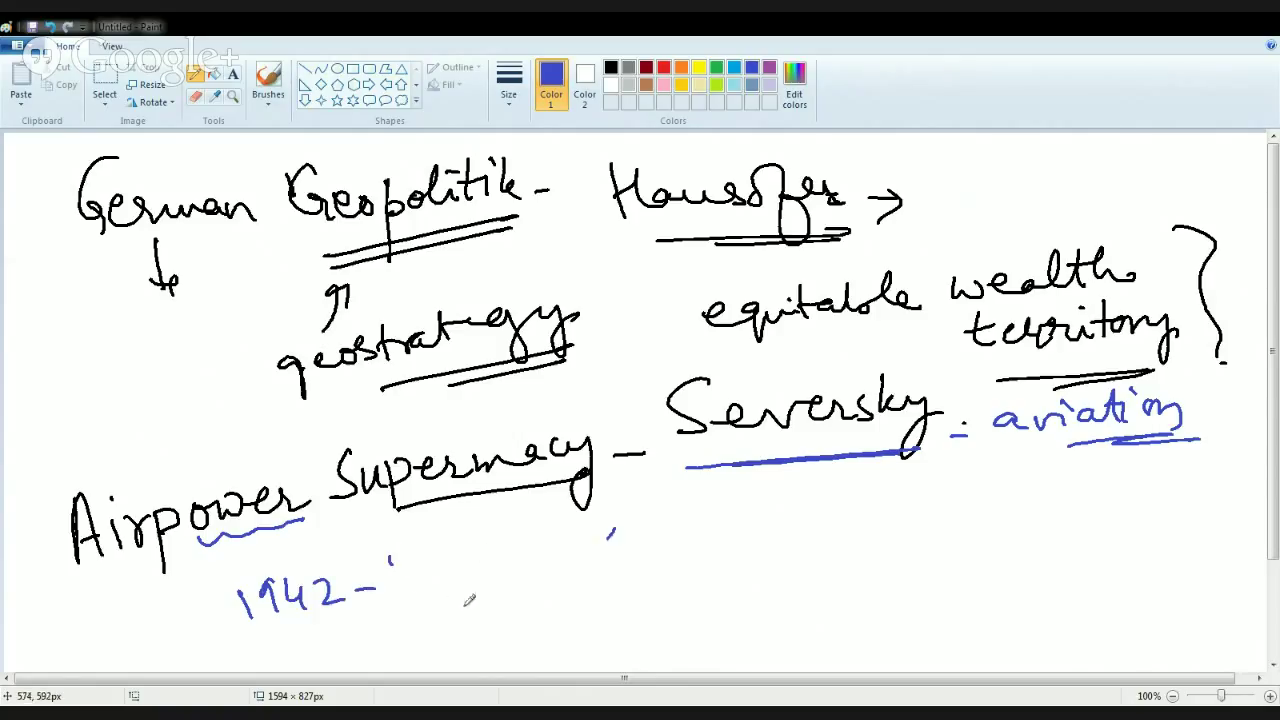
pyautogui.moveTo(510, 605)
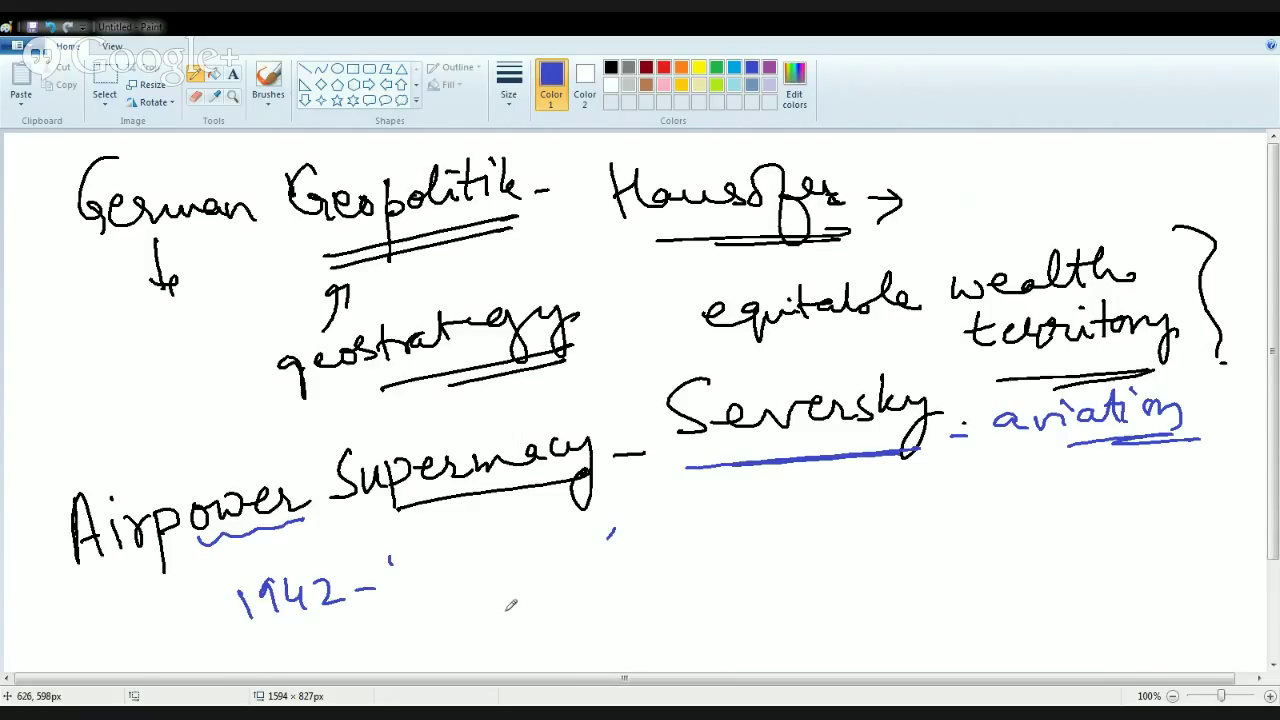
pyautogui.moveTo(515, 603)
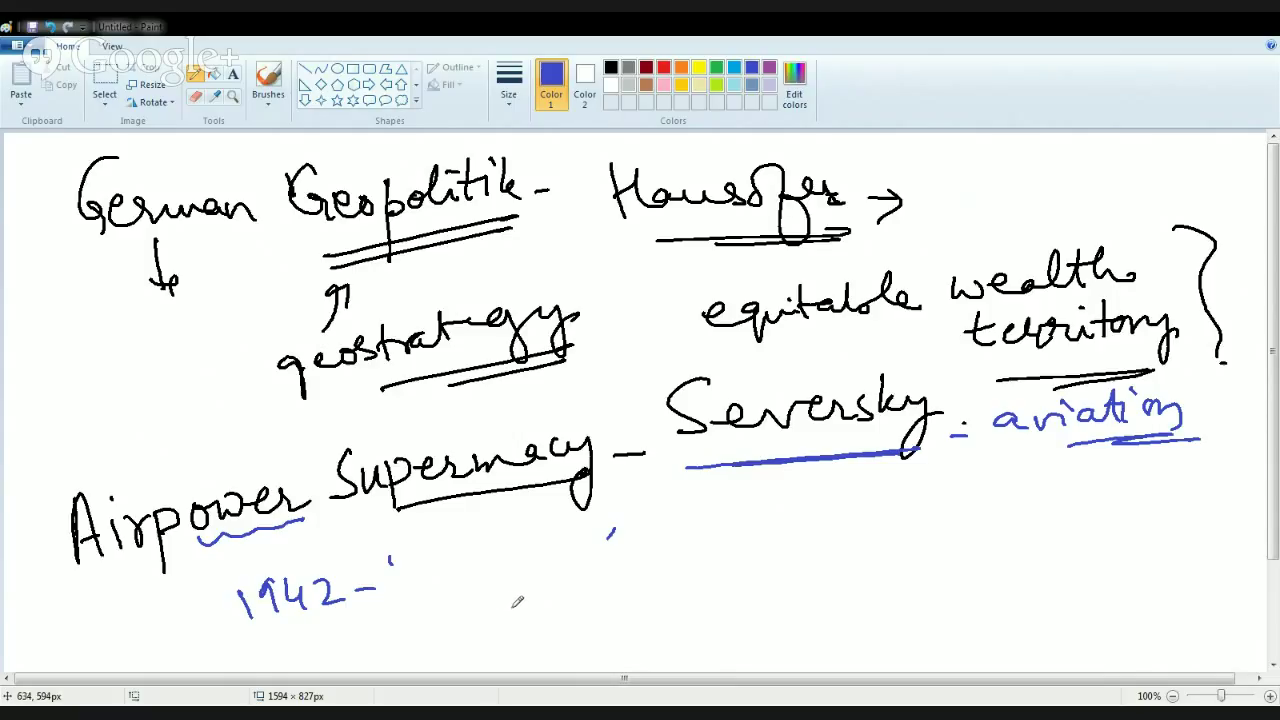
pyautogui.moveTo(528, 607)
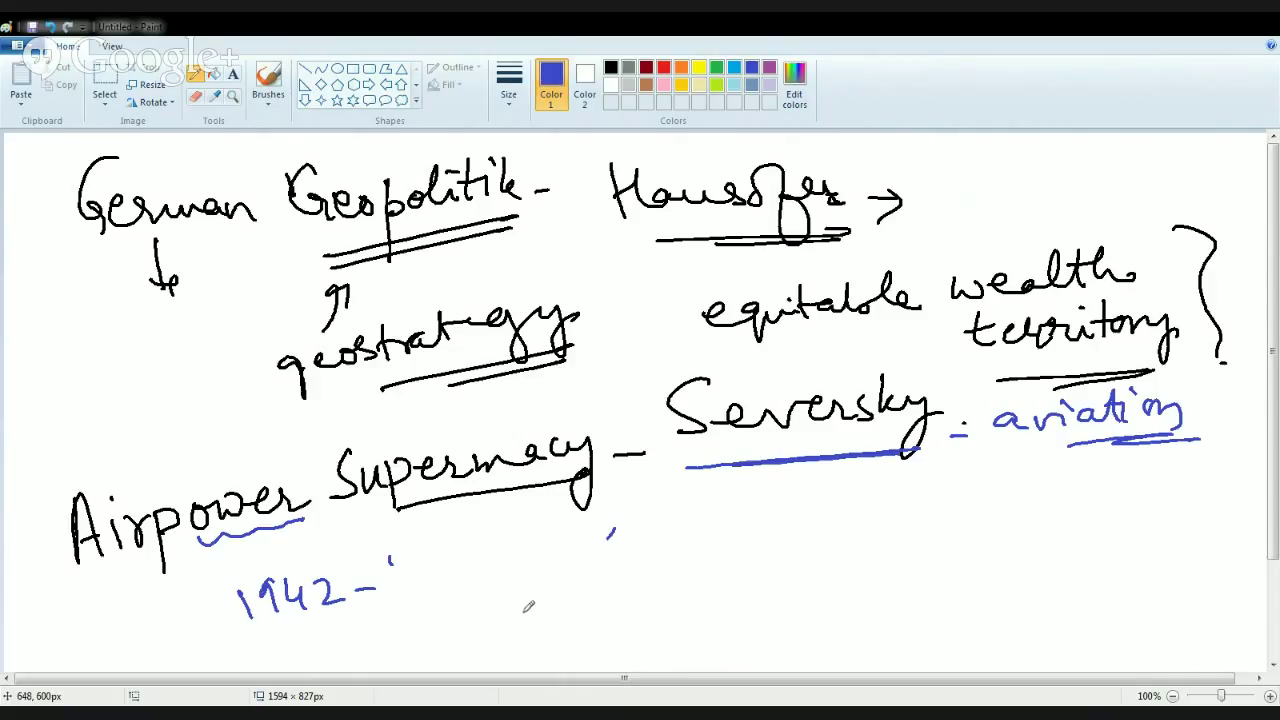
pyautogui.moveTo(575, 595)
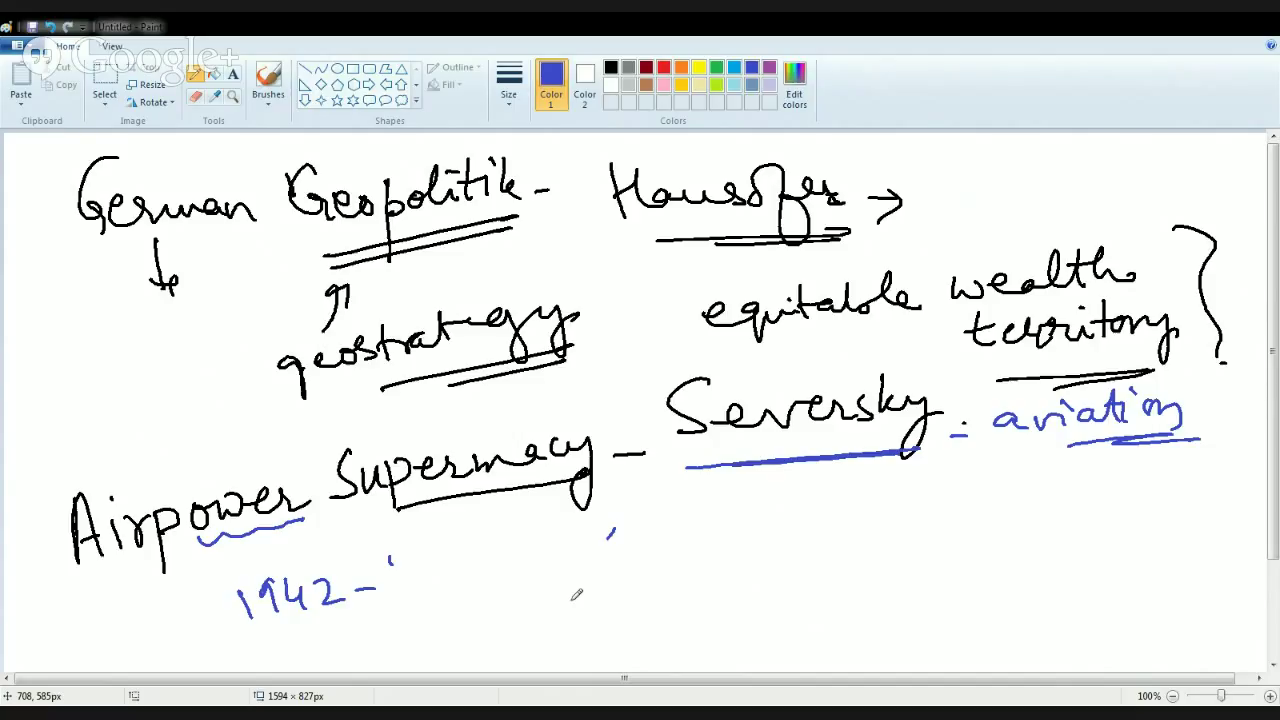
pyautogui.moveTo(712, 495)
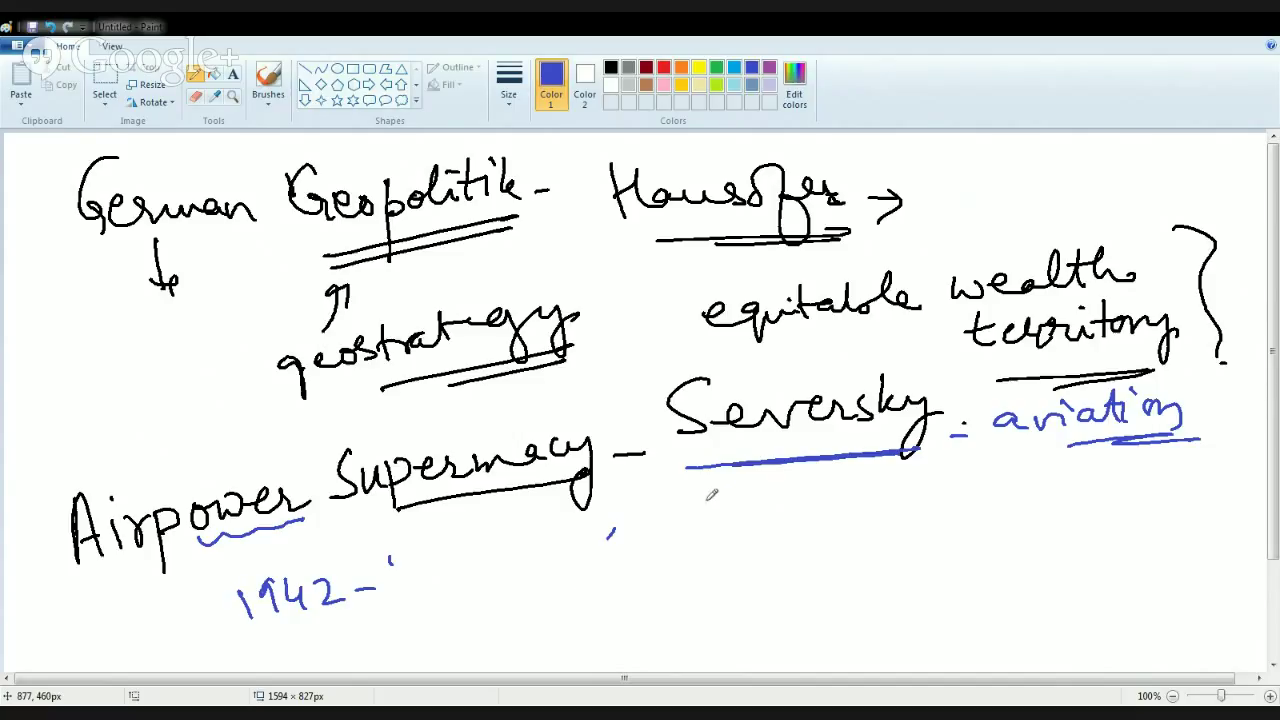
# Draw a small blue arrow down from Seversky's underline.
pyautogui.moveTo(712, 500); pyautogui.dragTo(700, 535)
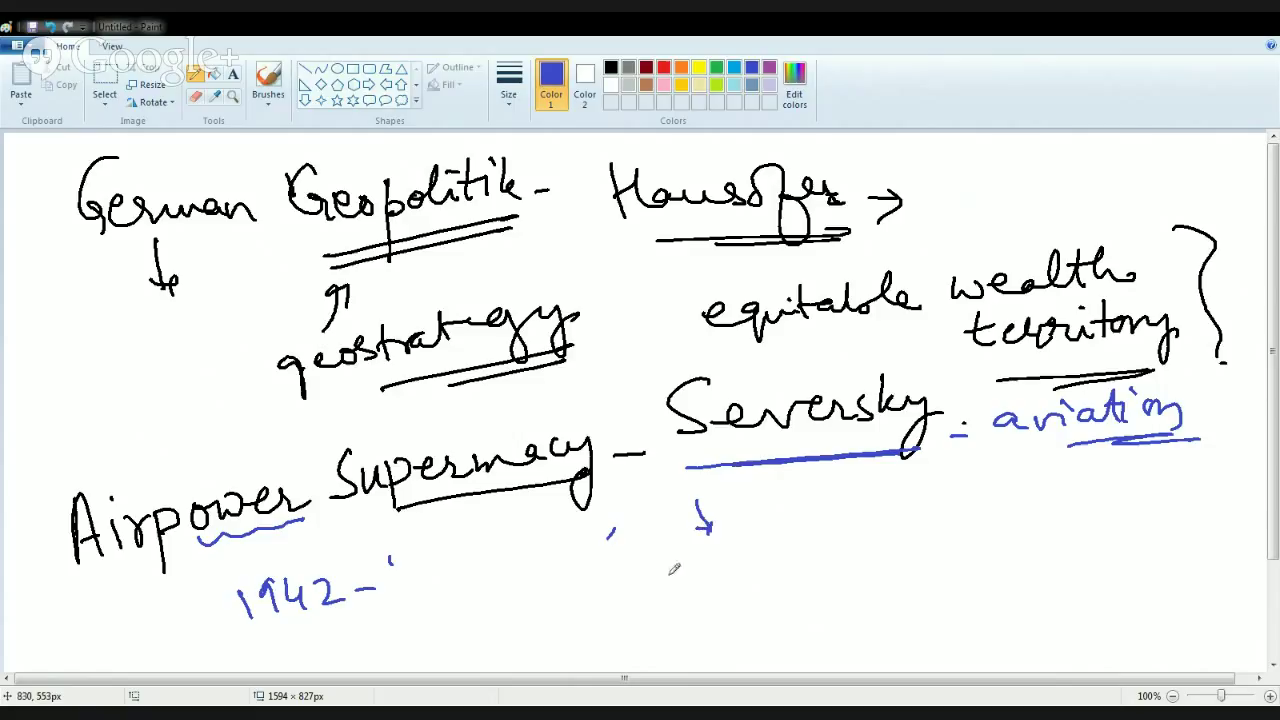
pyautogui.moveTo(546, 595)
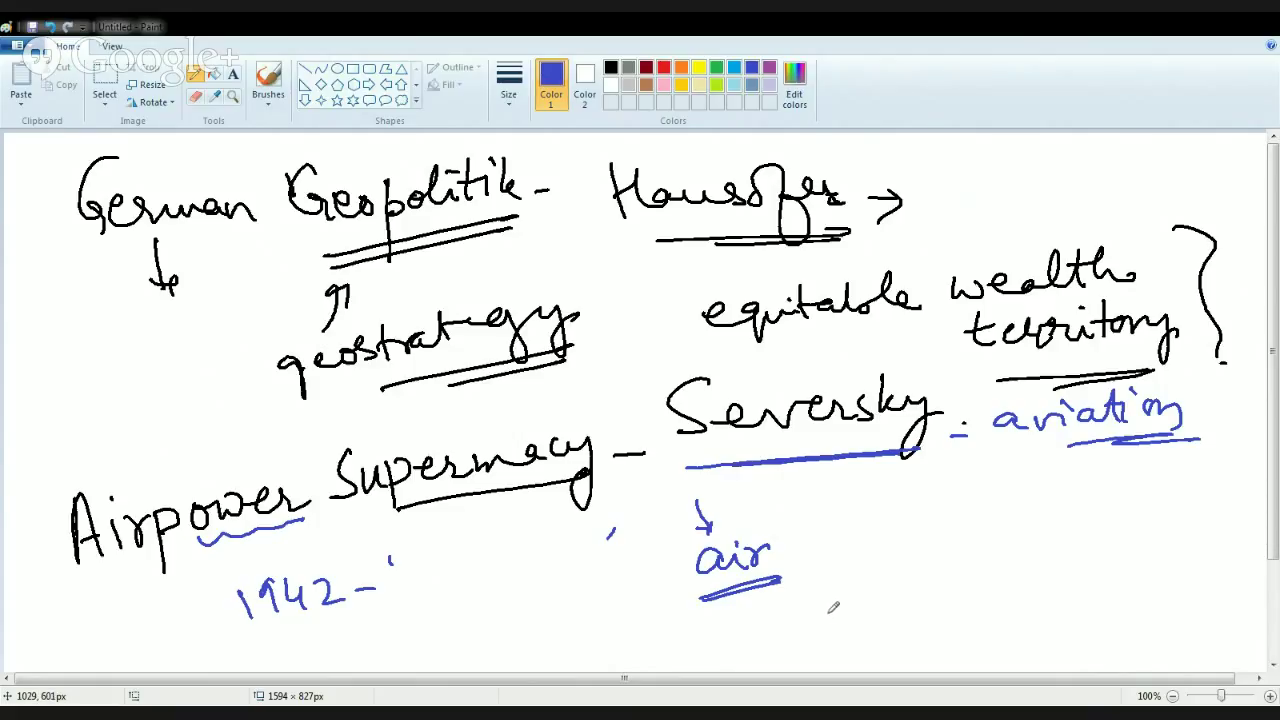
pyautogui.moveTo(851, 610)
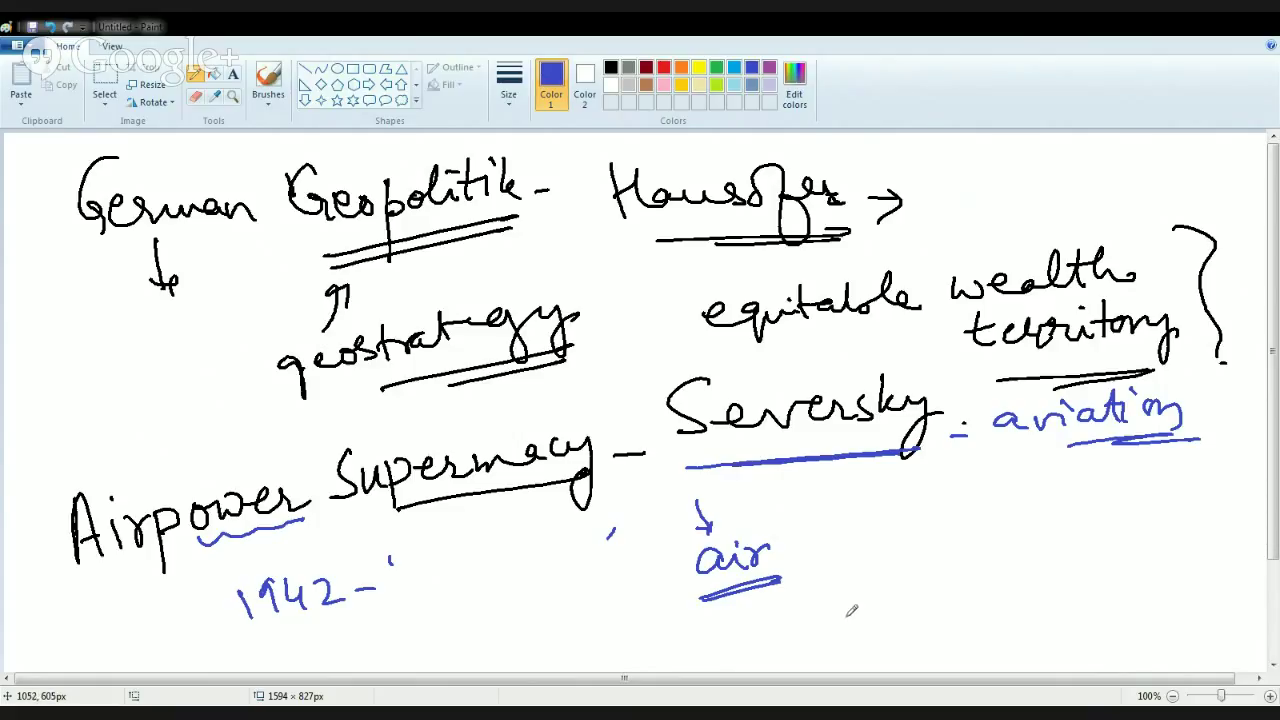
pyautogui.moveTo(845, 612)
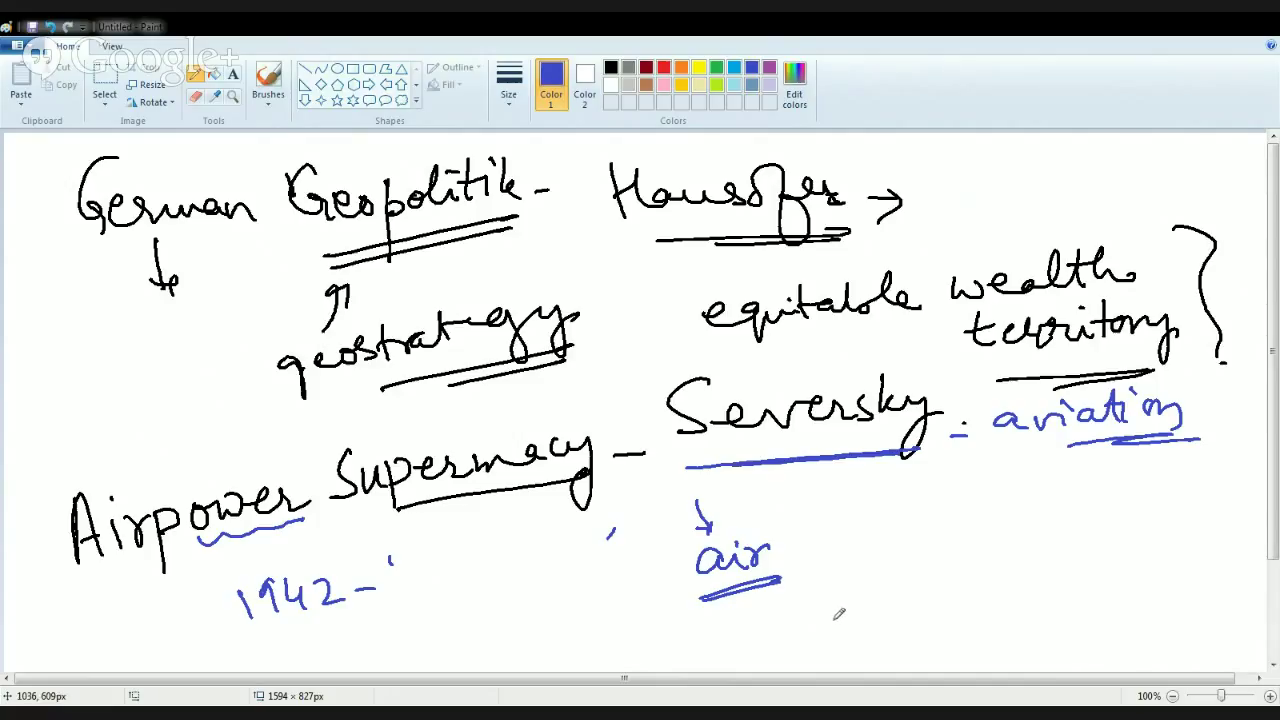
pyautogui.moveTo(825, 617)
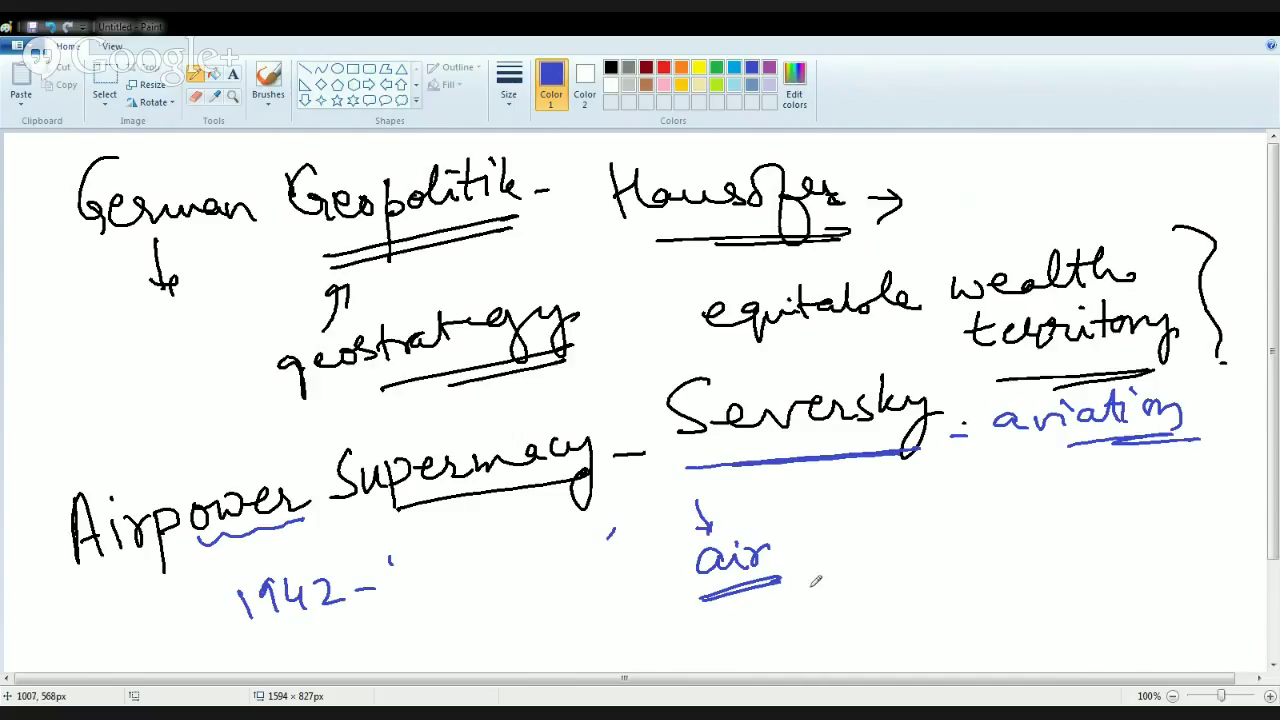
pyautogui.moveTo(850, 520)
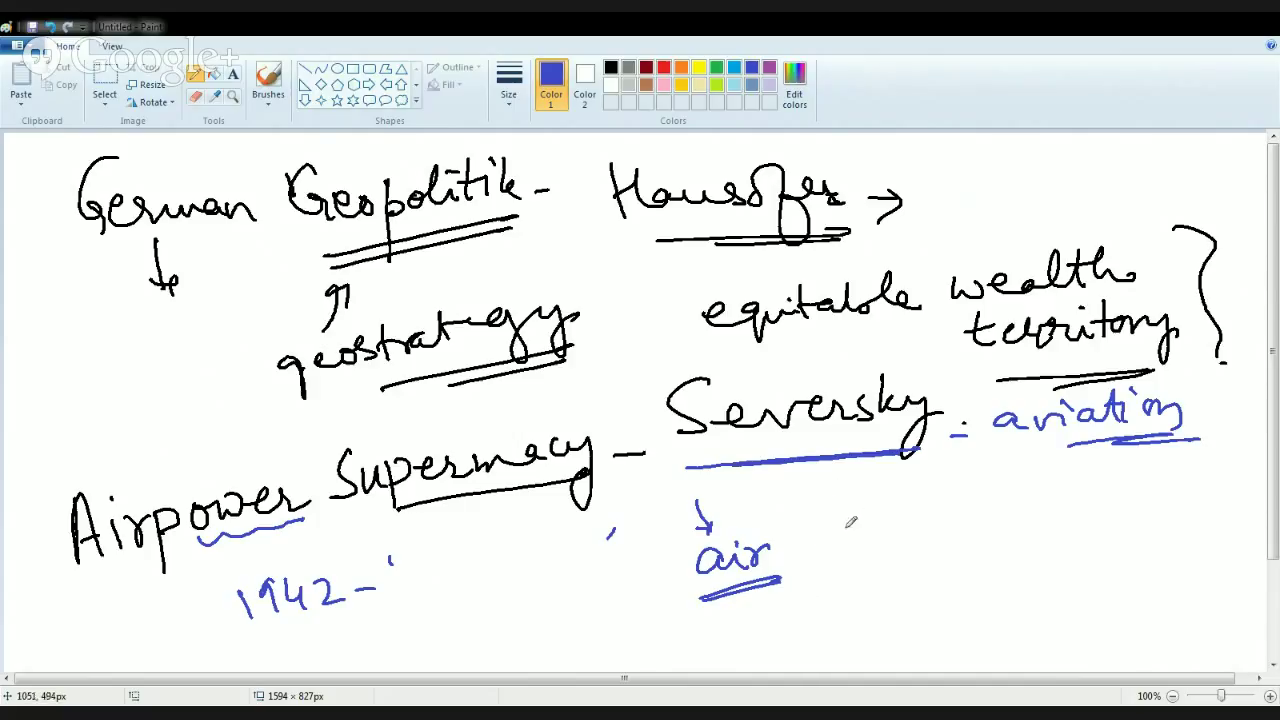
pyautogui.moveTo(830, 535)
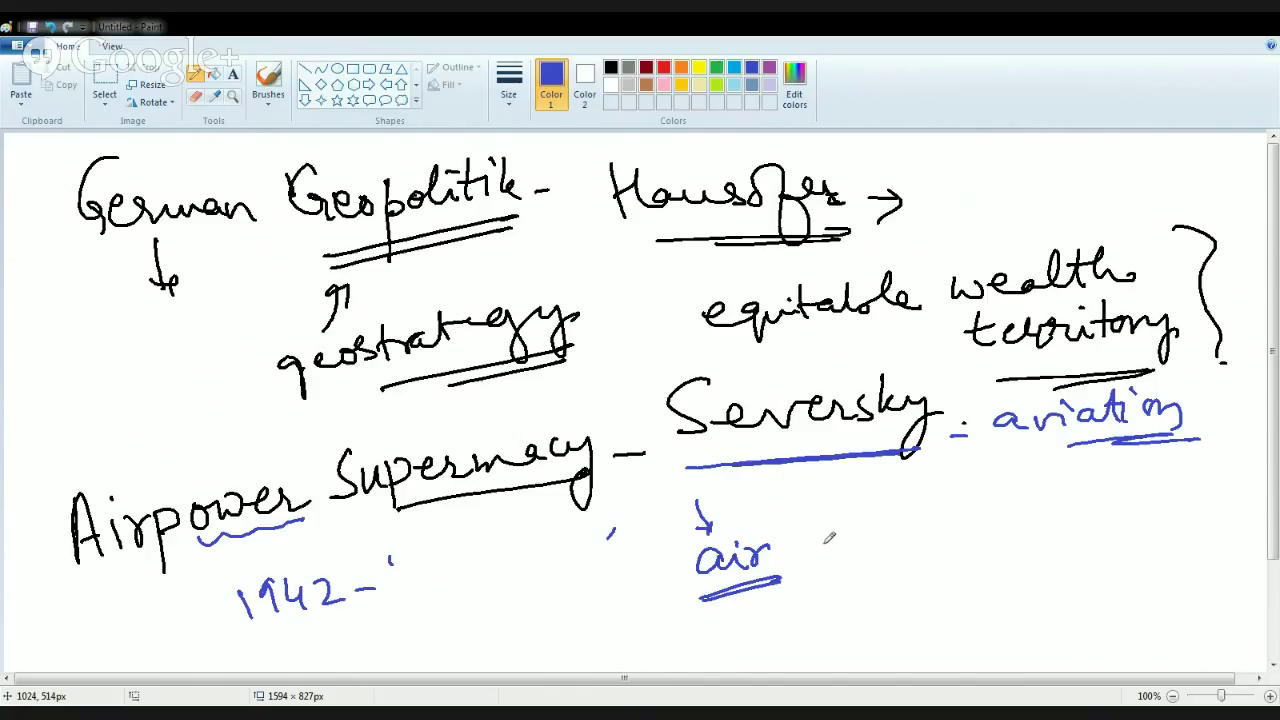
pyautogui.moveTo(865, 525)
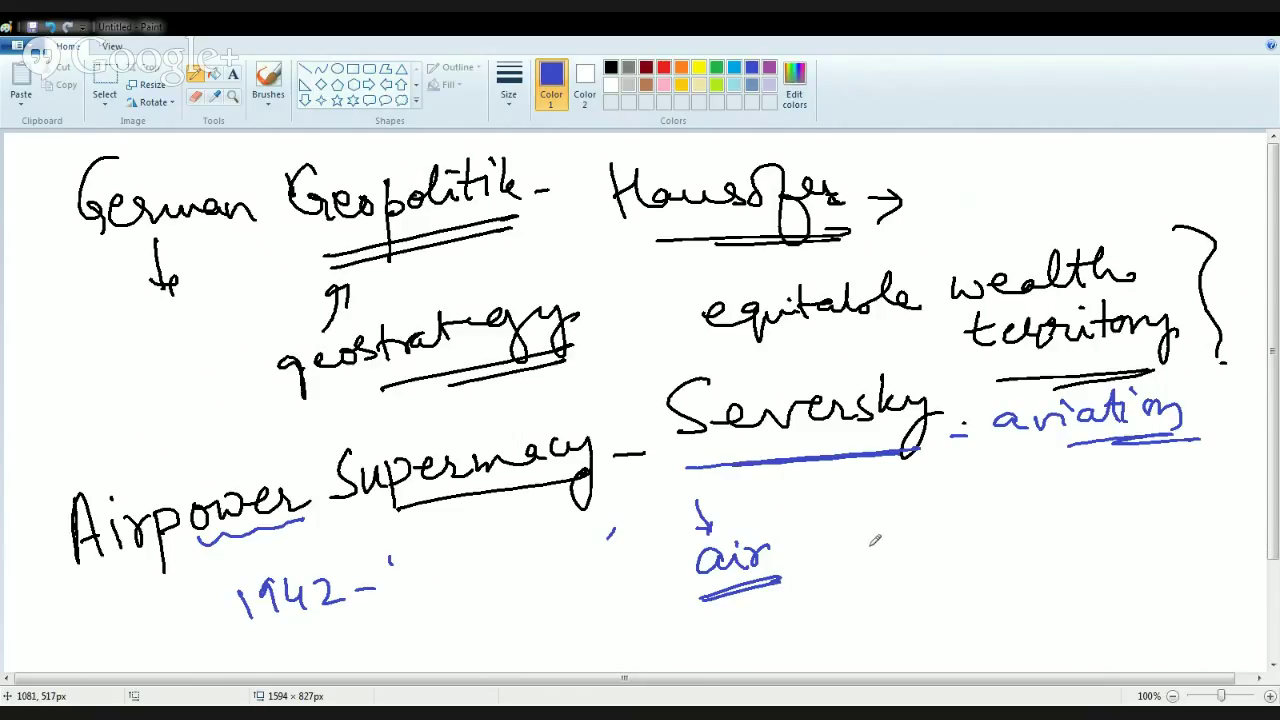
pyautogui.moveTo(833, 551)
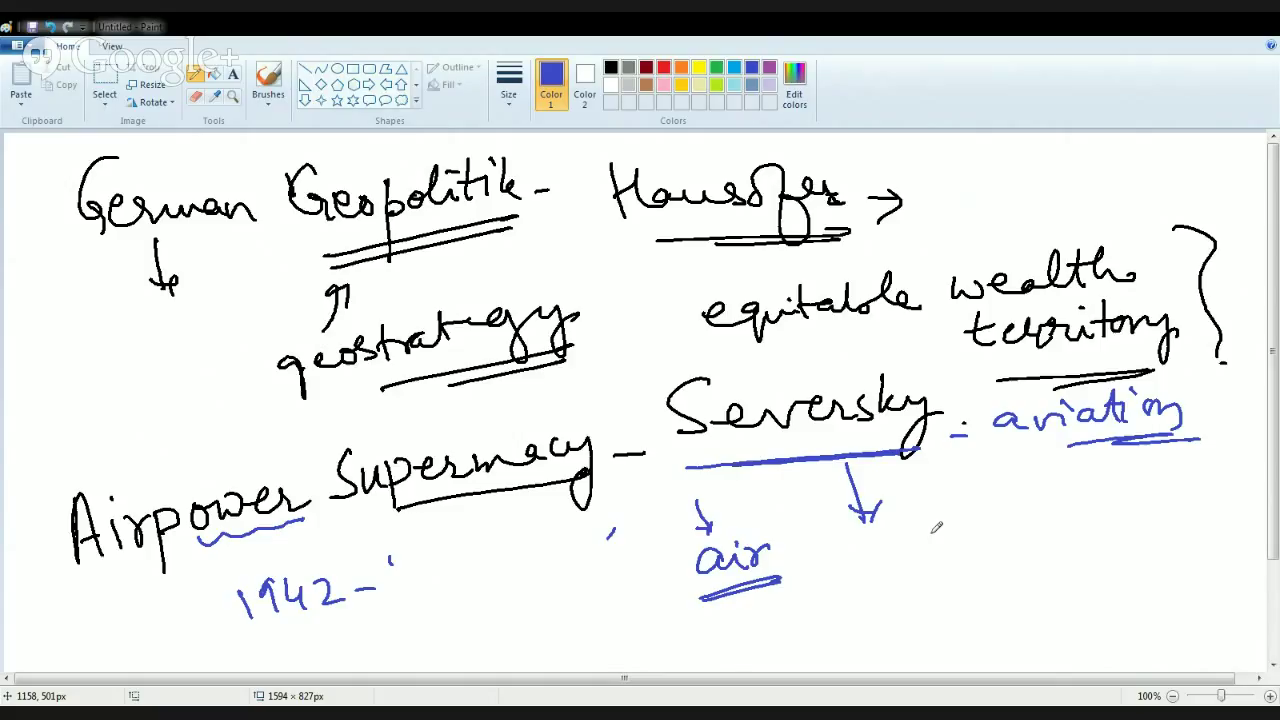
pyautogui.moveTo(589, 582)
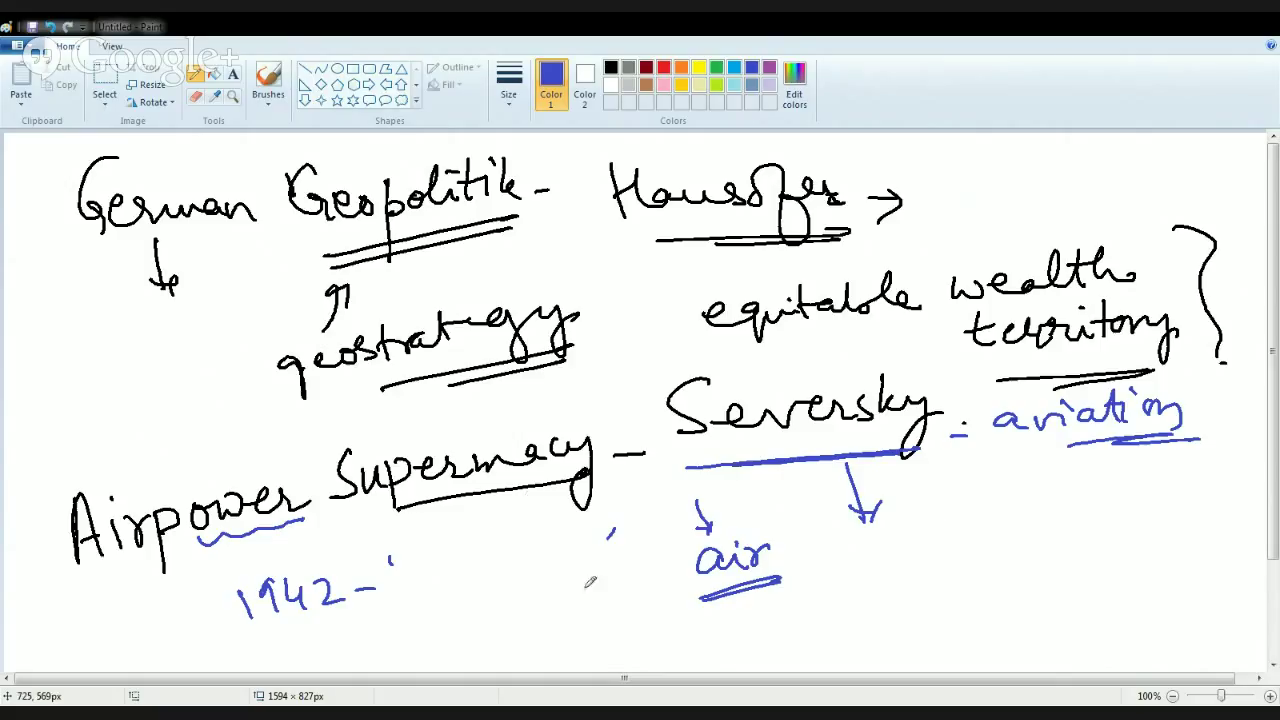
pyautogui.moveTo(883, 647)
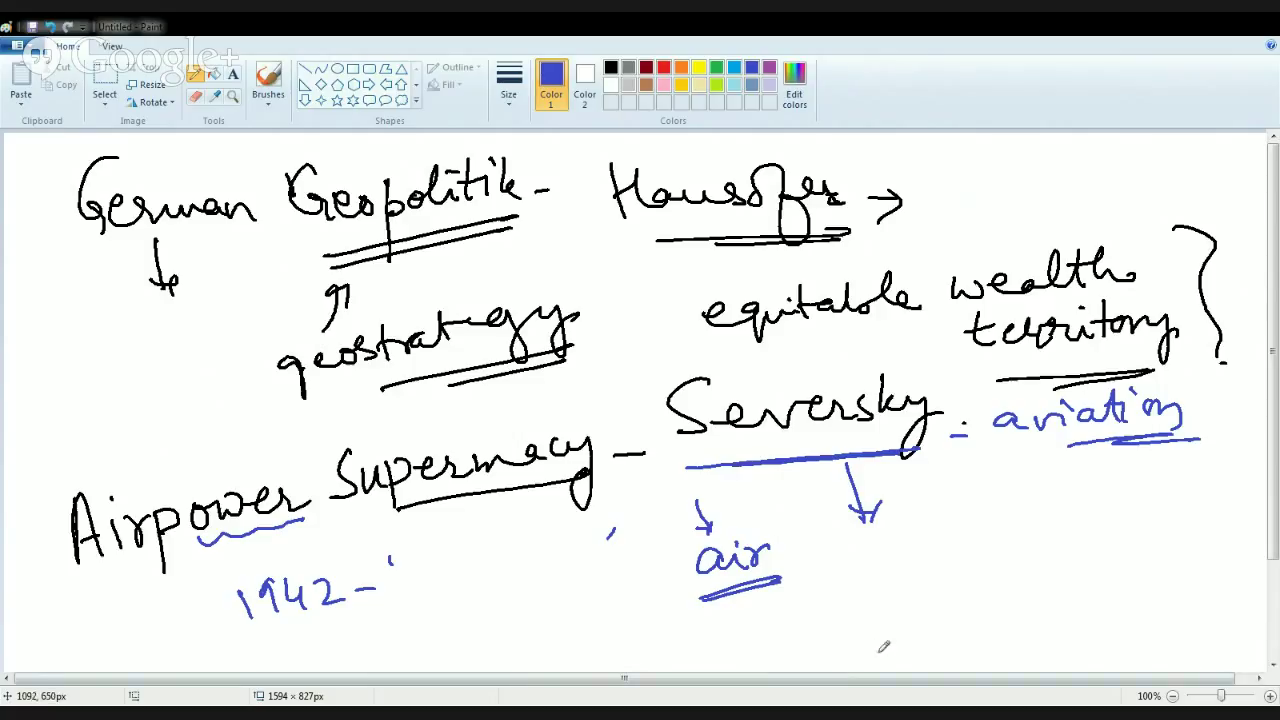
pyautogui.moveTo(949, 662)
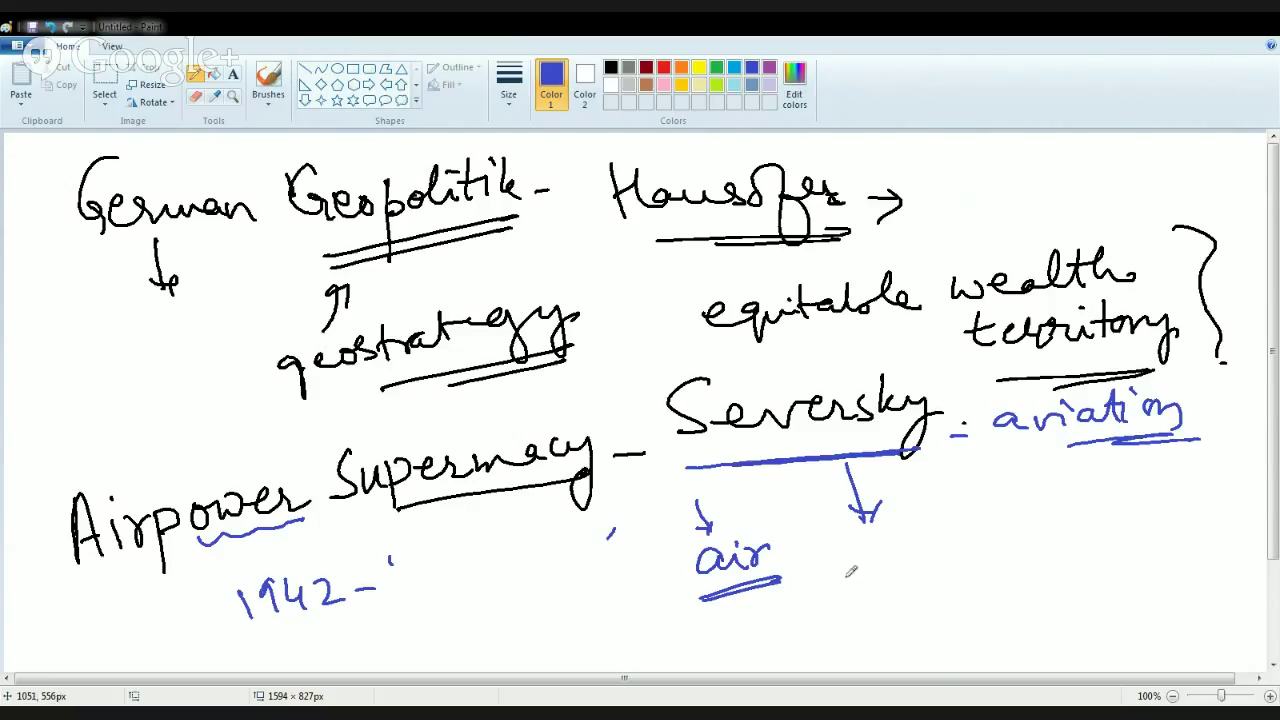
# Handwrite 'Truman' in blue beneath the second arrow and underline it.
pyautogui.moveTo(830, 575); pyautogui.dragTo(920, 575)
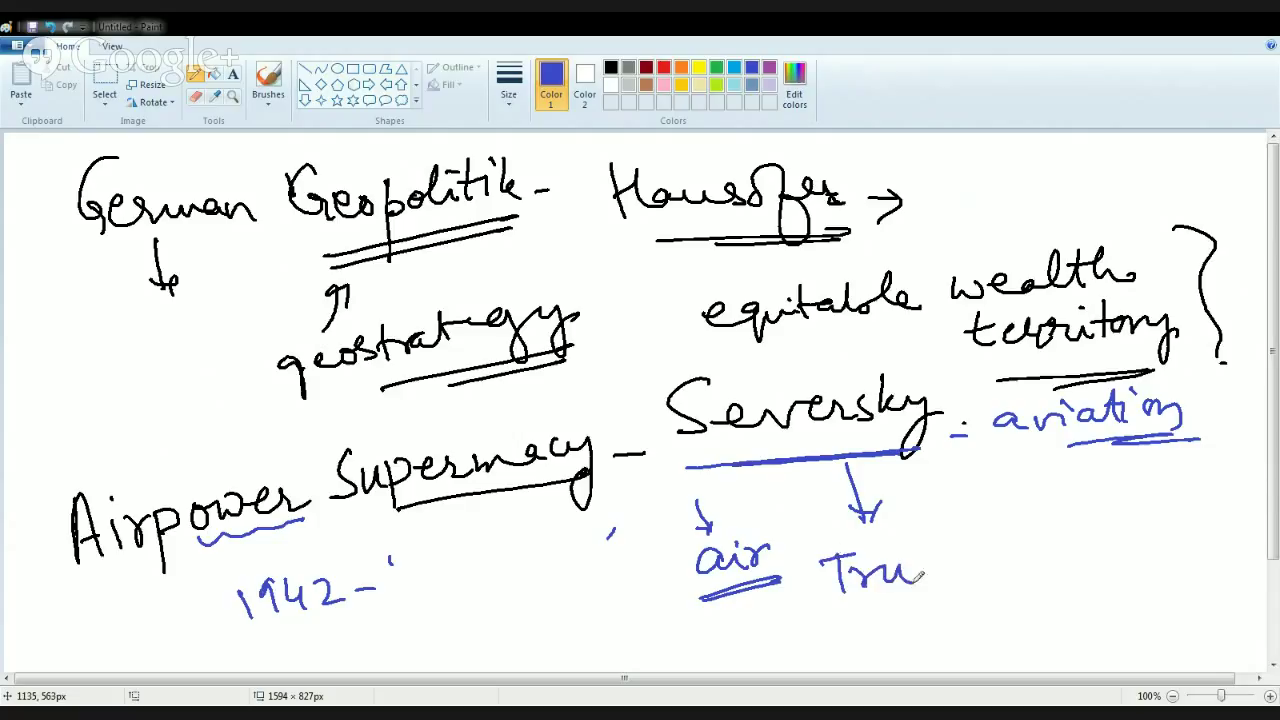
pyautogui.moveTo(920, 570); pyautogui.dragTo(985, 560)
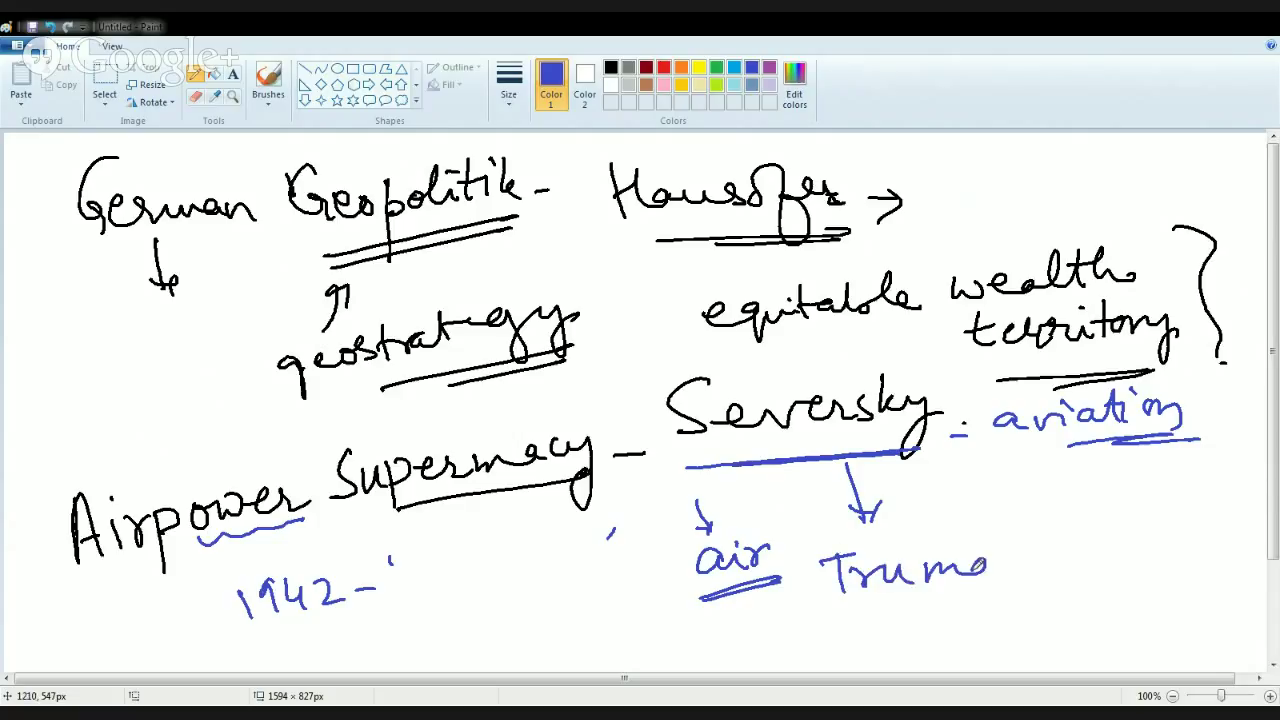
pyautogui.moveTo(980, 570); pyautogui.dragTo(1050, 615)
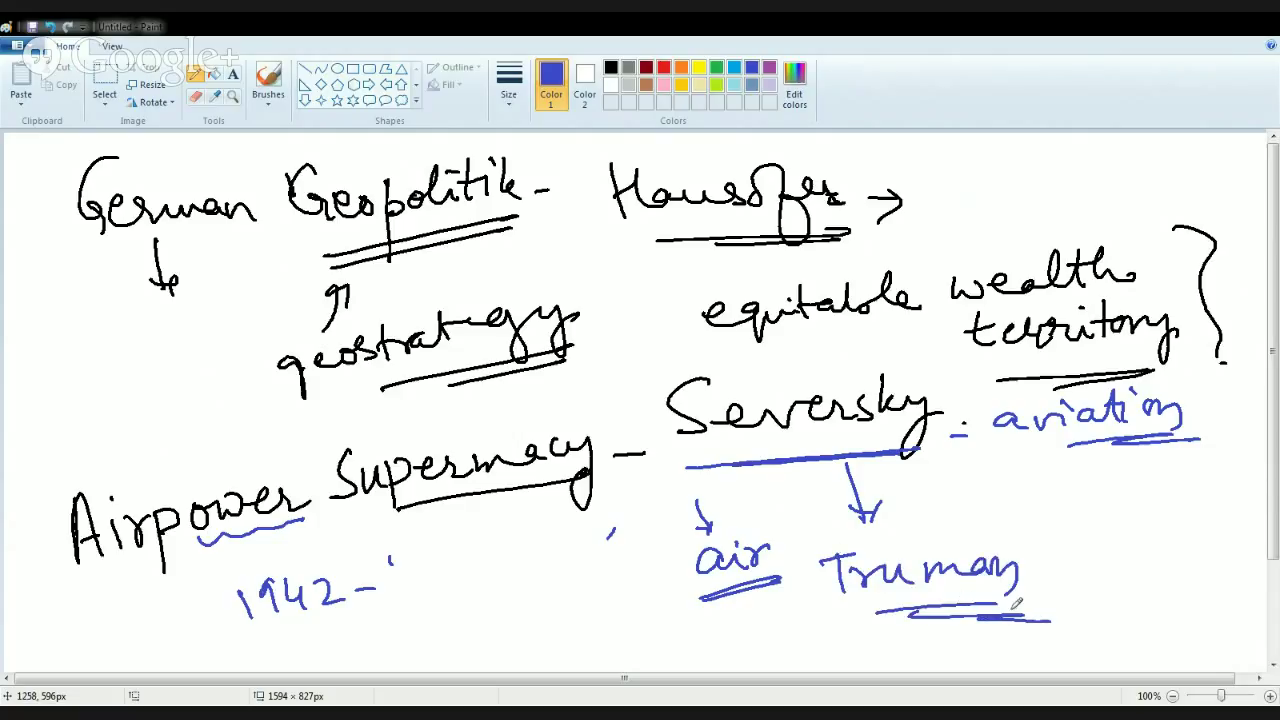